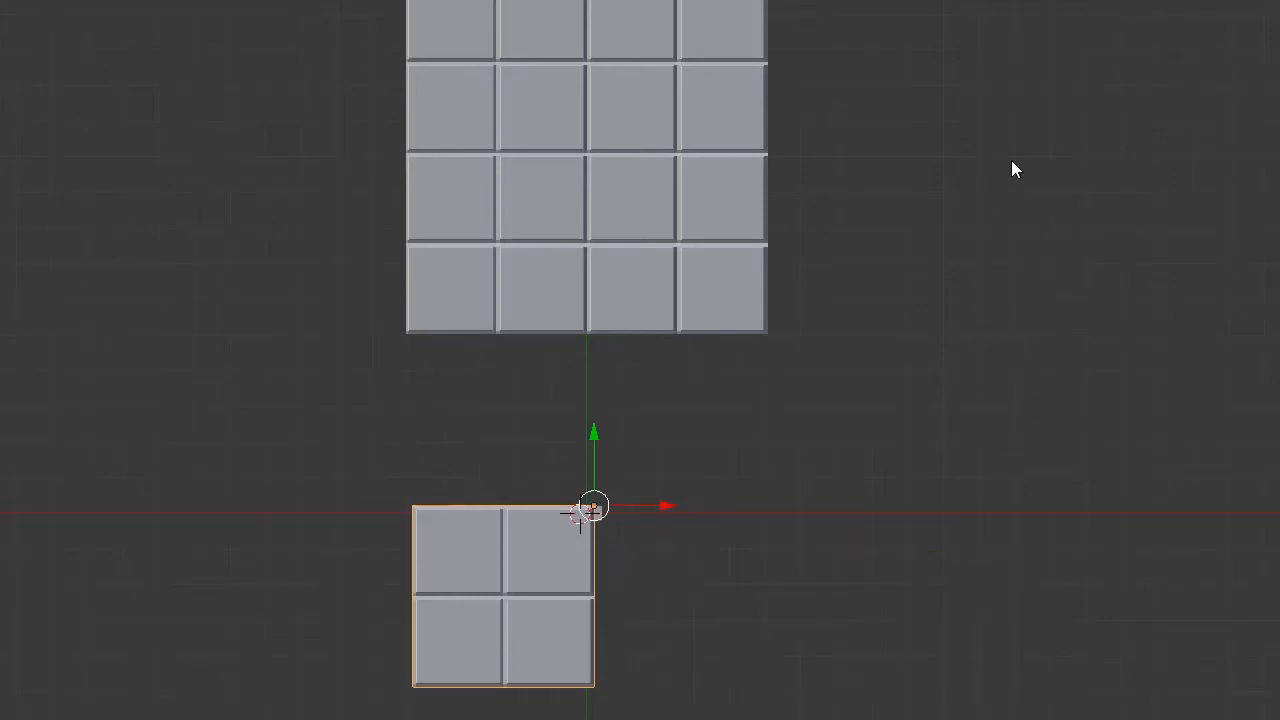
mouse_move(696, 38)
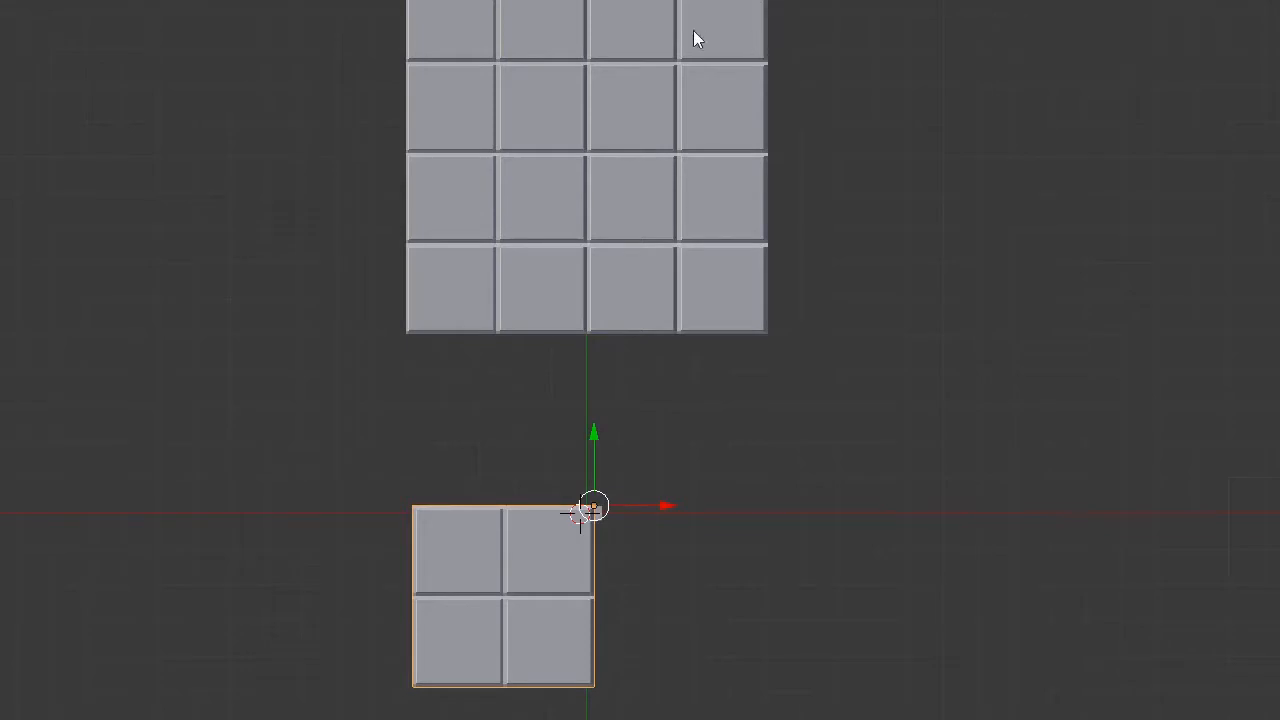
mouse_move(576, 204)
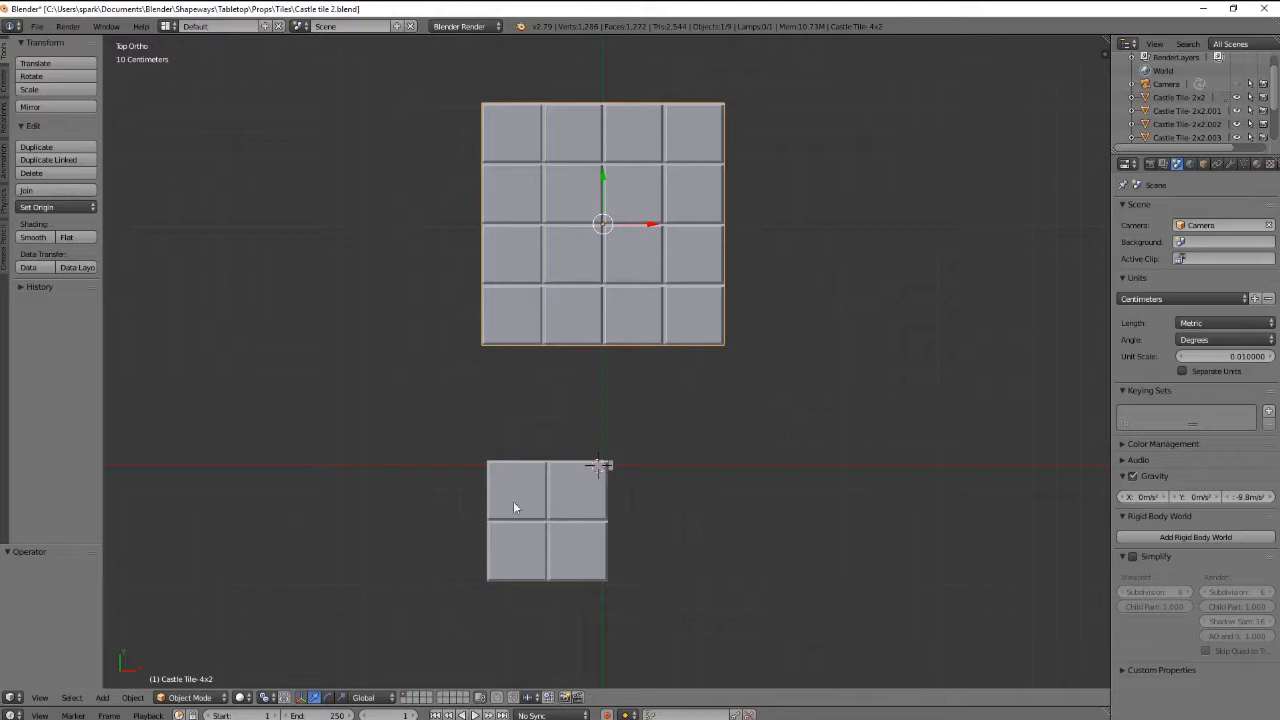
mouse_move(624, 426)
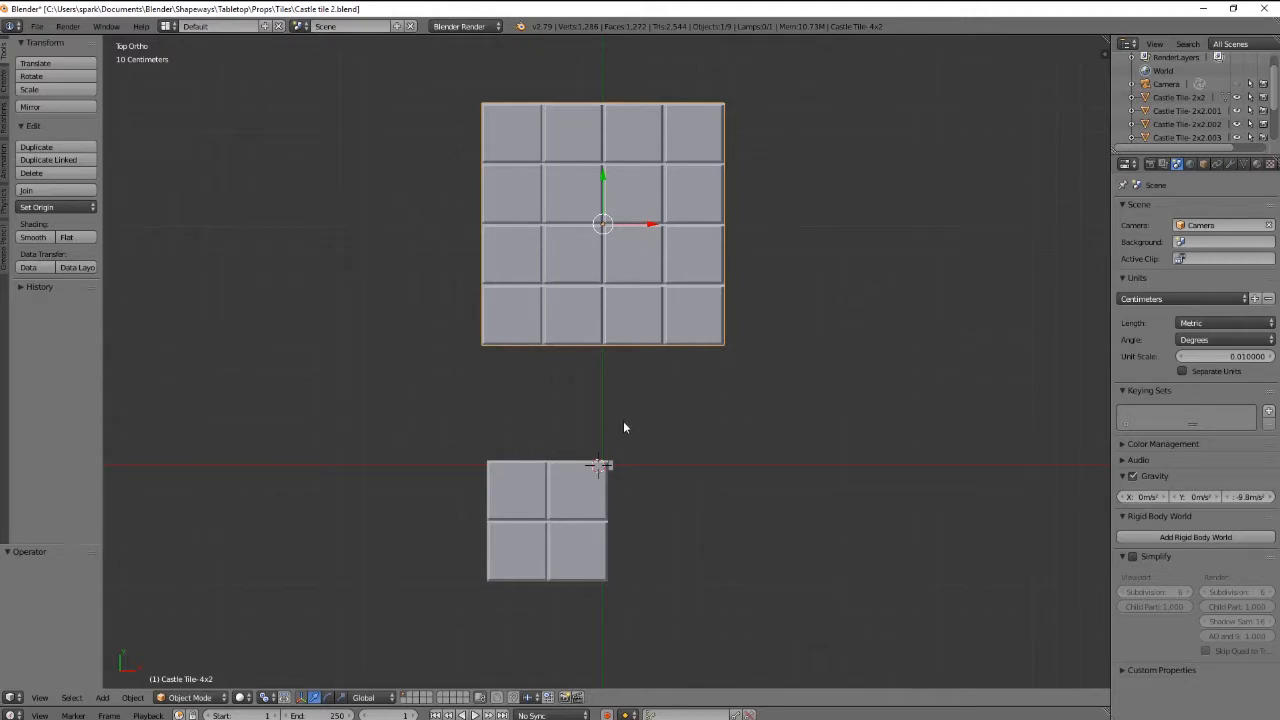
mouse_move(620, 442)
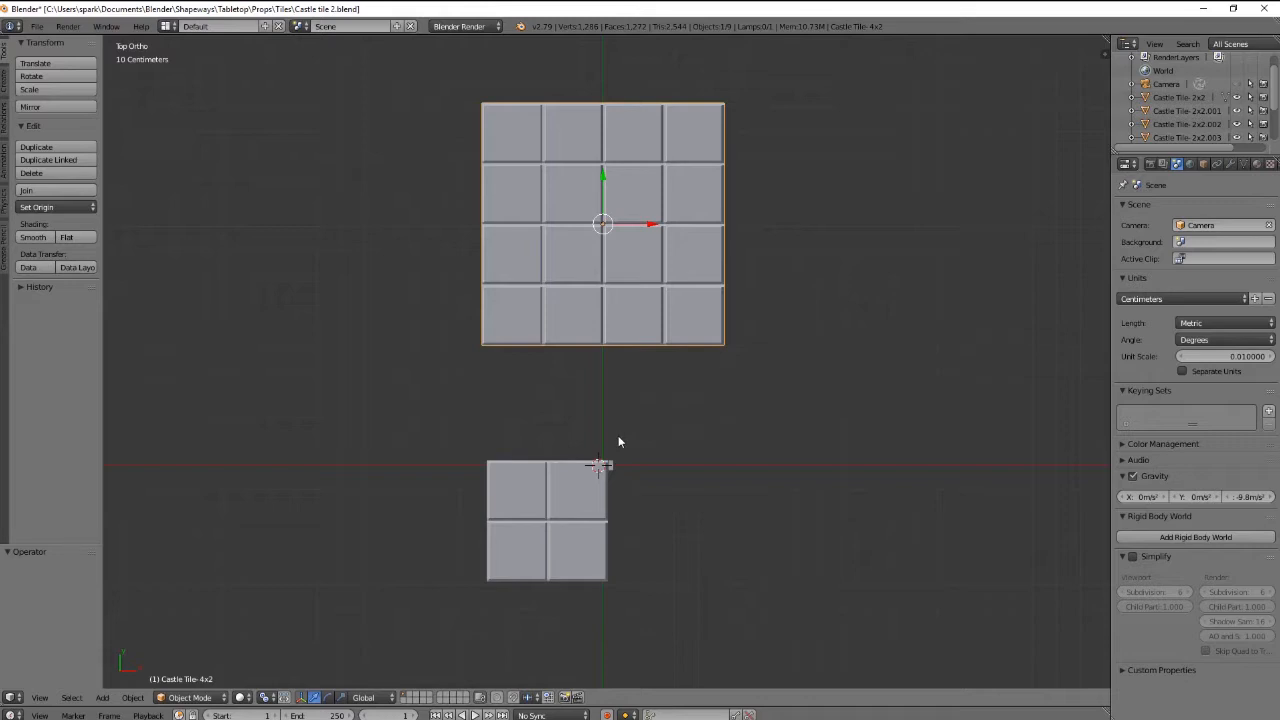
mouse_move(884, 402)
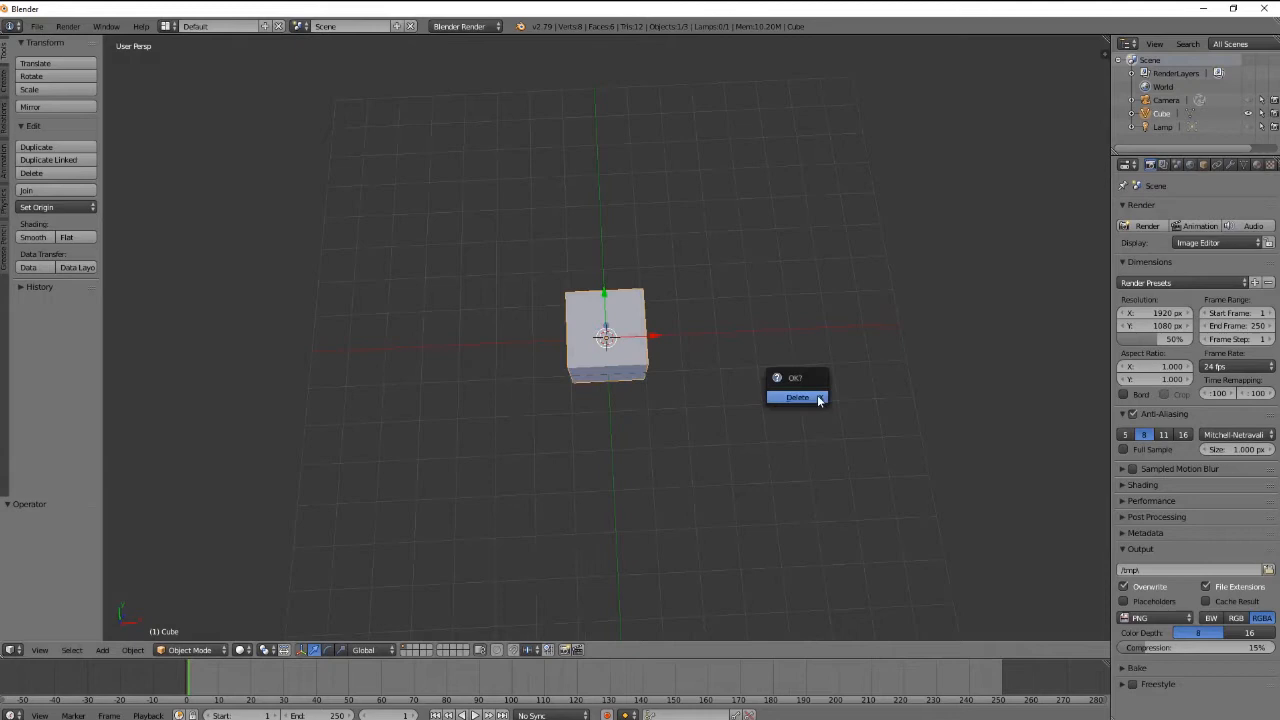
Step: Delete the default cube so only the camera and lamp remain
click(796, 396)
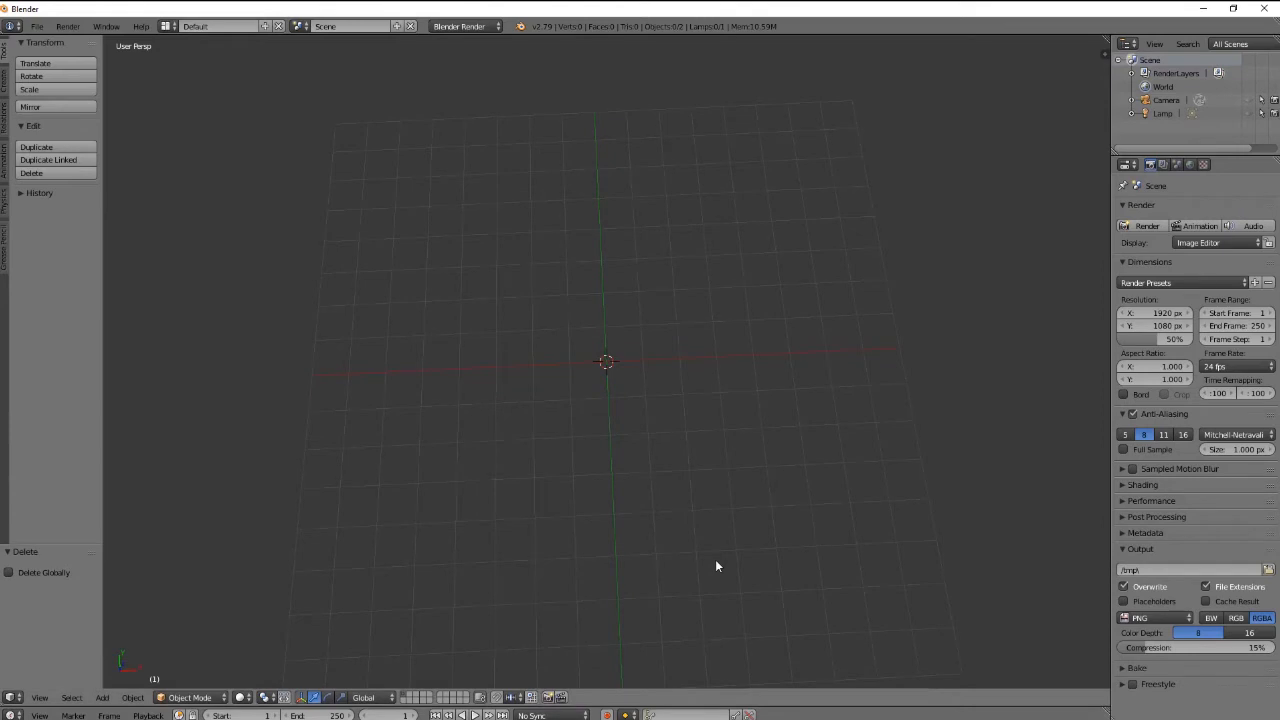
click(100, 696)
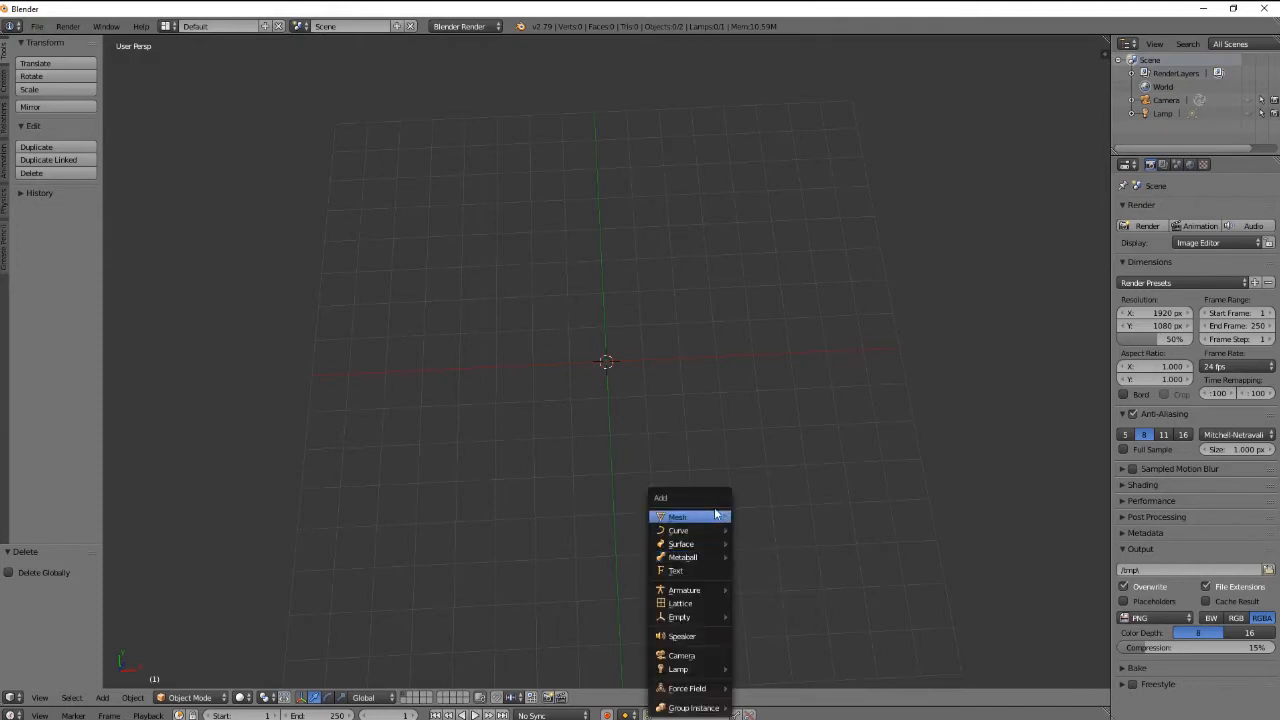
Step: Add a plane mesh at the centre of the scene
click(676, 516)
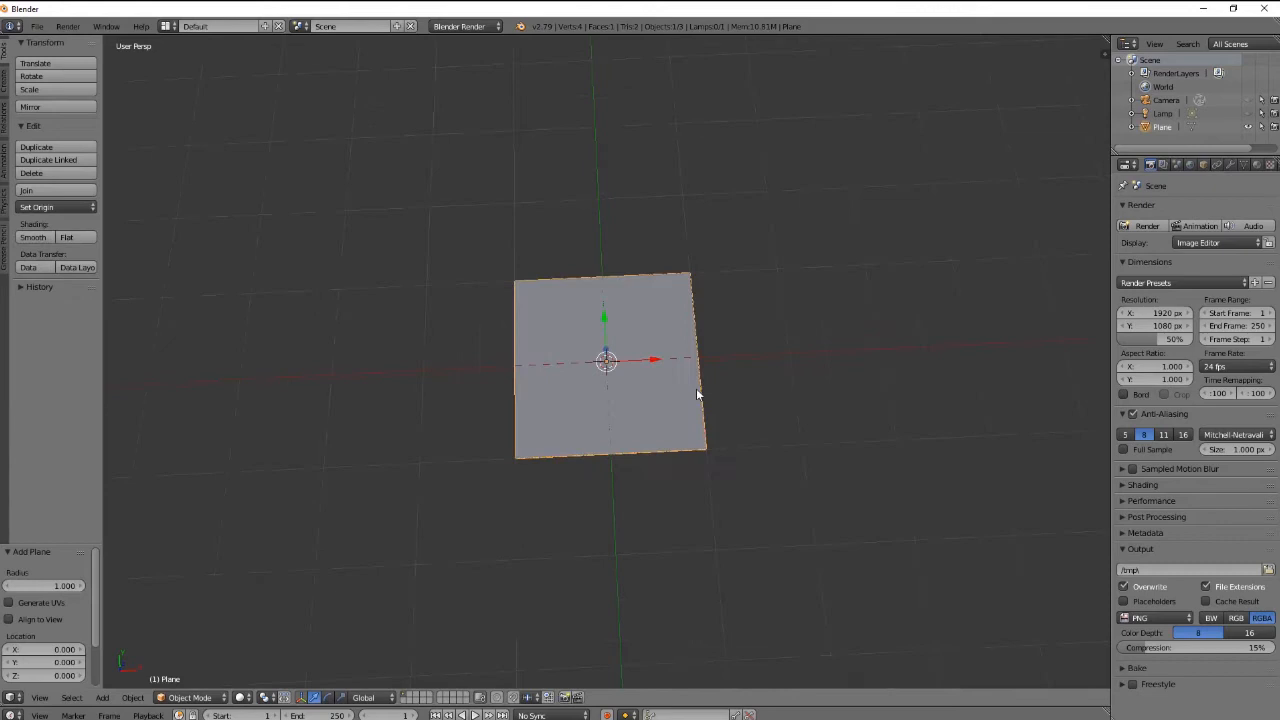
mouse_move(642, 508)
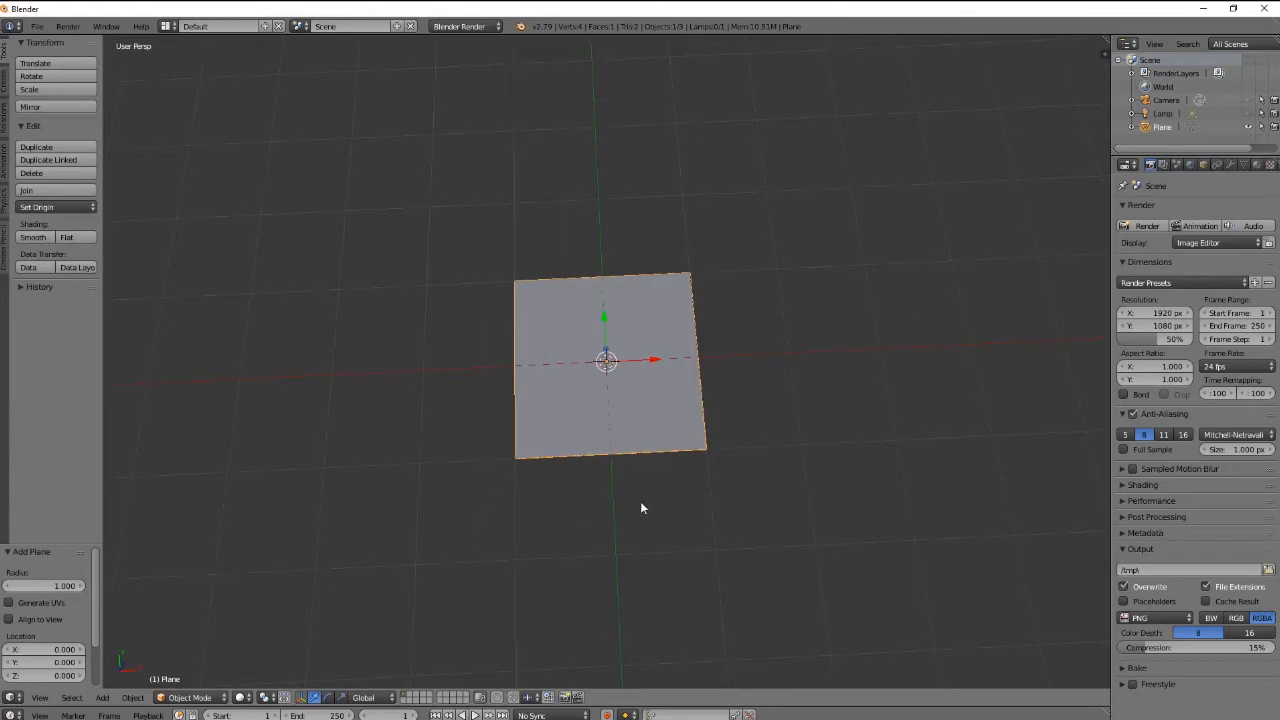
mouse_move(628, 500)
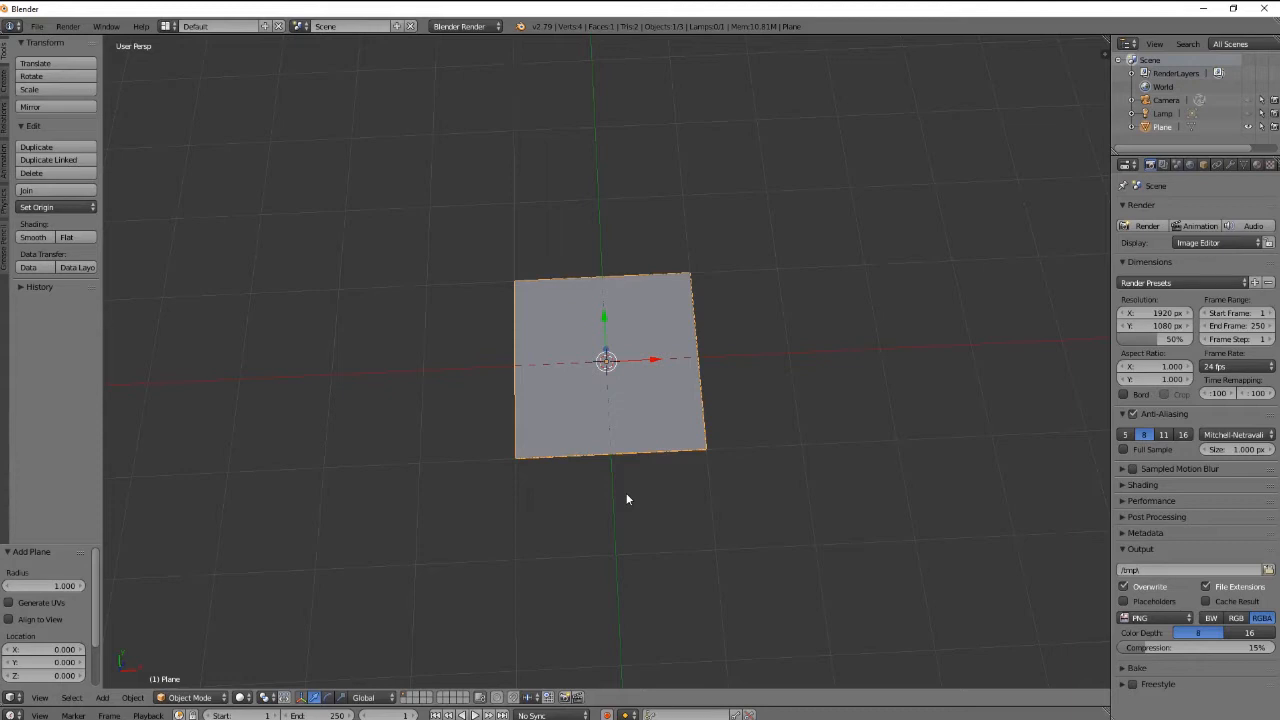
mouse_move(732, 482)
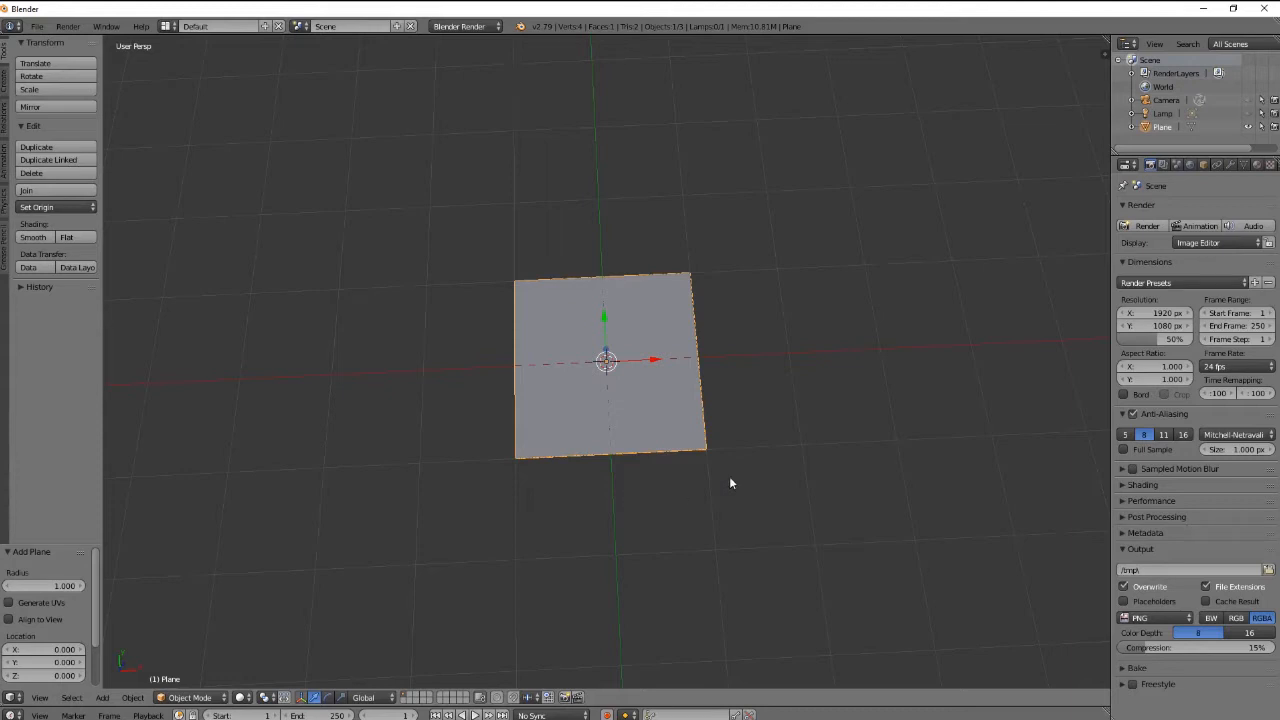
mouse_move(1108, 250)
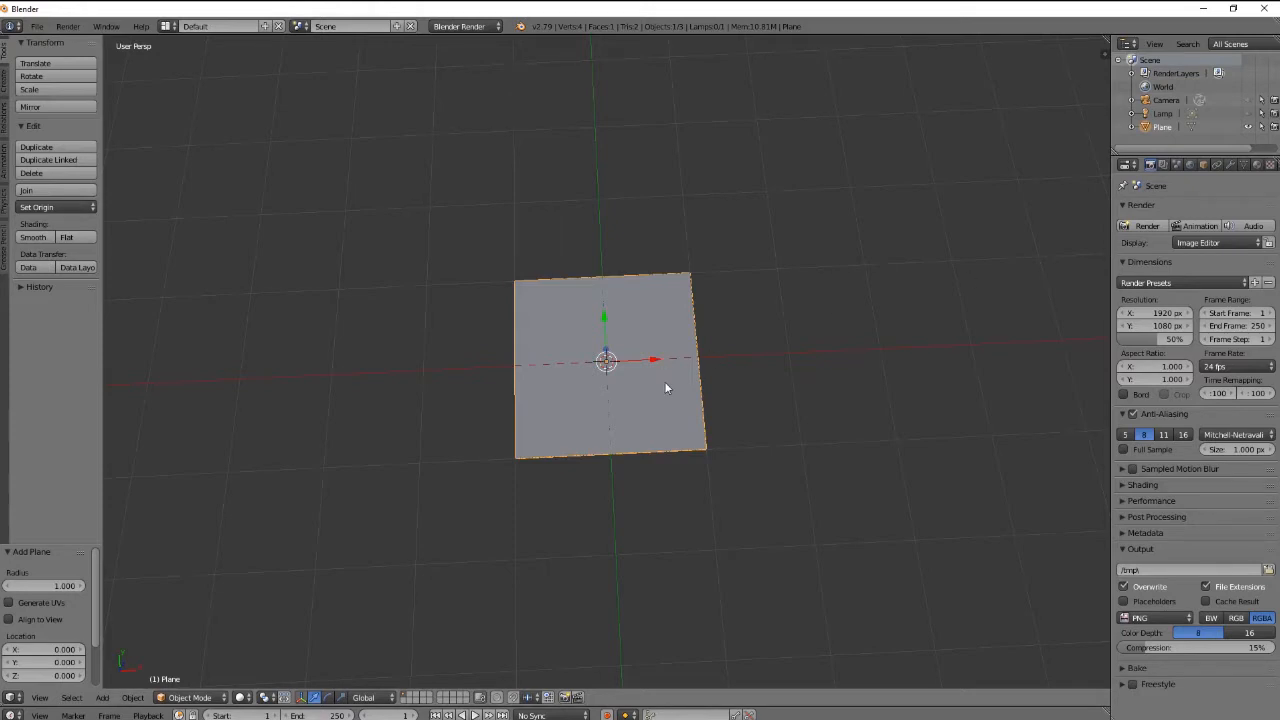
mouse_move(678, 386)
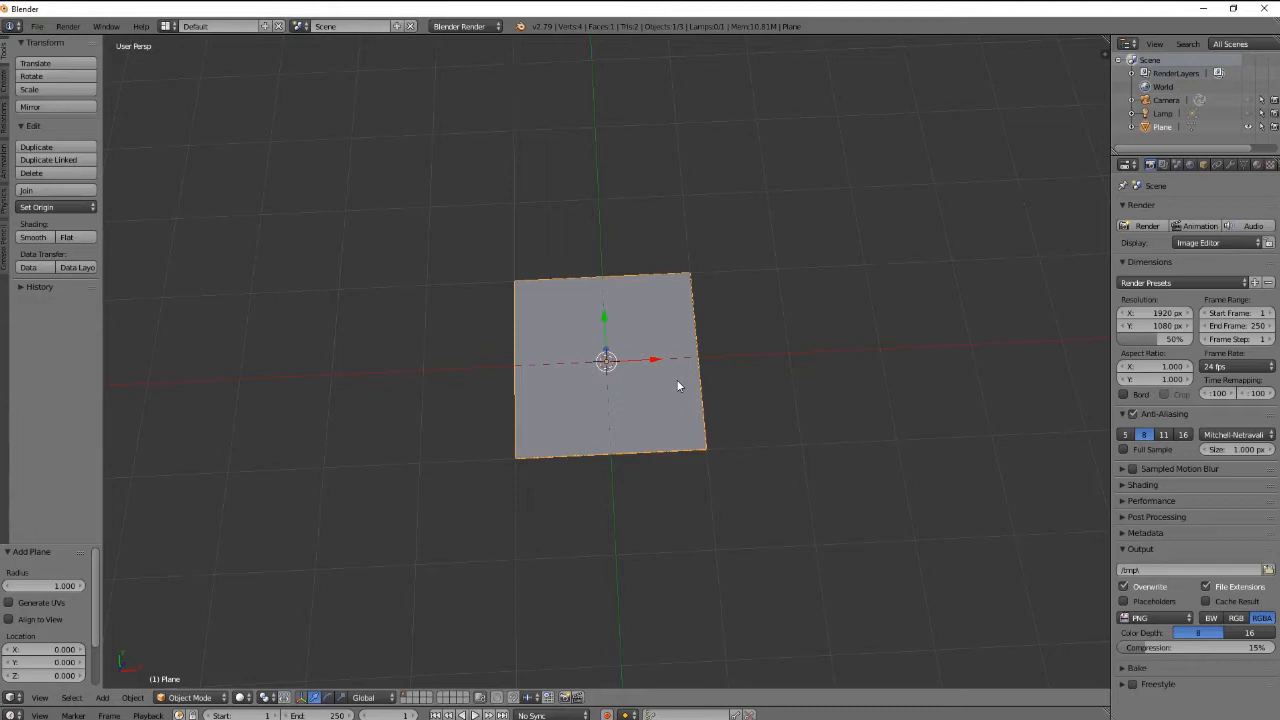
mouse_move(810, 370)
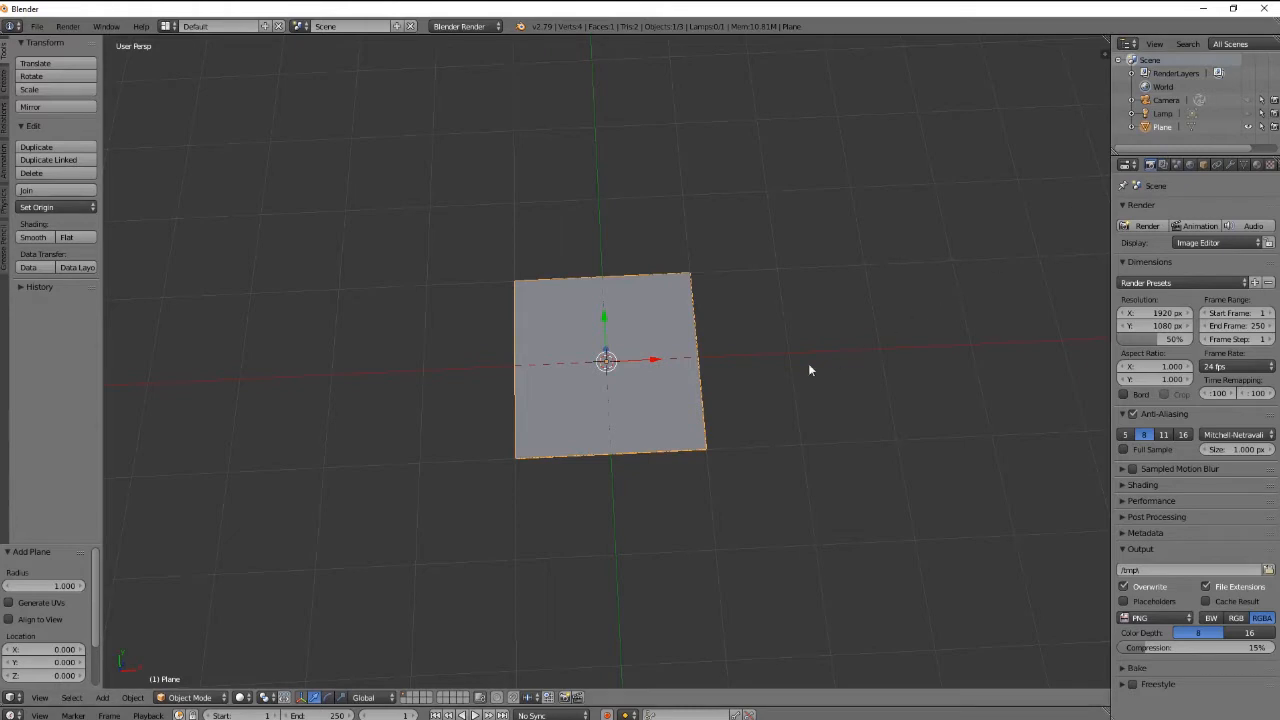
mouse_move(1244, 192)
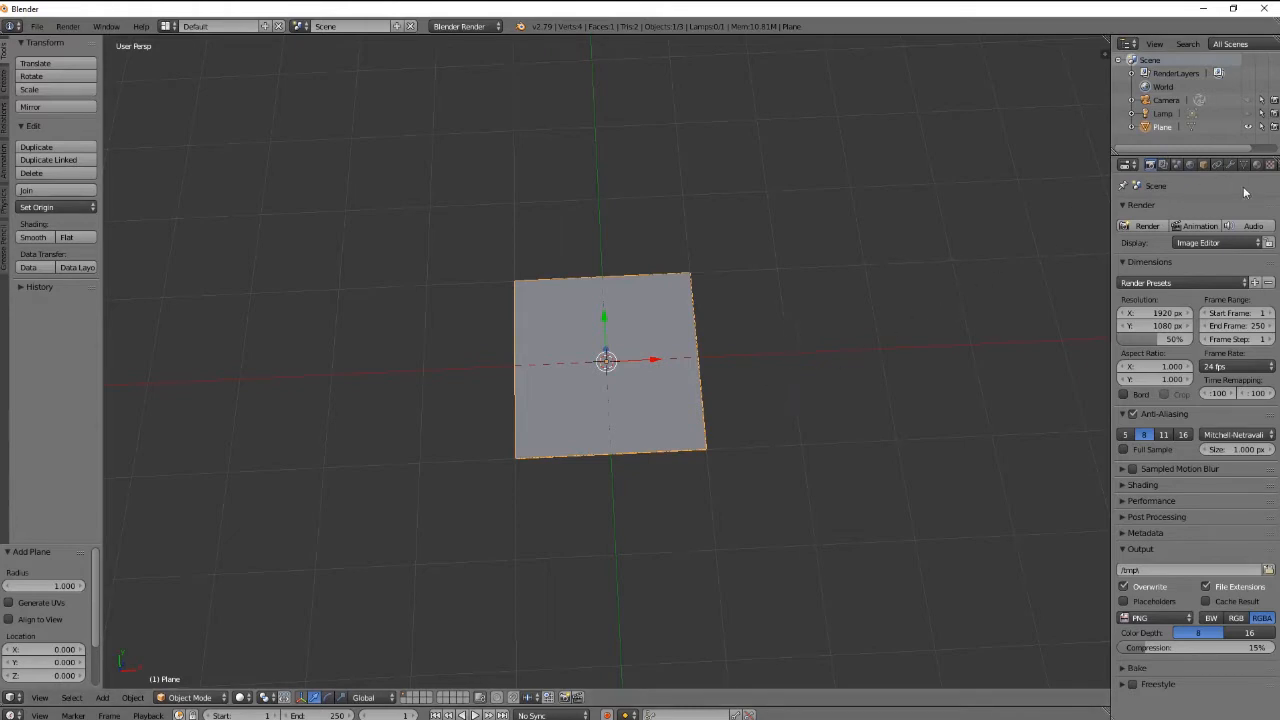
mouse_move(952, 266)
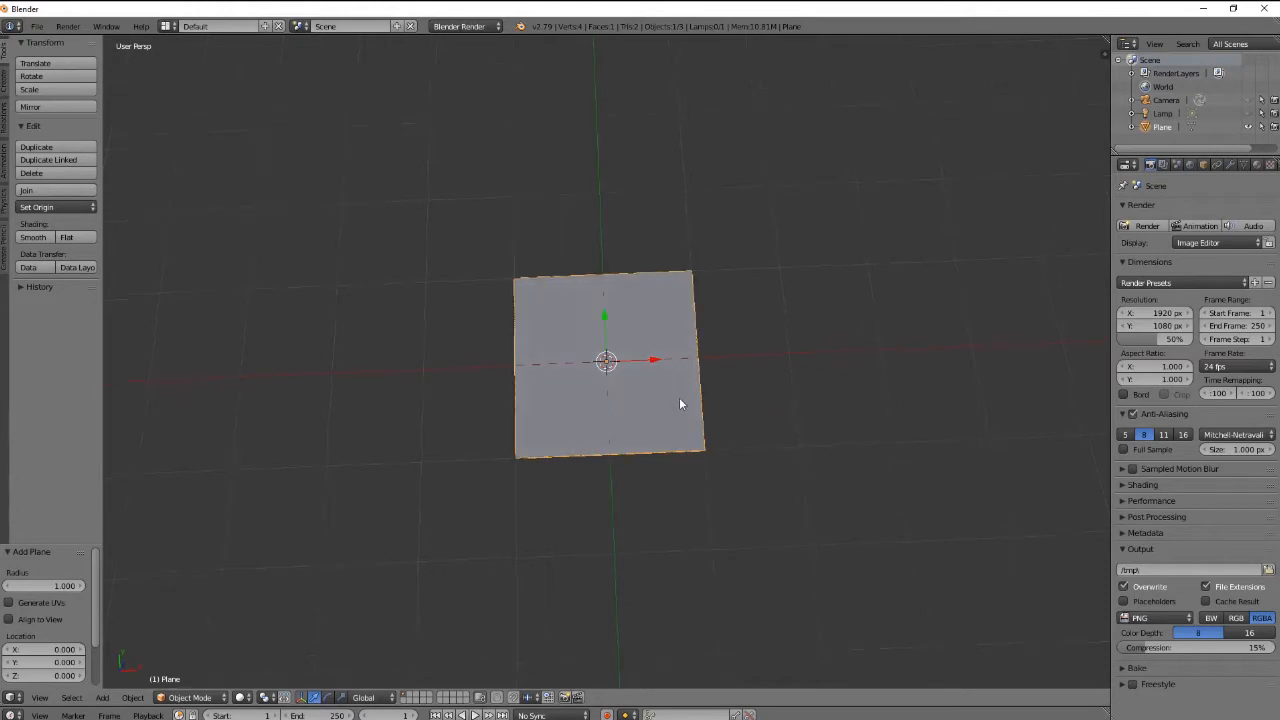
Step: Subdivide the plane in Edit Mode and raise the number of cuts
key(Tab)
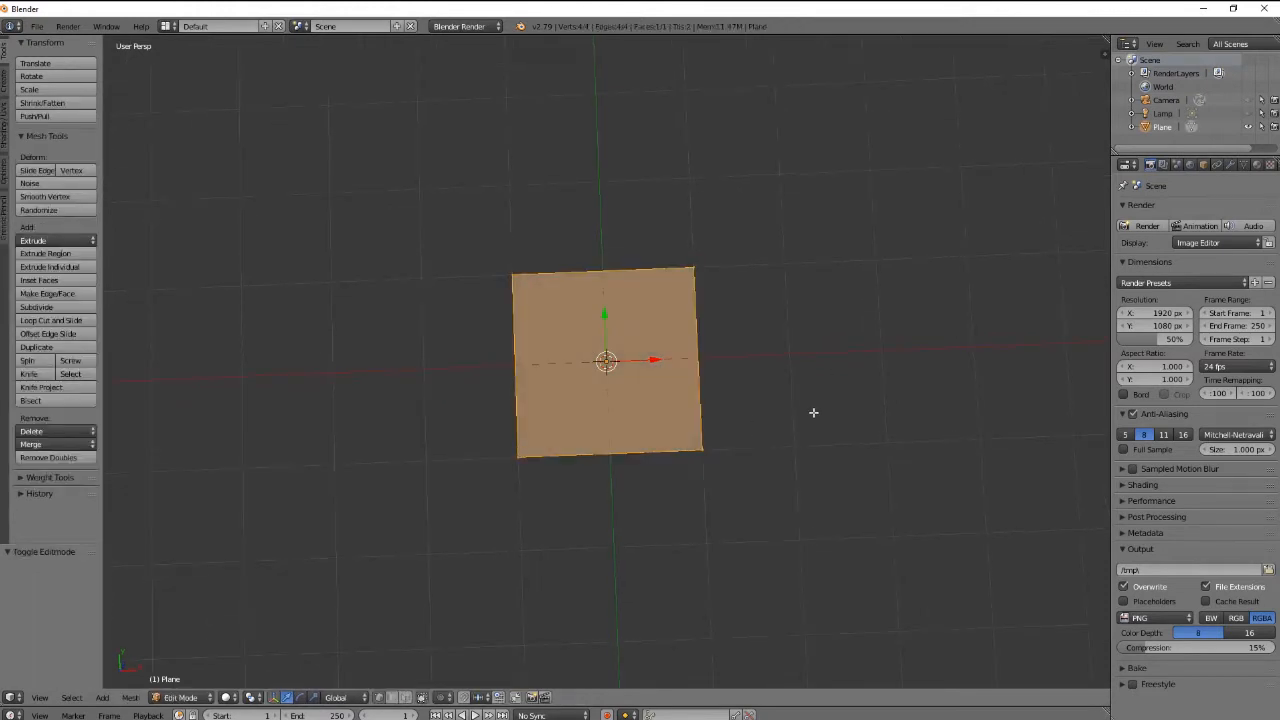
click(36, 308)
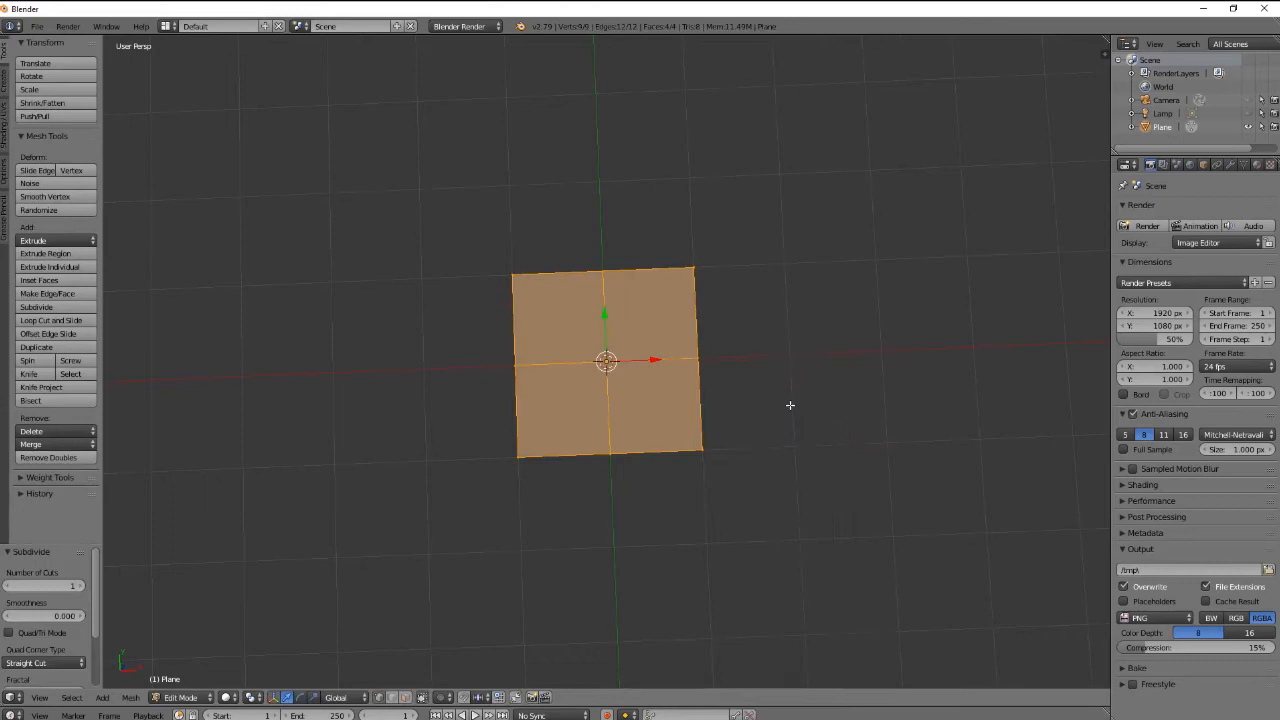
mouse_move(72, 600)
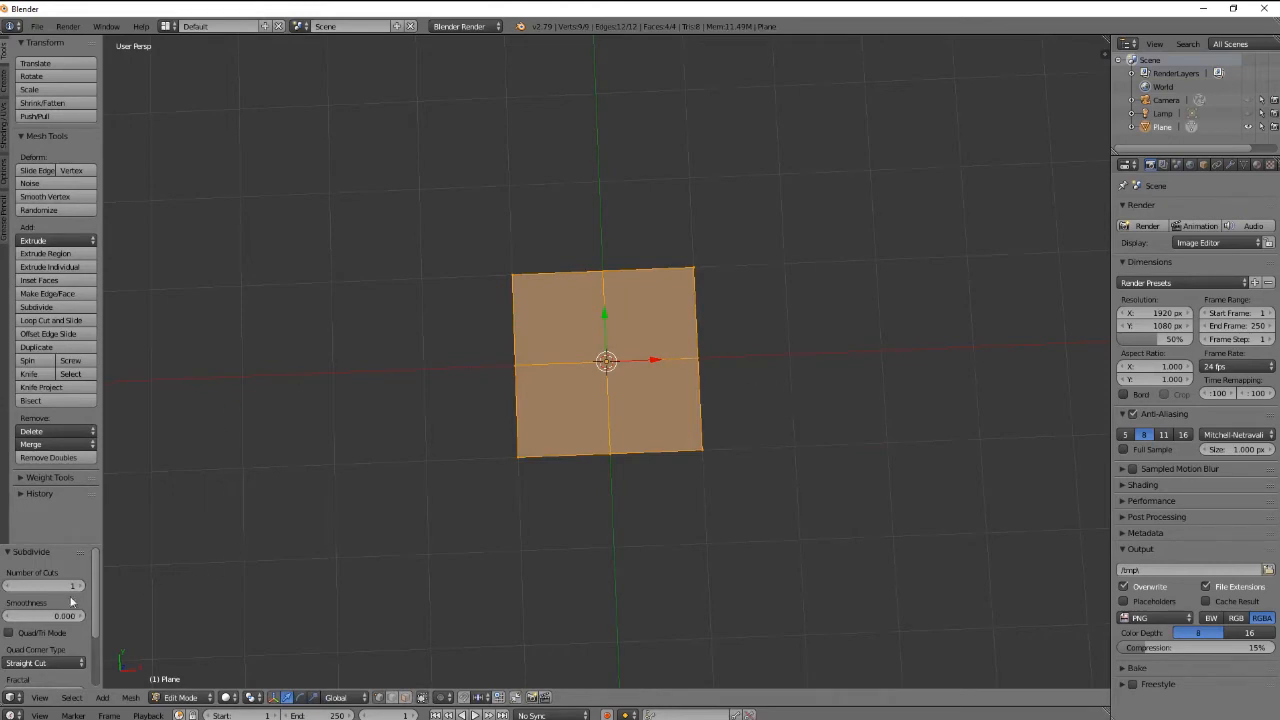
click(40, 586)
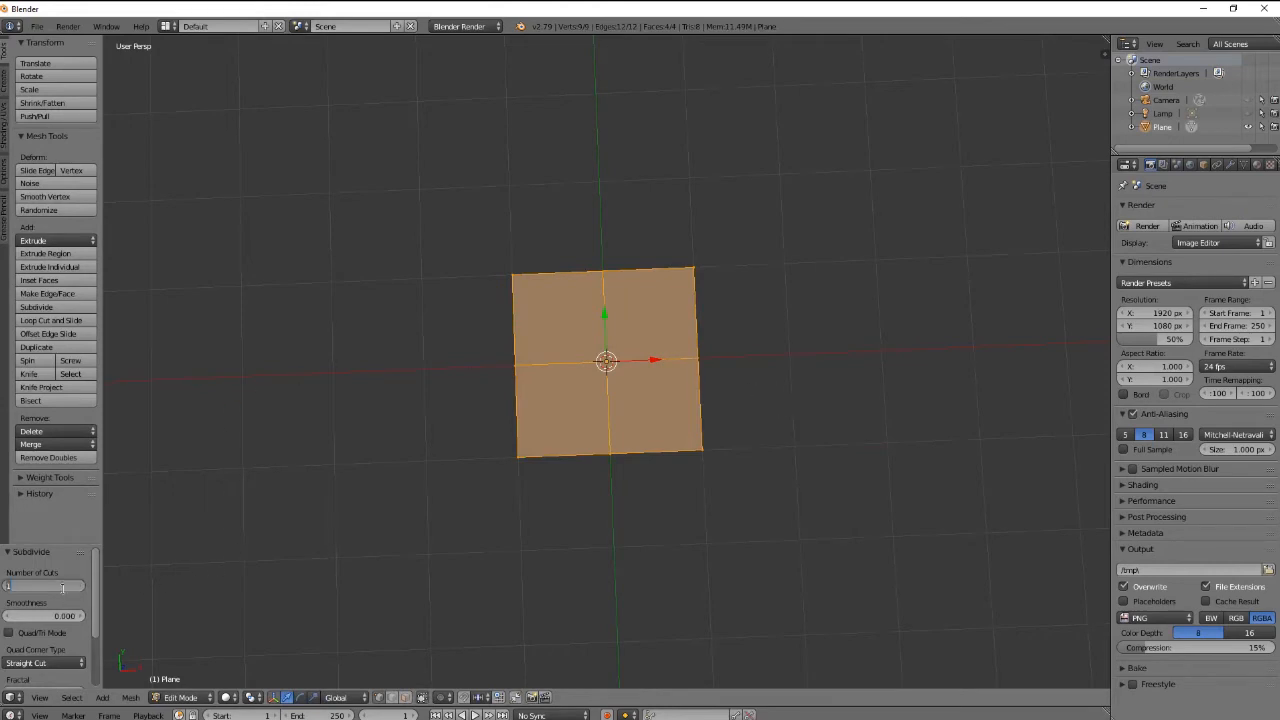
drag(10, 586, 70, 586)
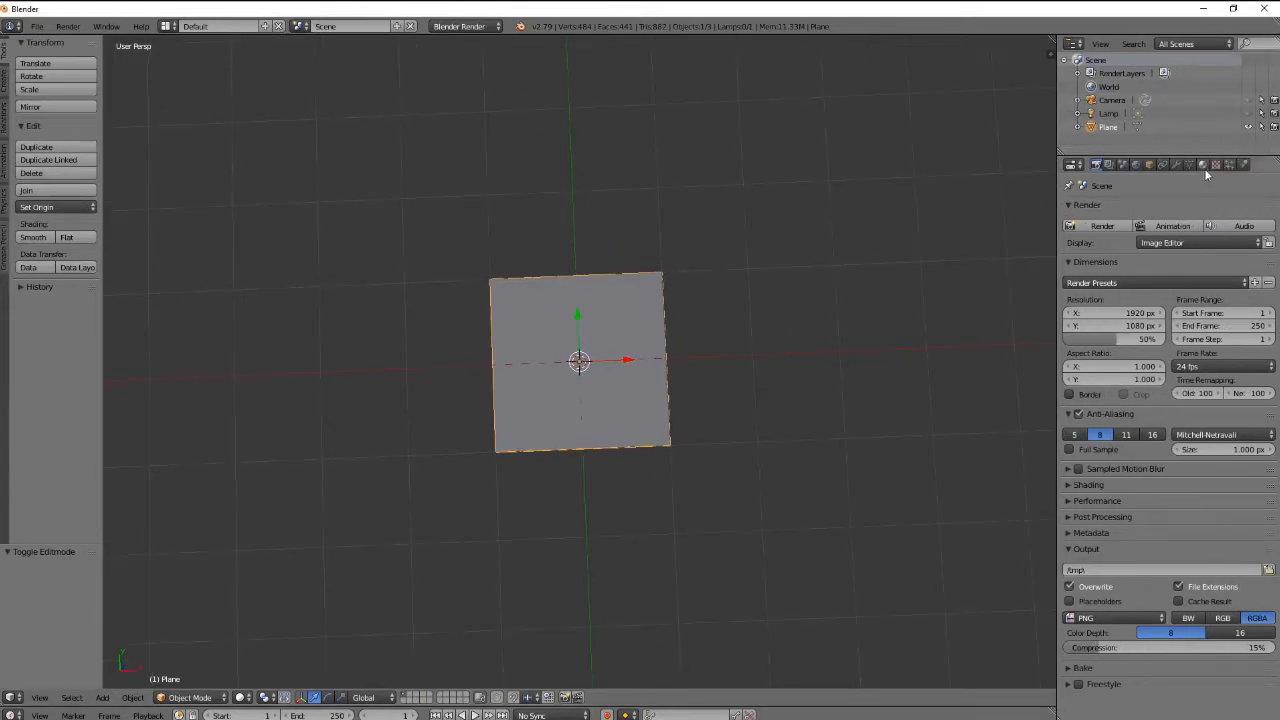
Step: Add a Subdivision Surface modifier to the plane and raise its View and Render levels
click(1204, 164)
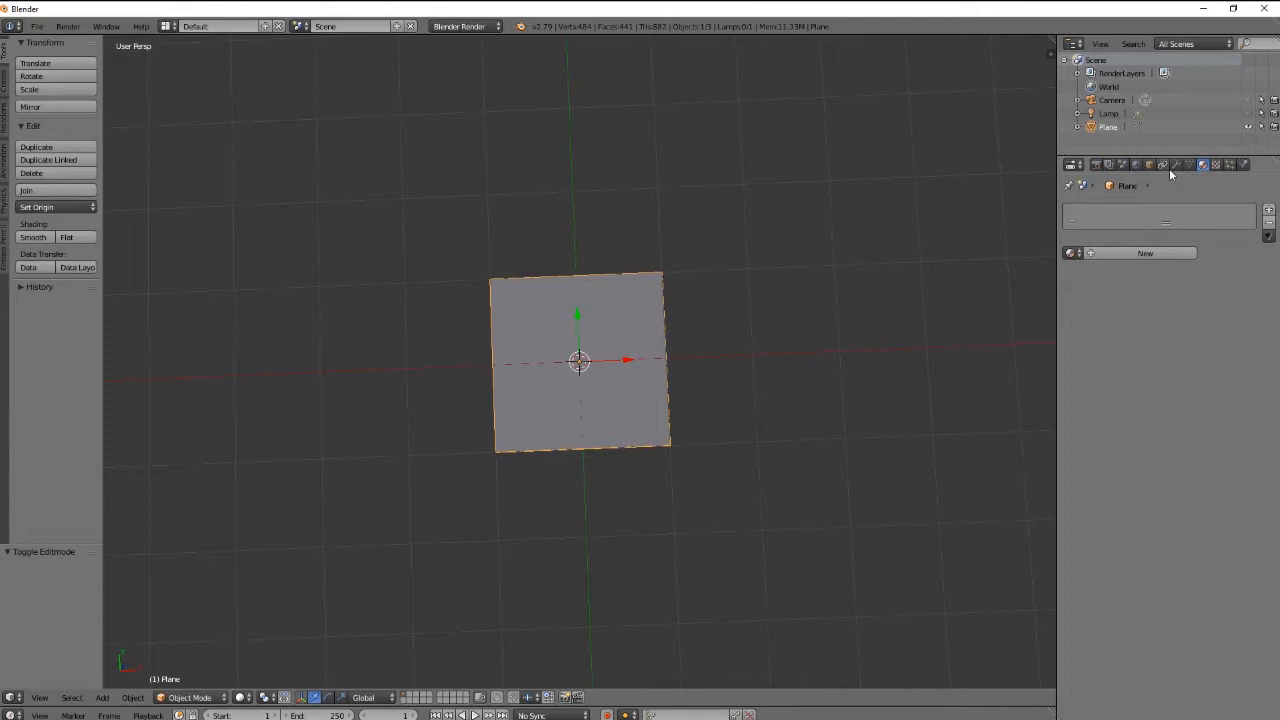
click(1176, 164)
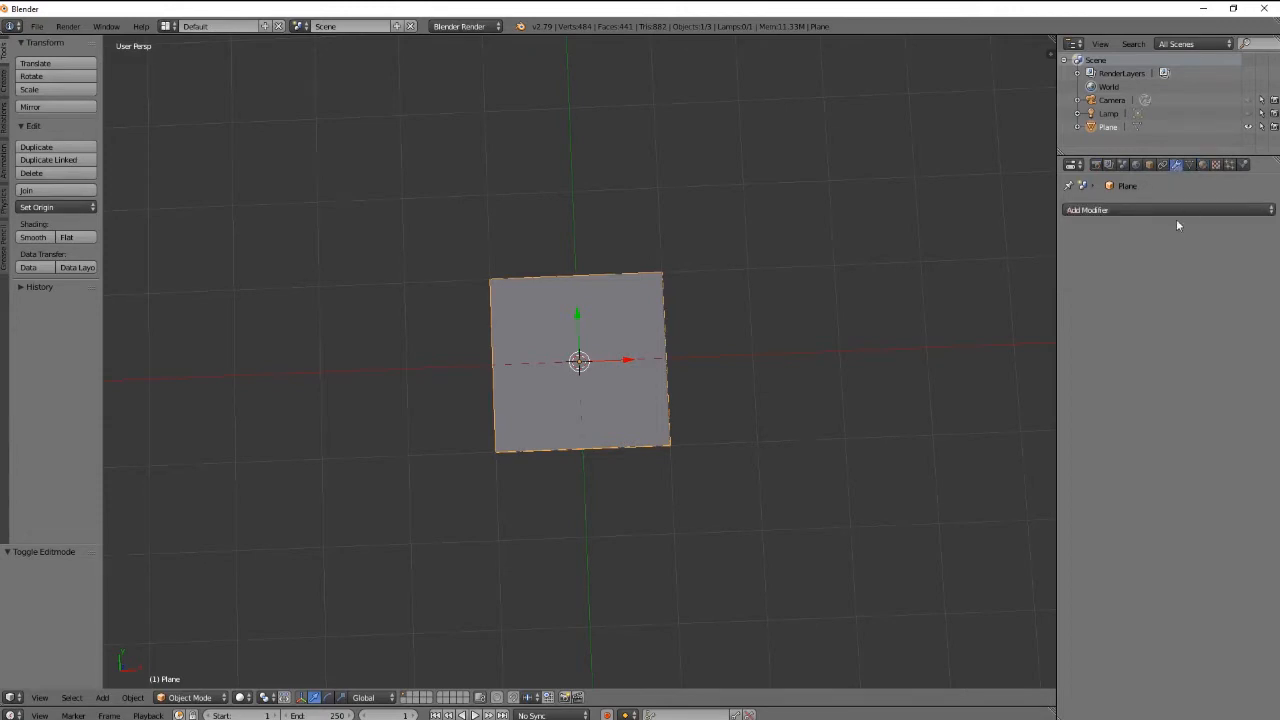
click(1088, 210)
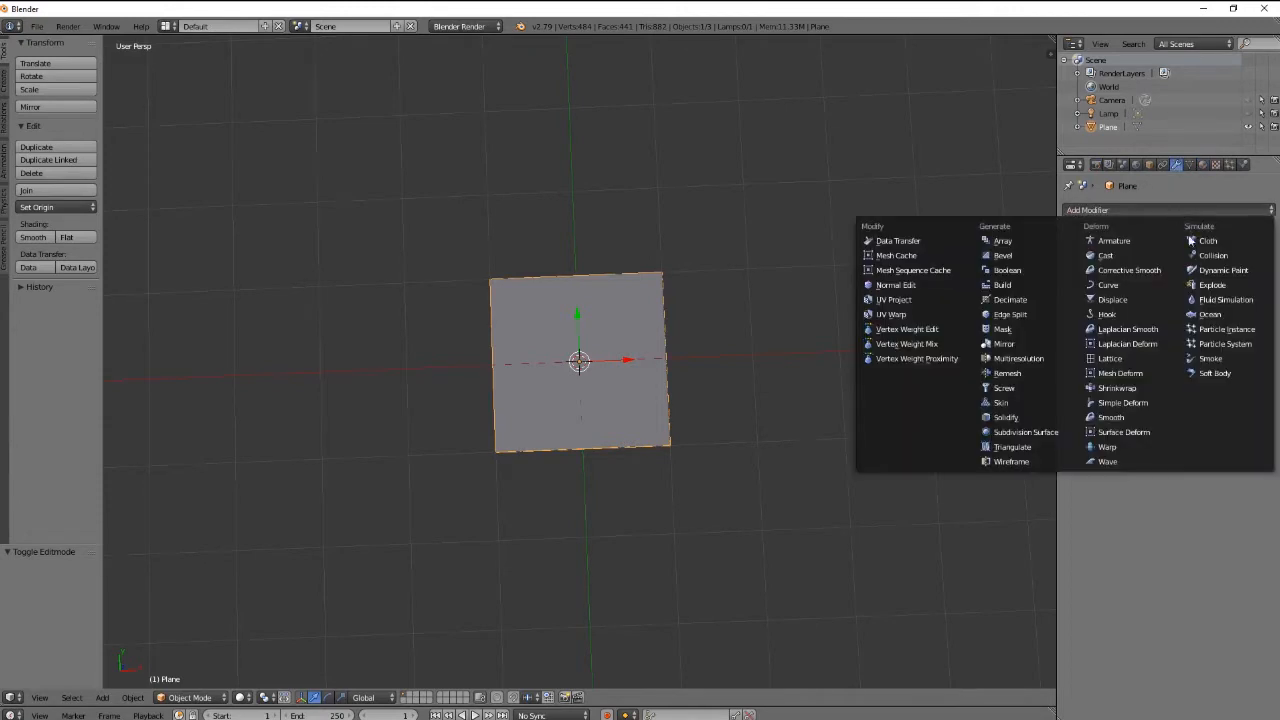
mouse_move(1008, 374)
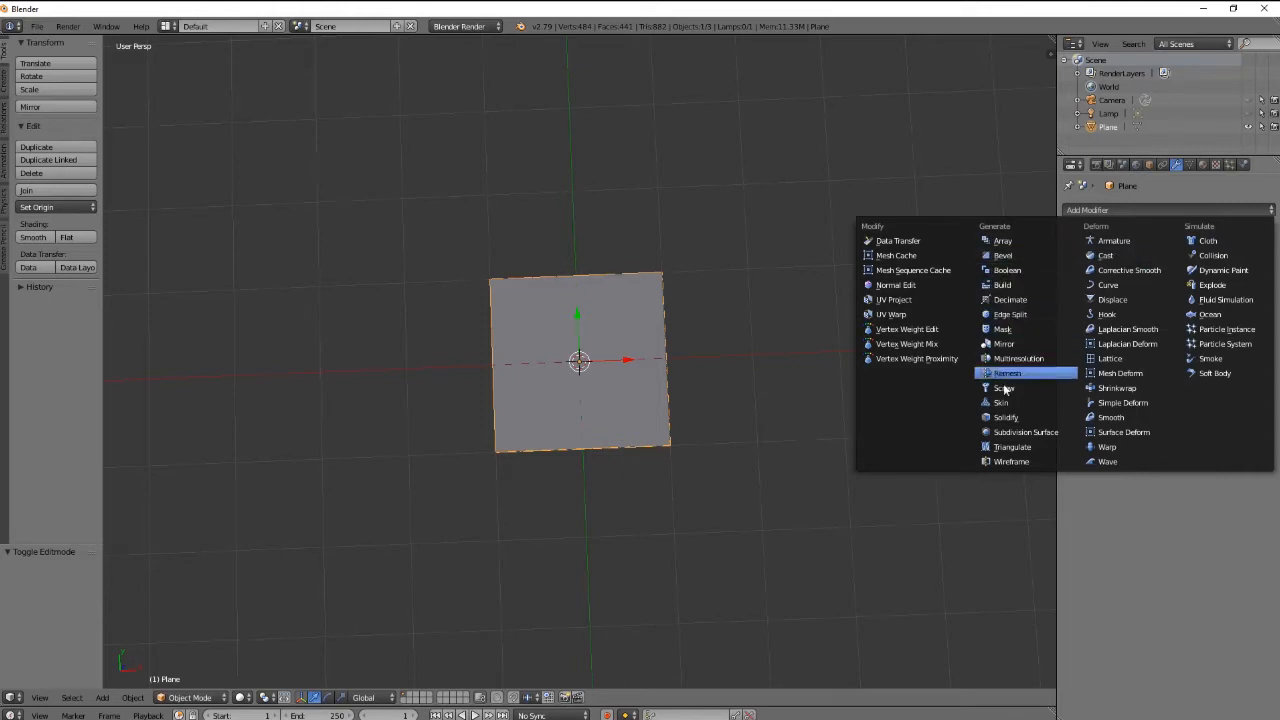
click(1024, 432)
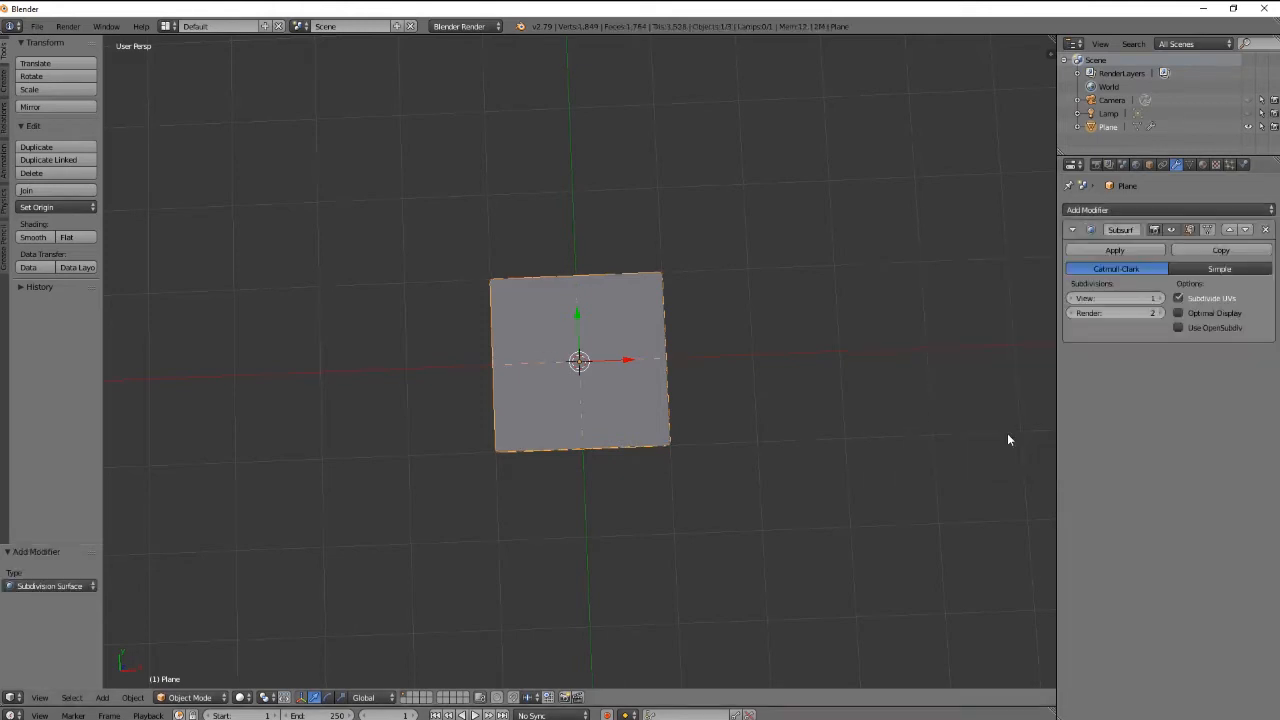
click(1150, 298)
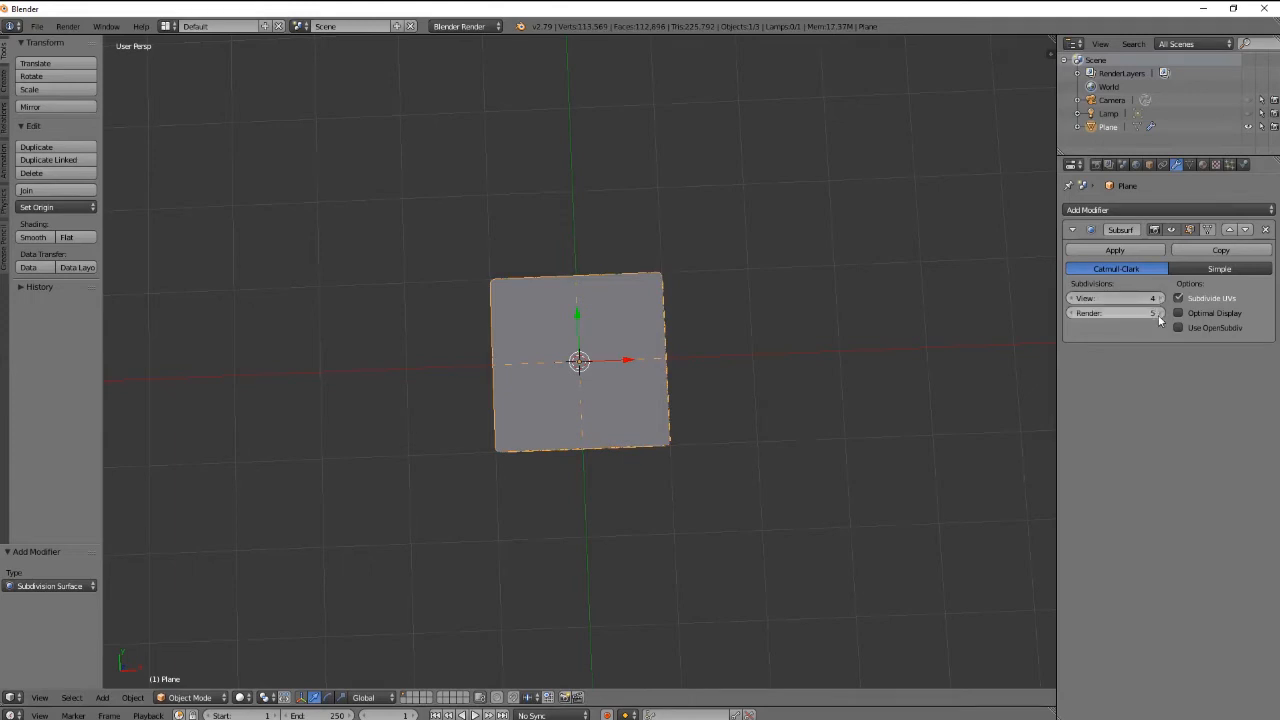
click(1116, 312)
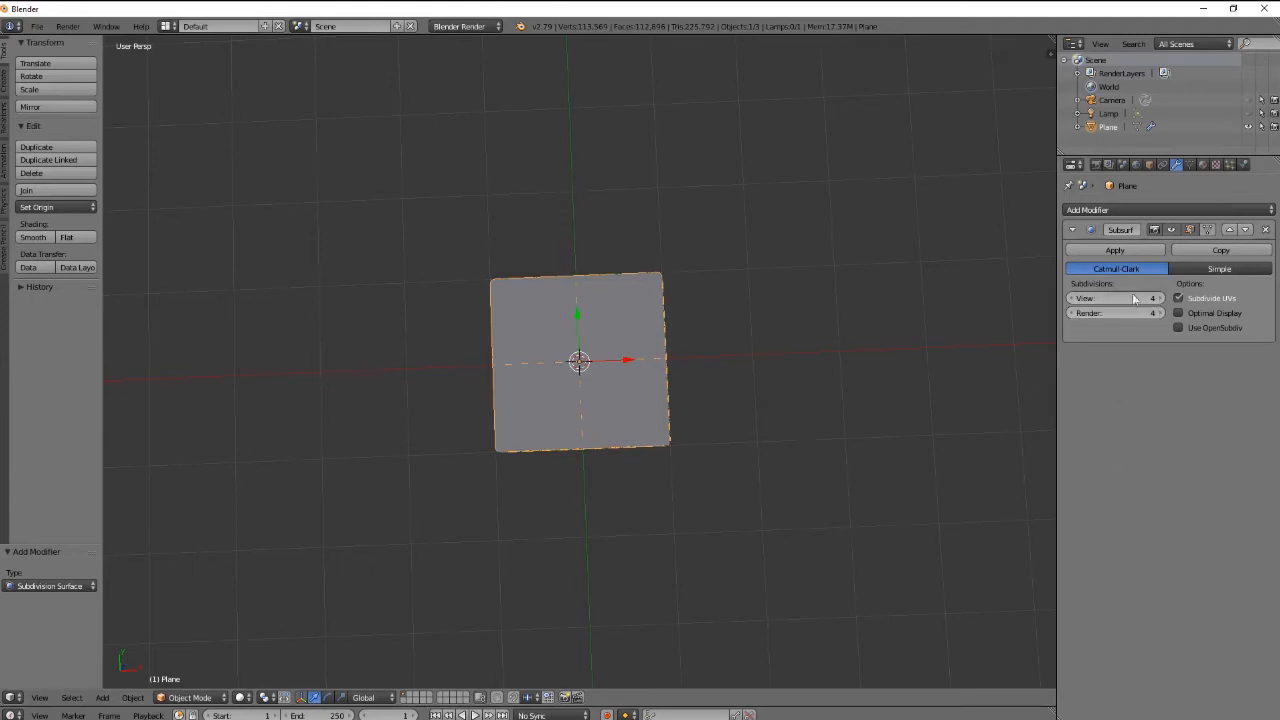
mouse_move(1204, 164)
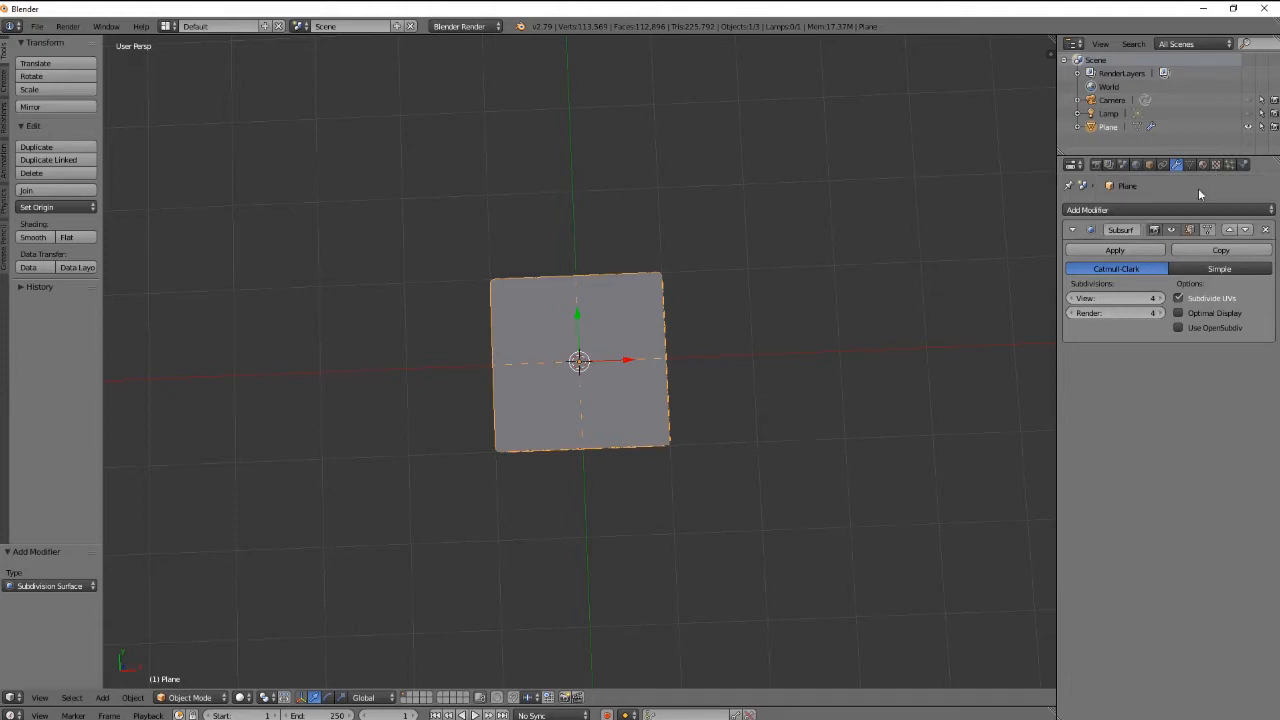
Step: Add a Displace modifier to the subdivided plane
click(1088, 210)
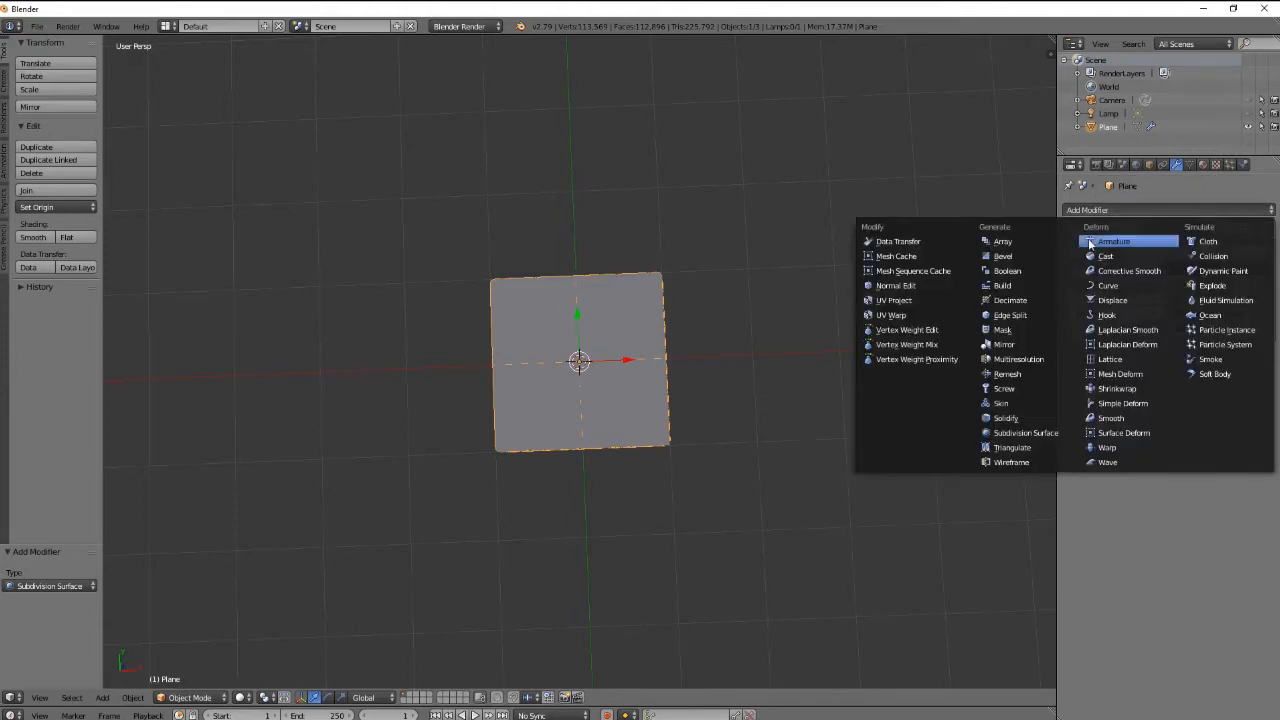
mouse_move(1112, 300)
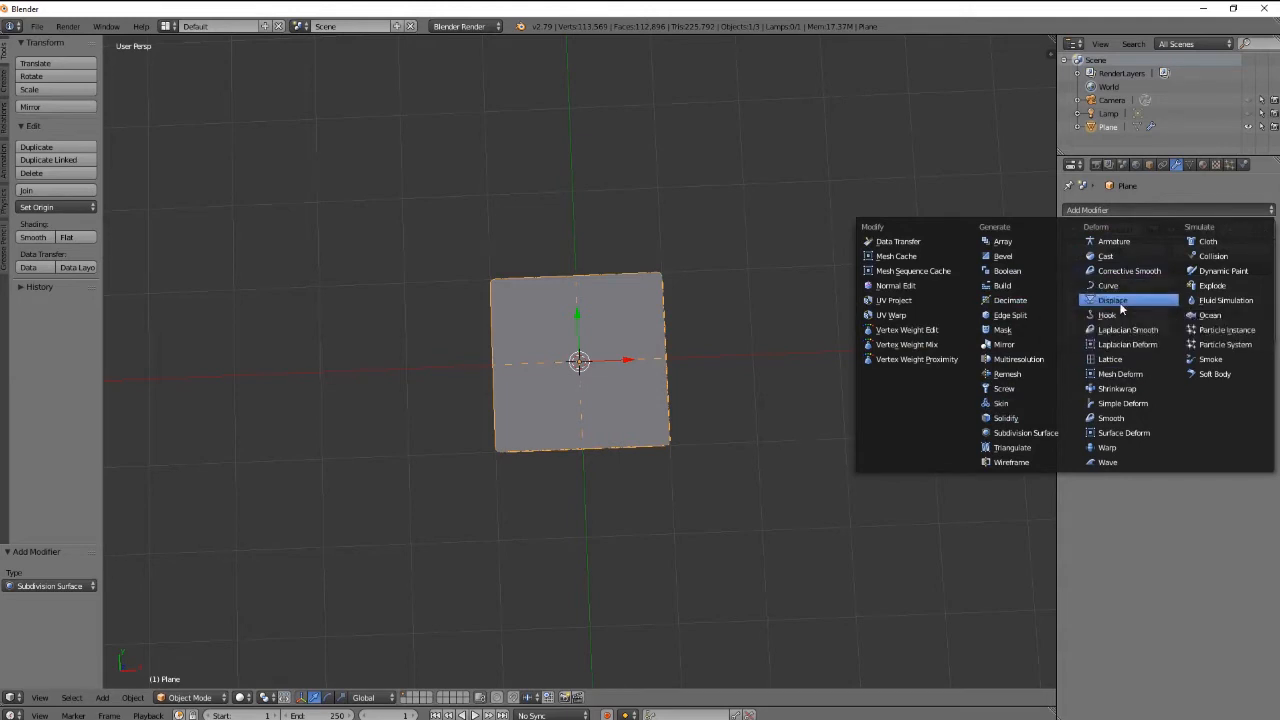
click(1112, 300)
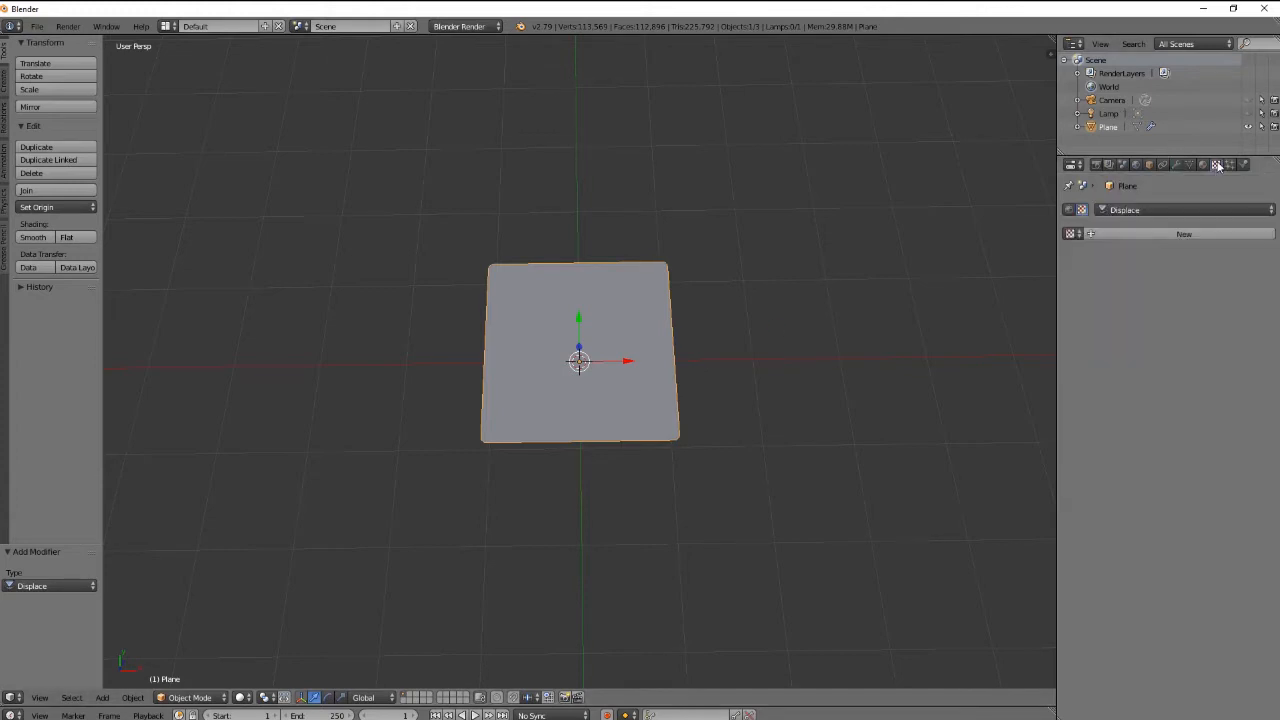
Step: Create a new displacement texture, try Clouds noise, then switch it to Image or Movie
click(1184, 234)
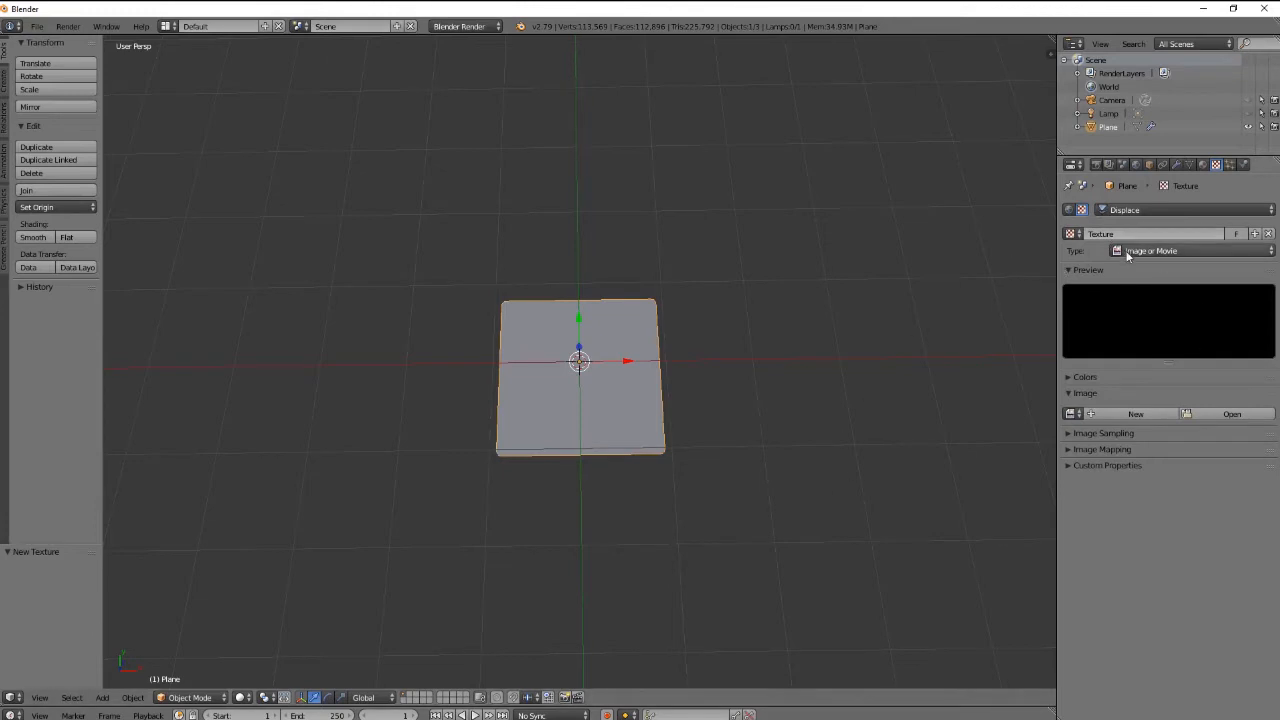
click(1190, 252)
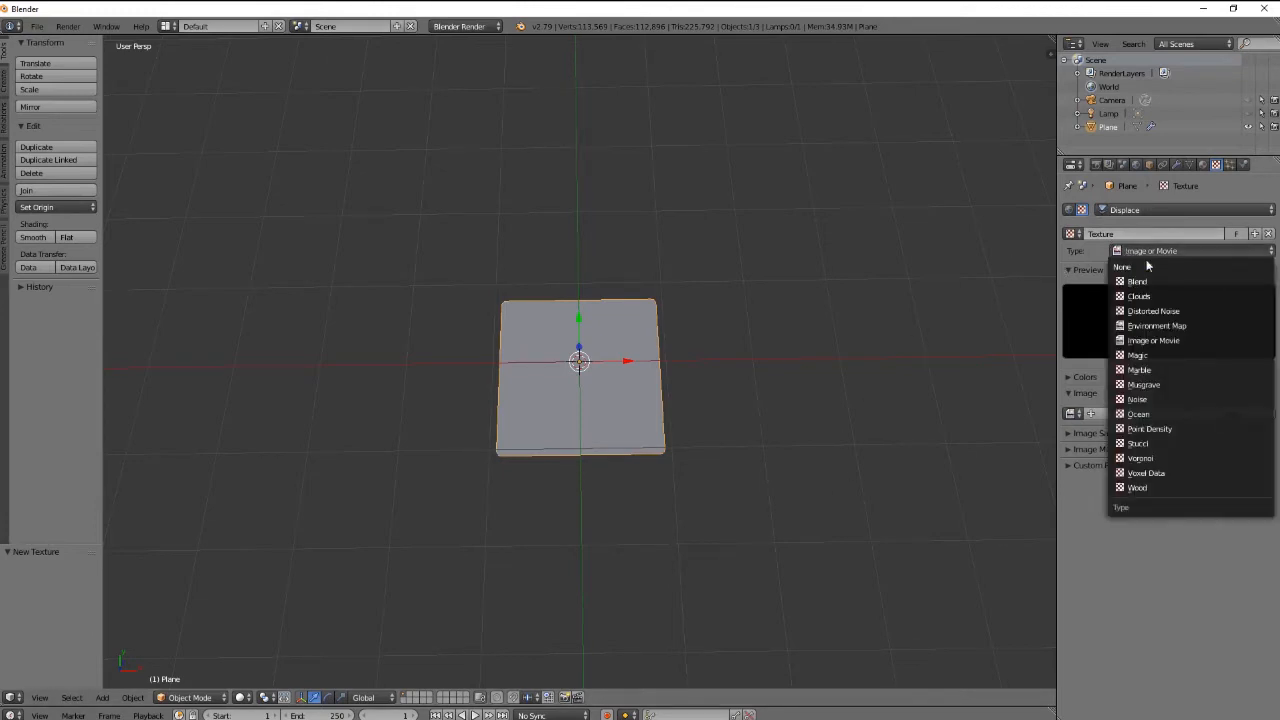
mouse_move(1140, 296)
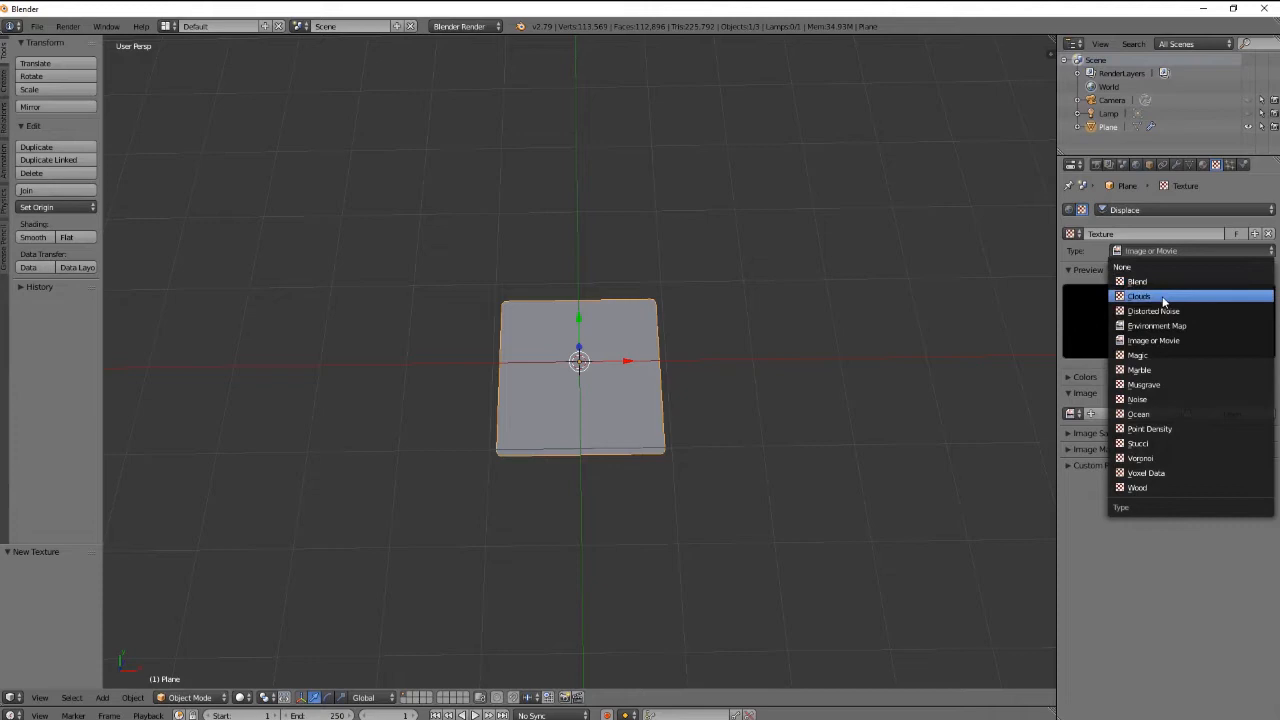
click(1140, 296)
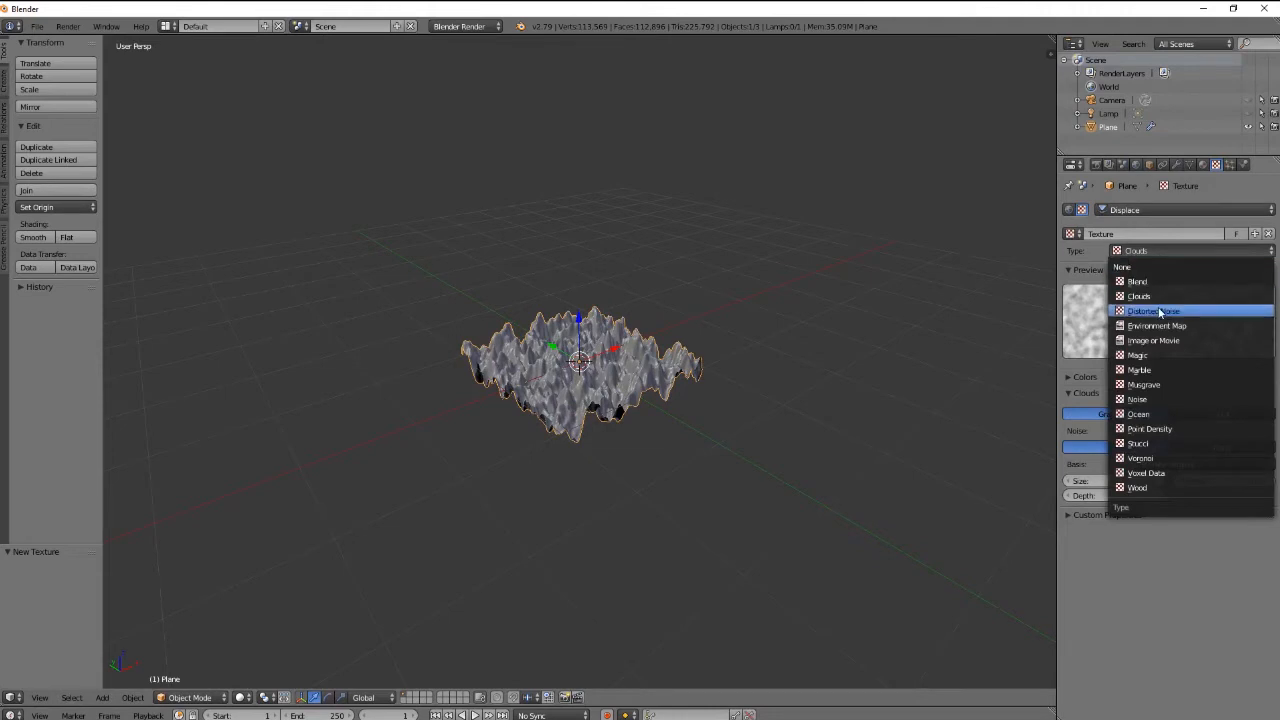
click(1152, 340)
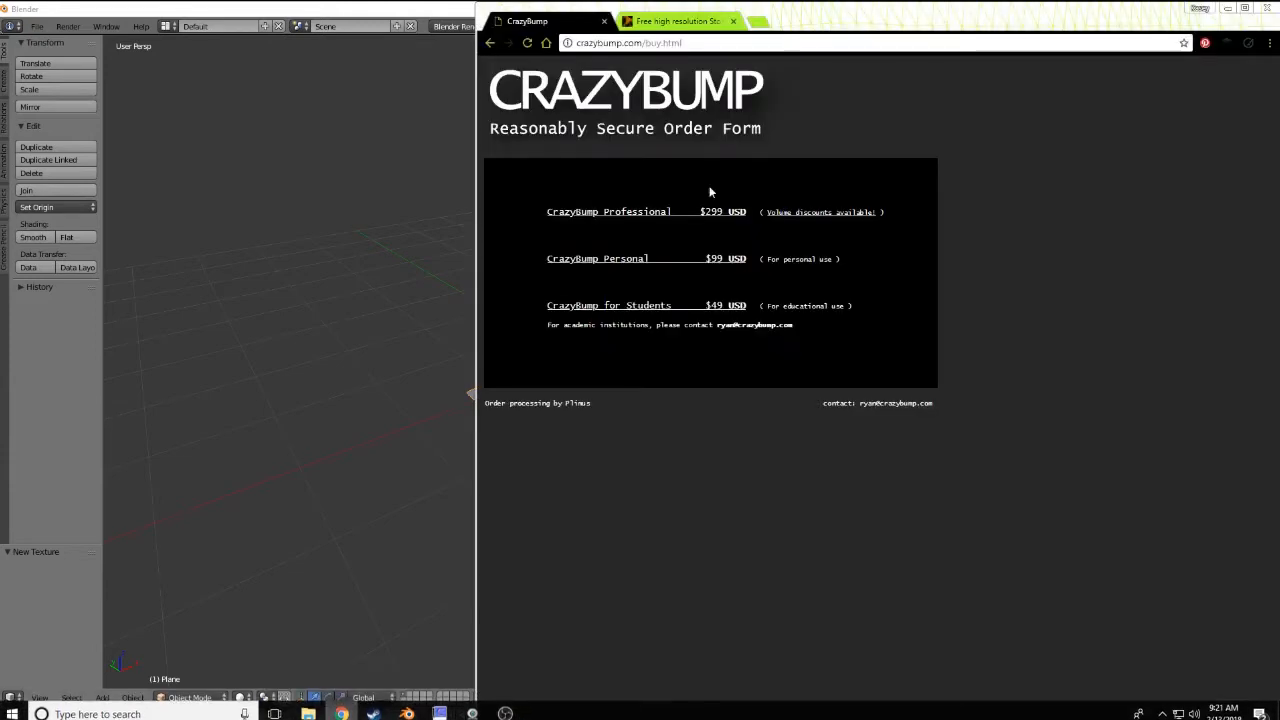
Step: Browse the Wild Textures free stone textures page for a grey brick wall texture
click(678, 20)
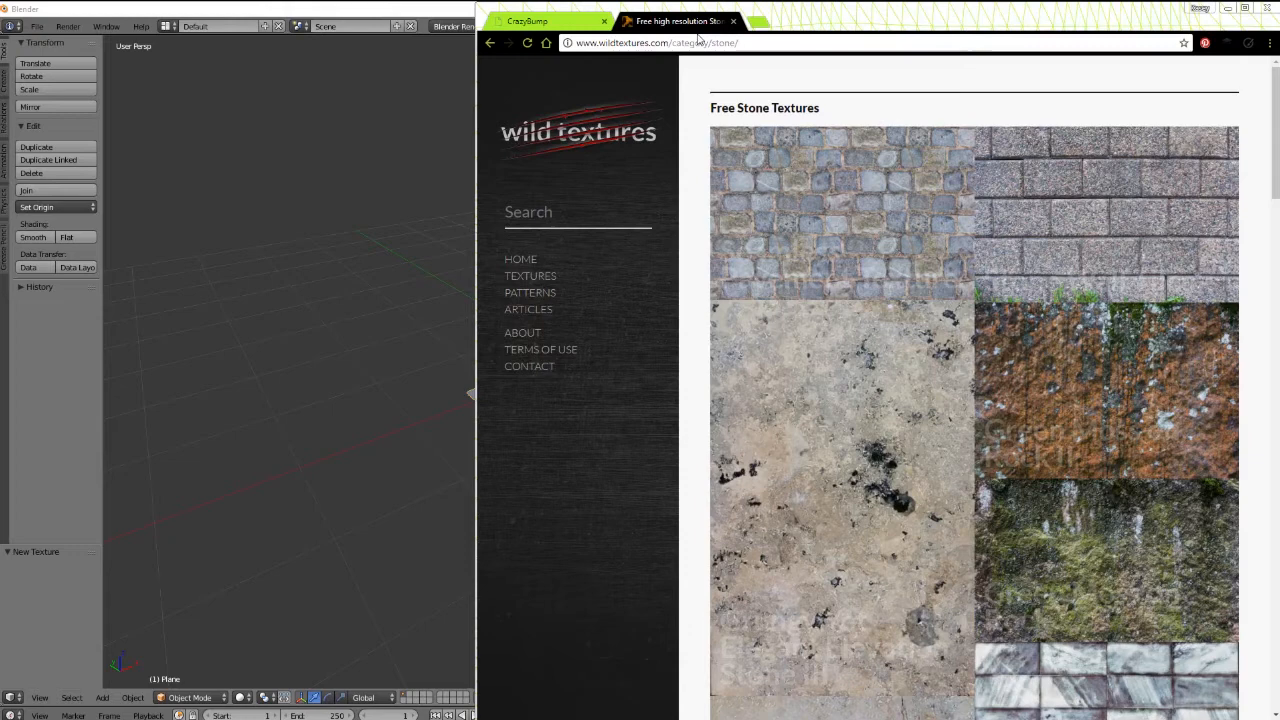
click(578, 212)
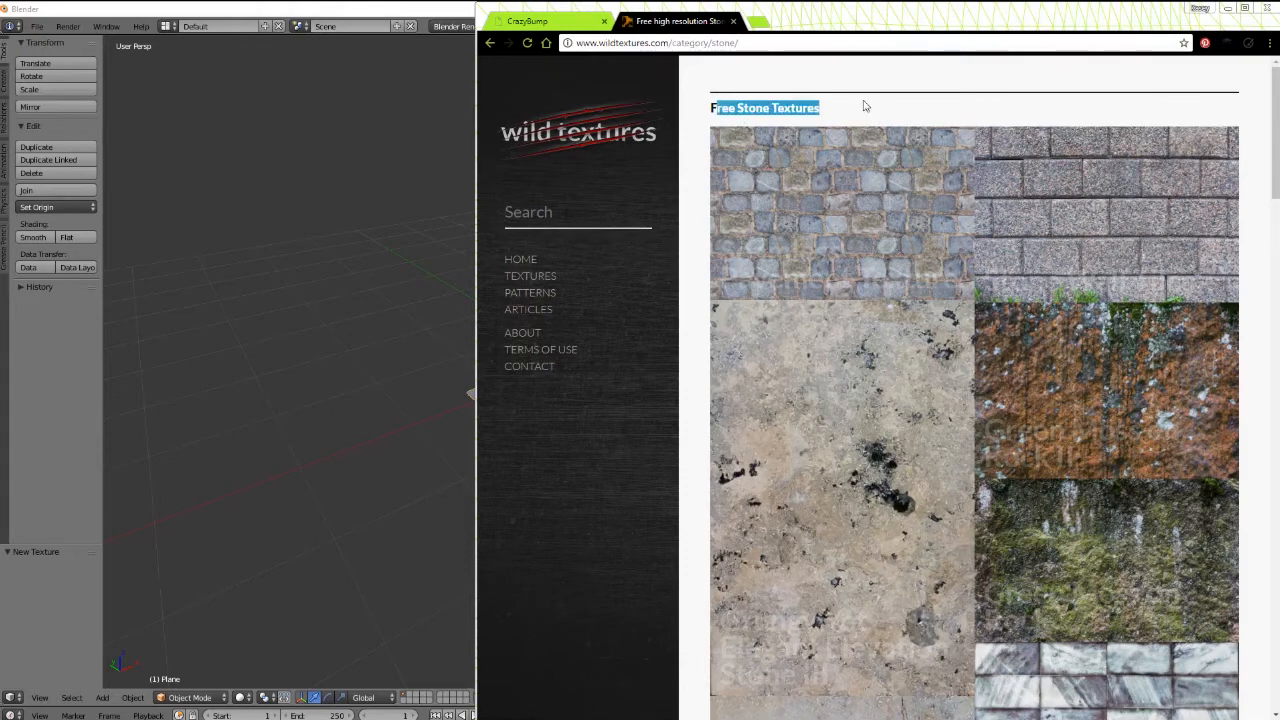
scroll(down, 3)
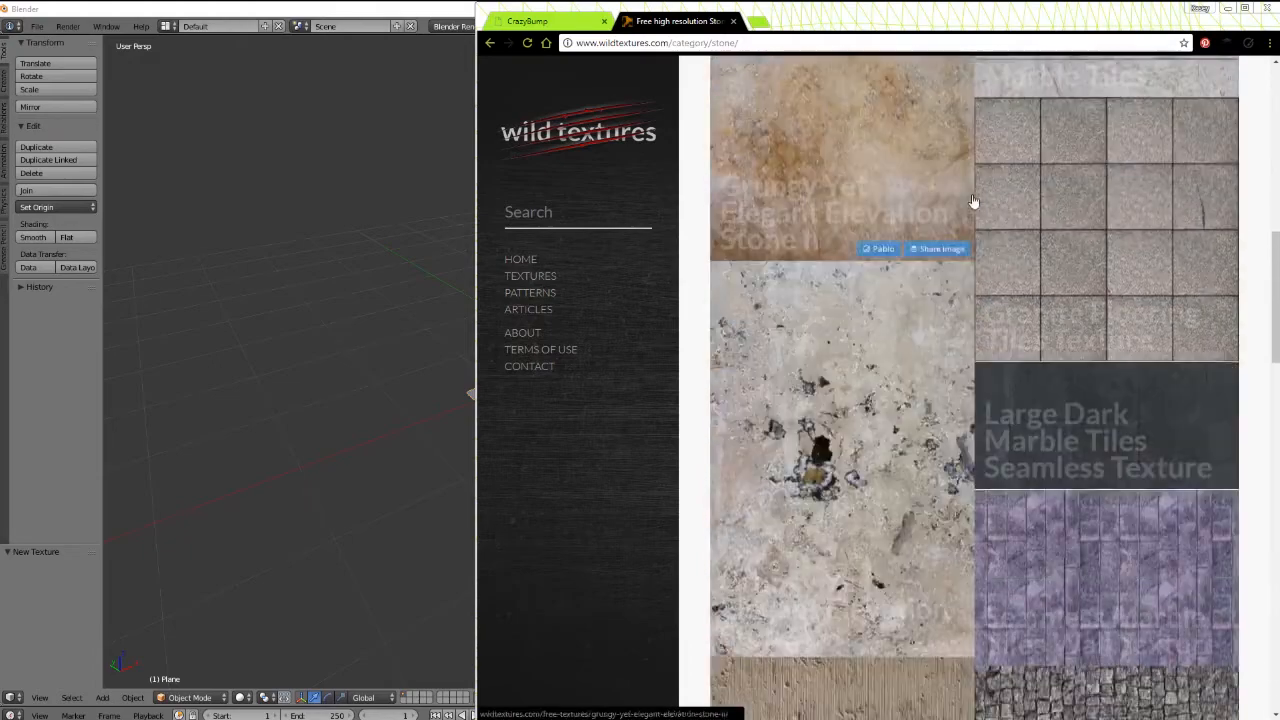
scroll(down, 3)
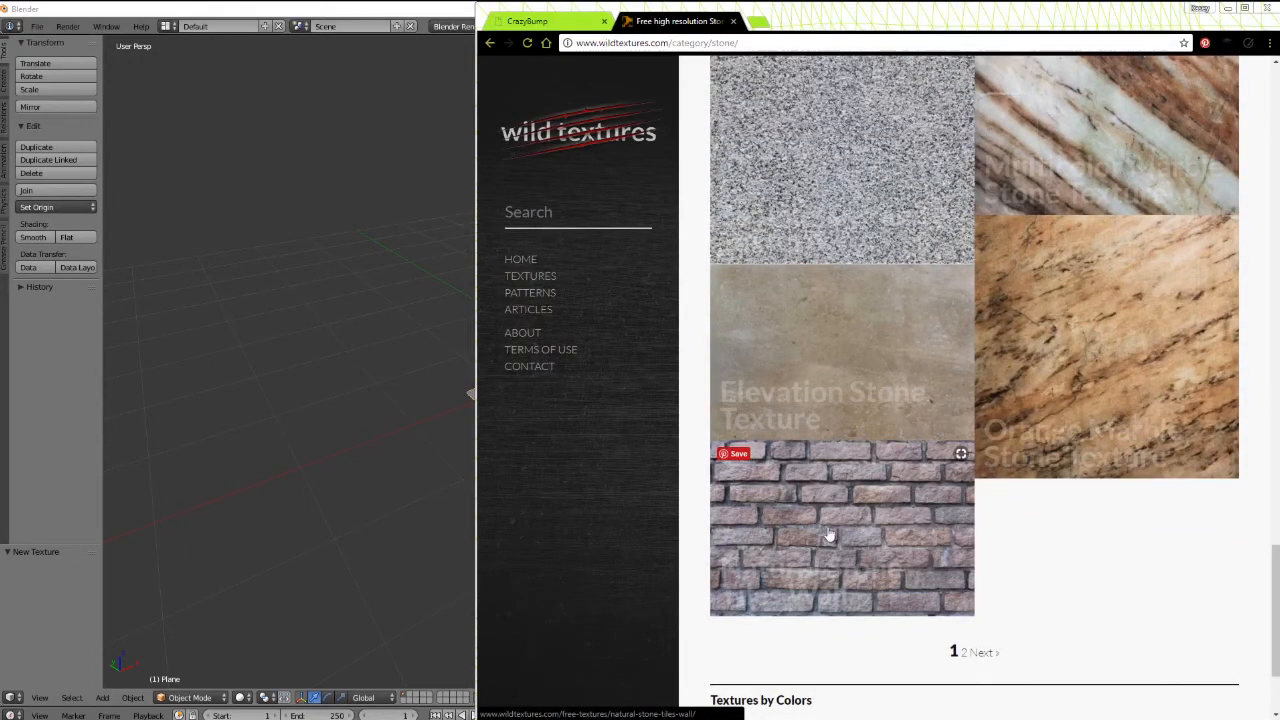
mouse_move(828, 536)
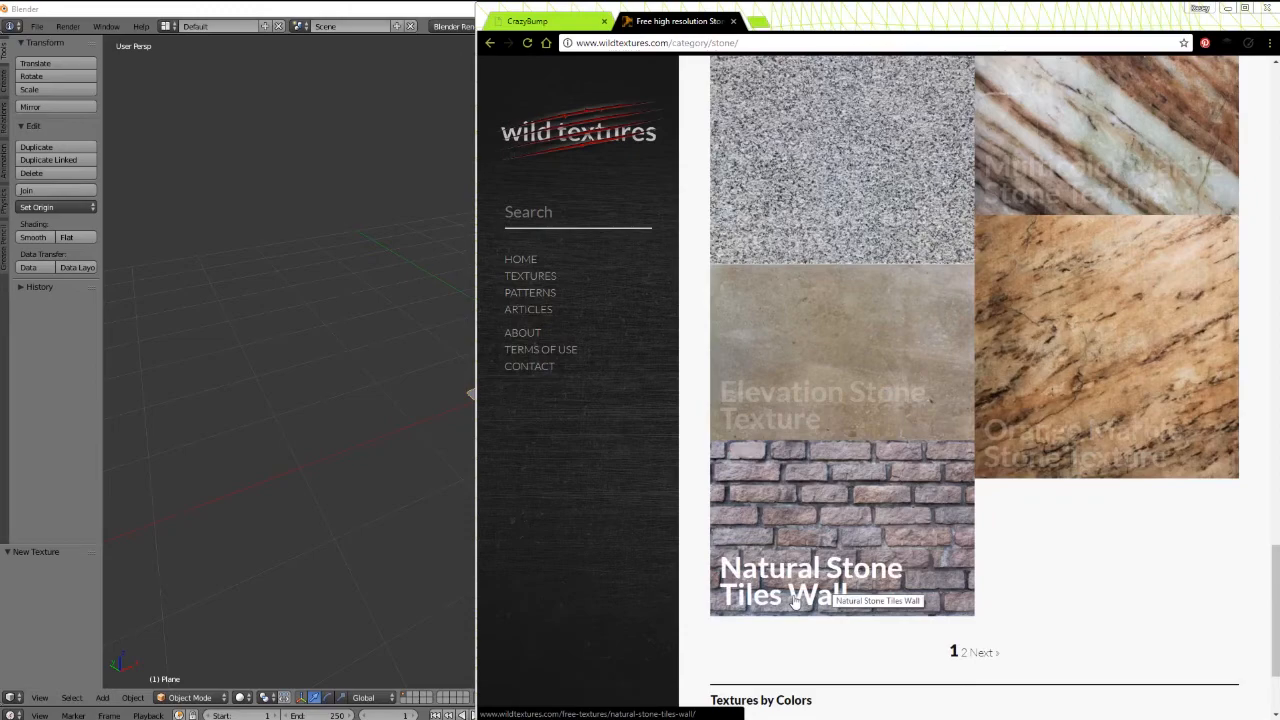
scroll(down, 3)
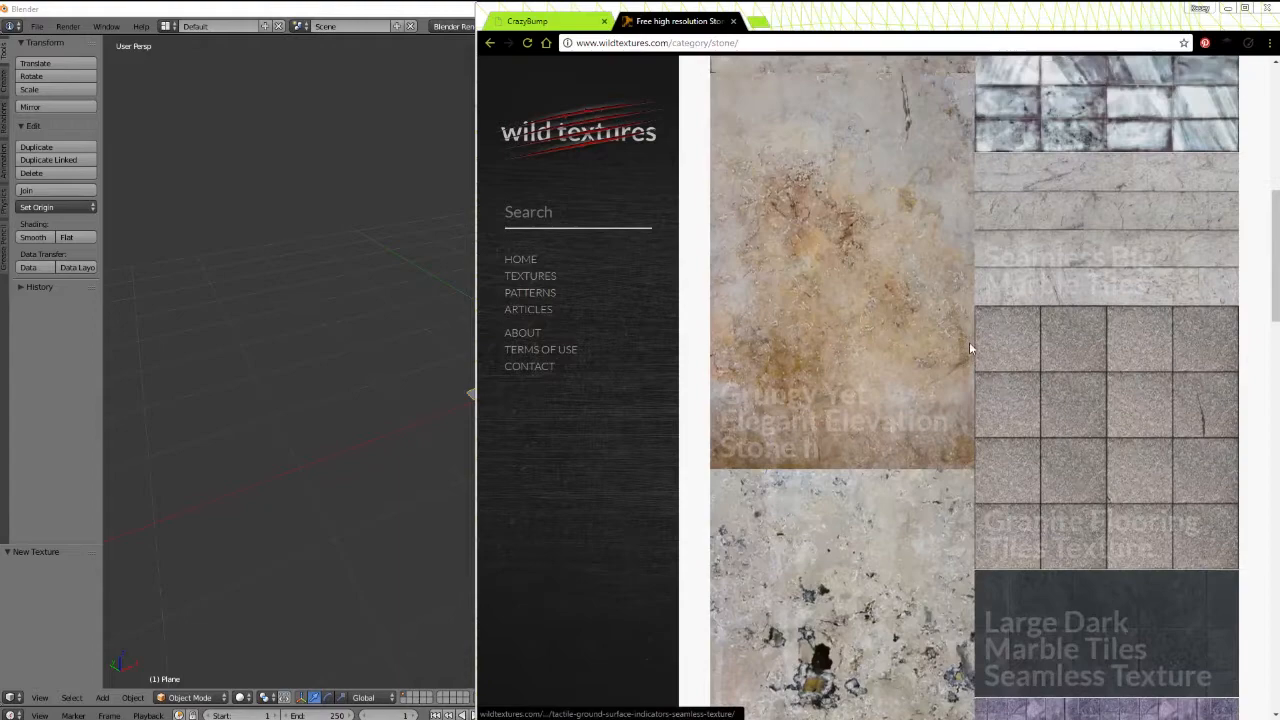
scroll(down, 3)
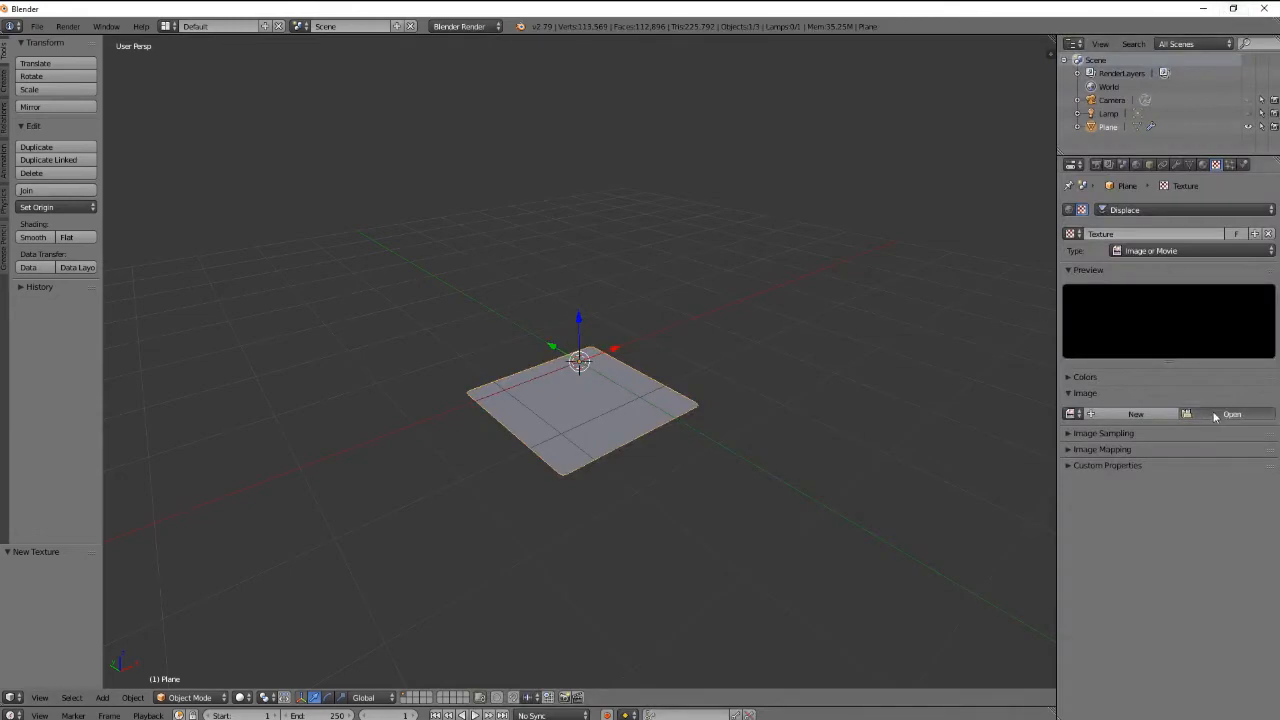
Step: Browse for the downloaded brick image and load it into the displacement texture
click(1232, 414)
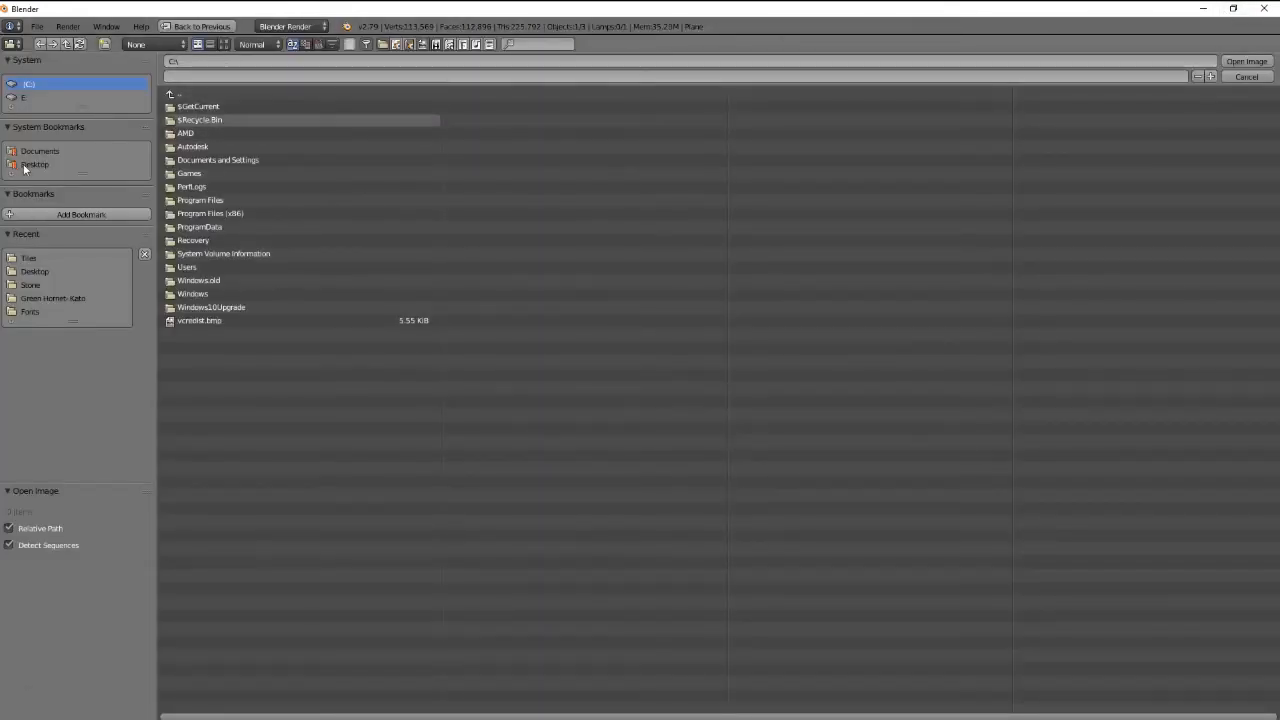
click(30, 284)
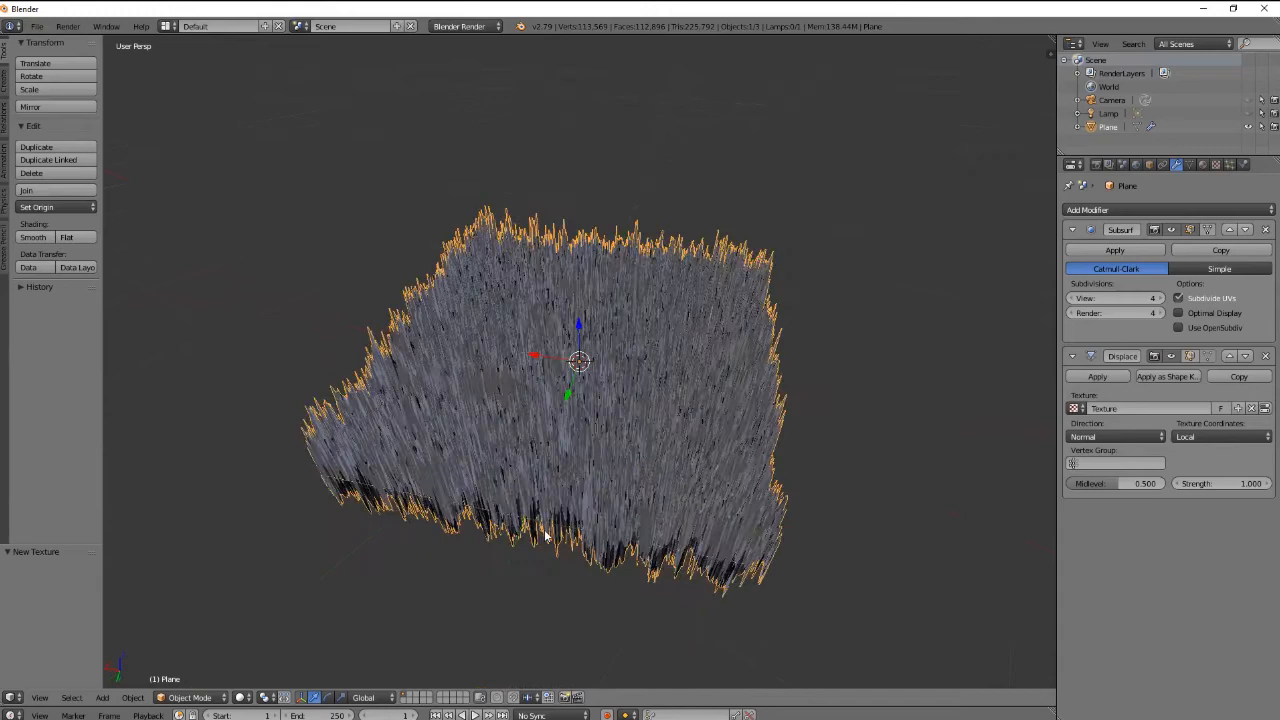
mouse_move(1148, 408)
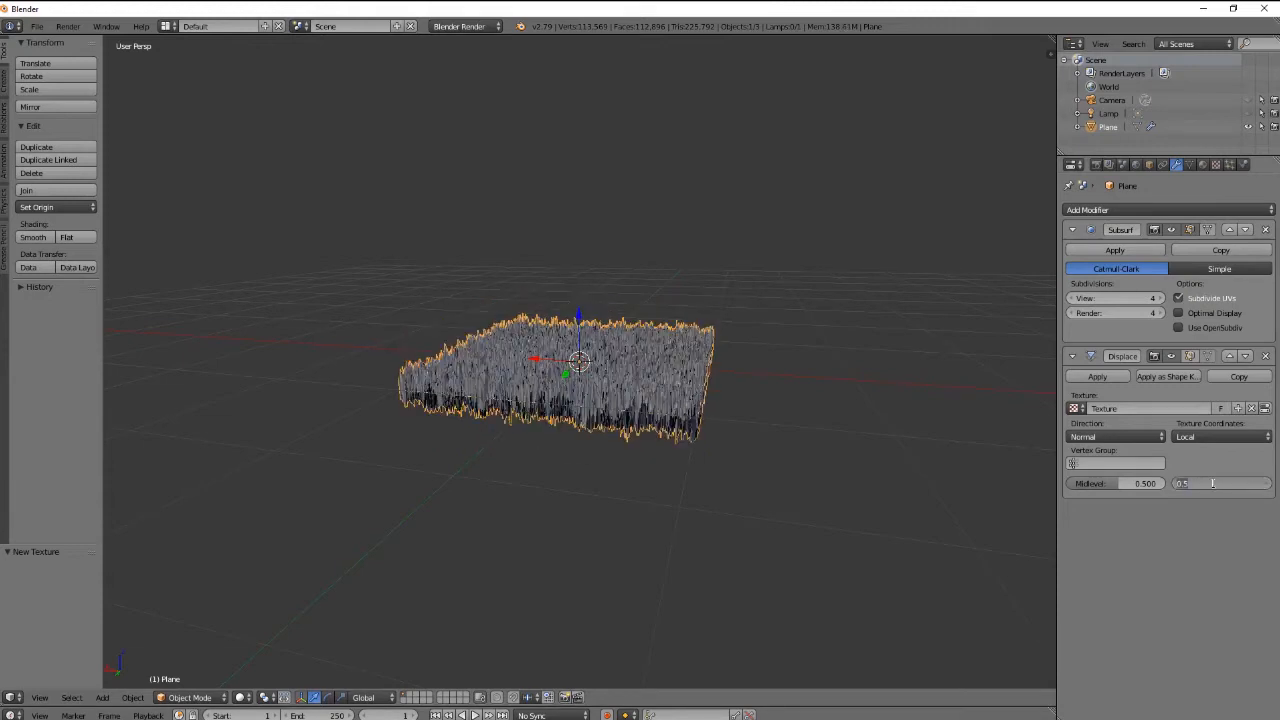
Step: Set the Displace strength to 0.050 for a subtle brick relief
text(0.050)
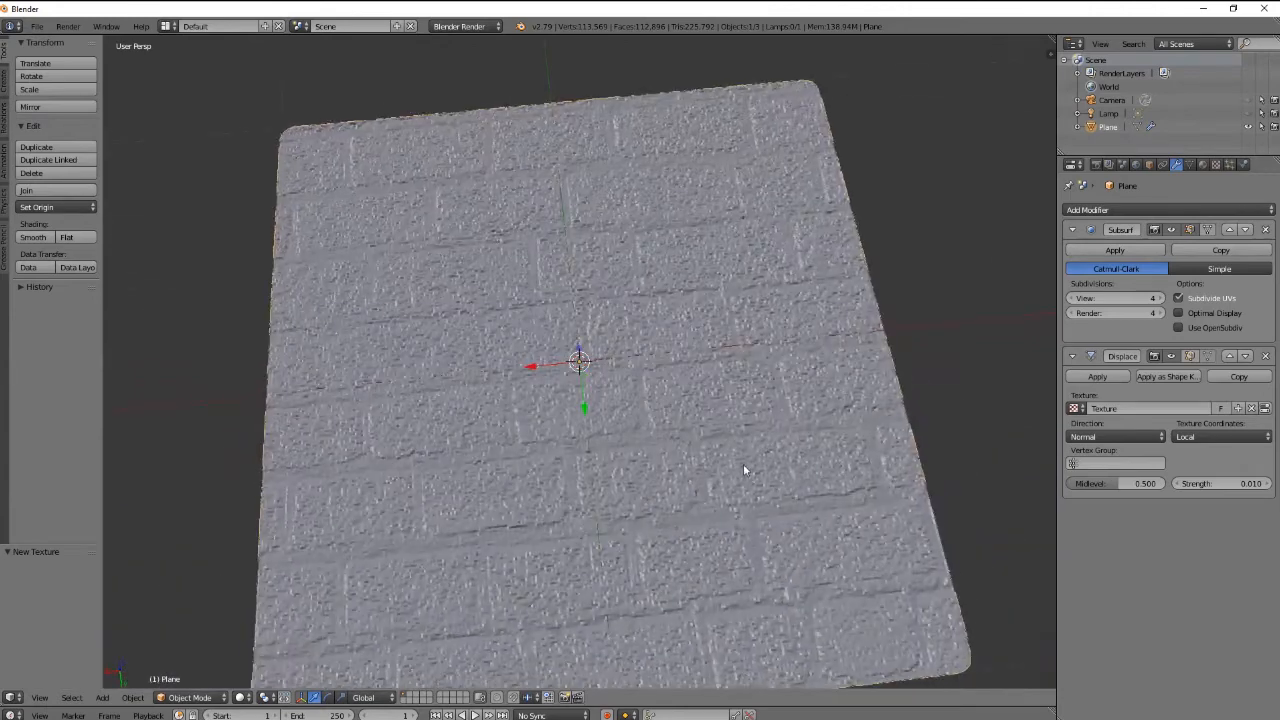
scroll(down, 3)
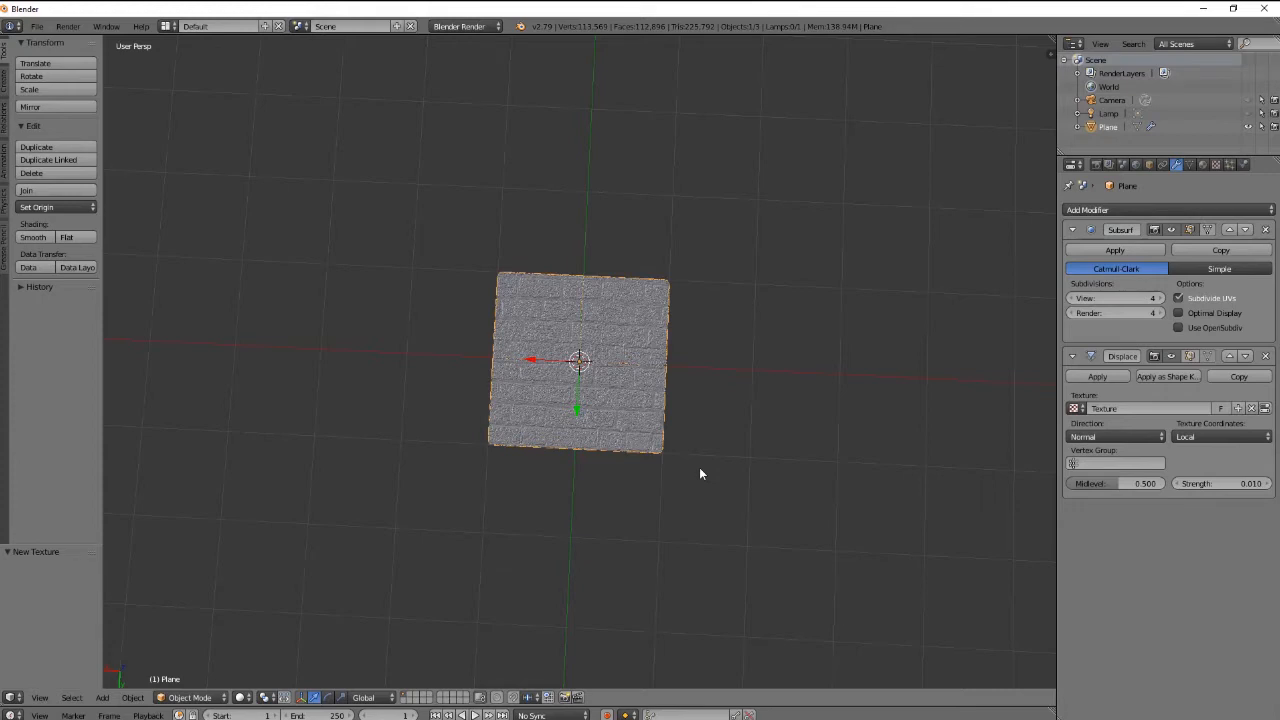
mouse_move(548, 390)
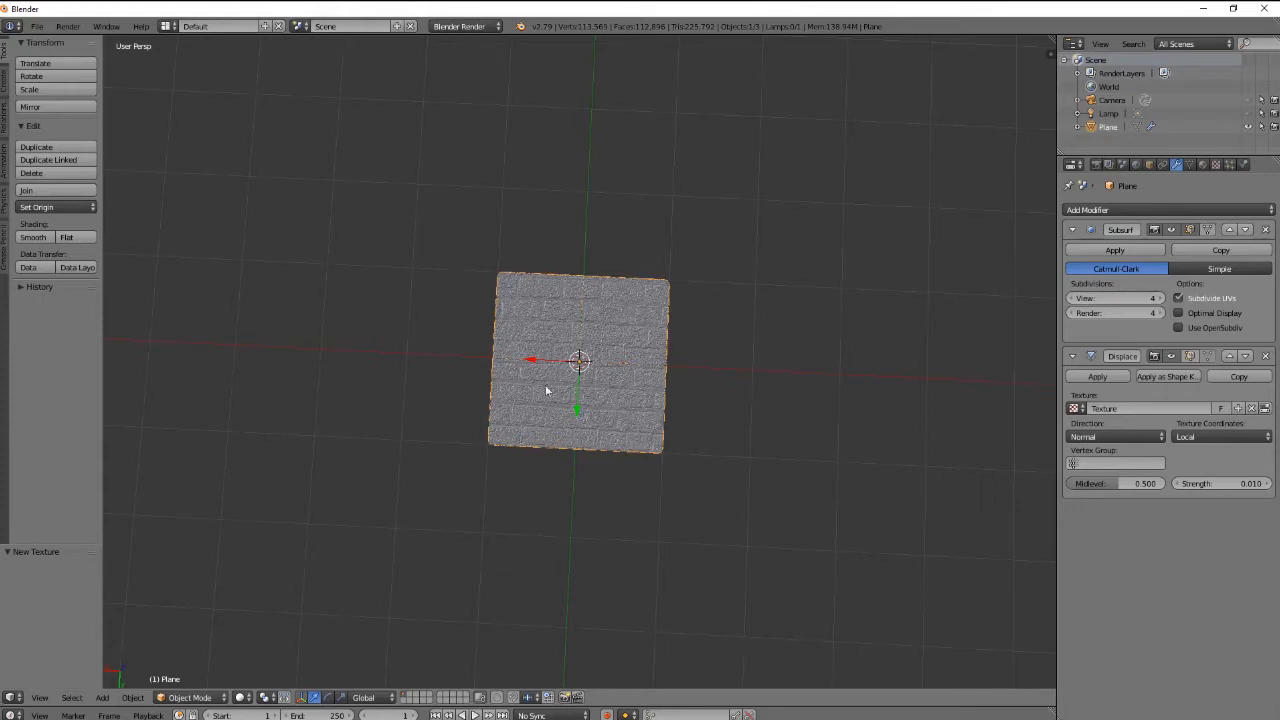
Step: Move the brick plane aside and subdivide the second plane with more cuts into a fine grid
drag(580, 360, 976, 380)
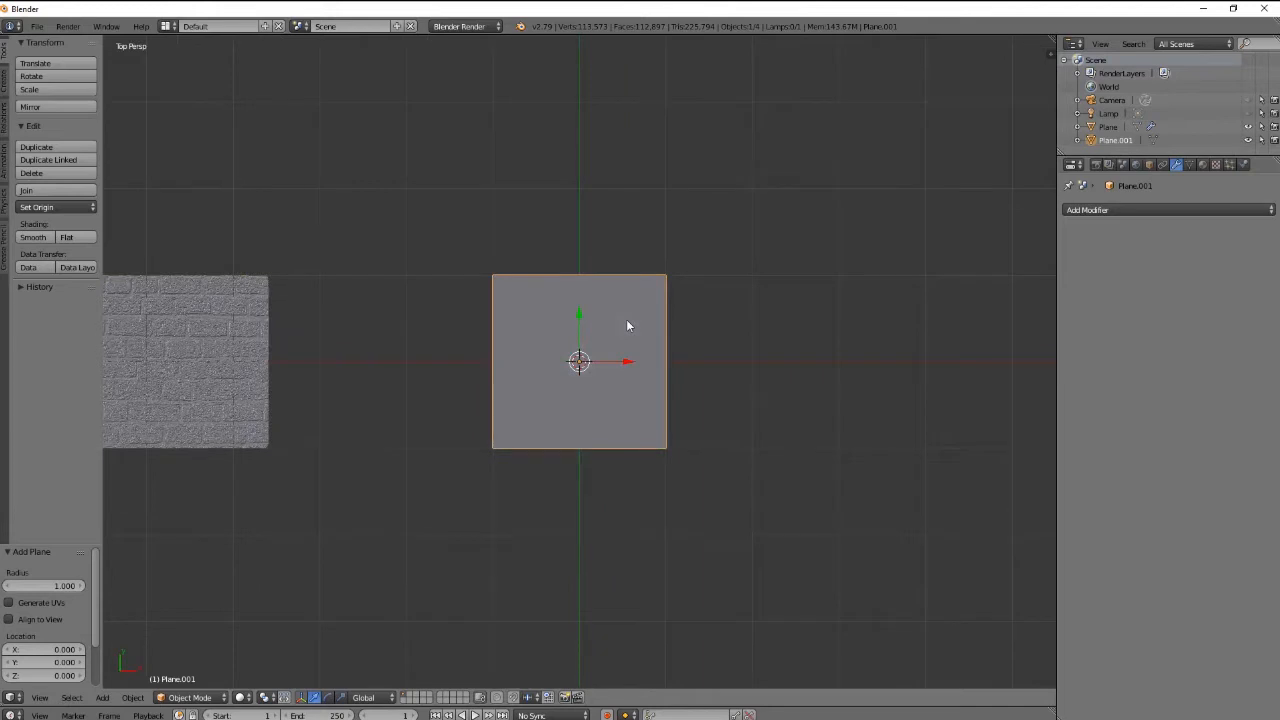
key(Tab)
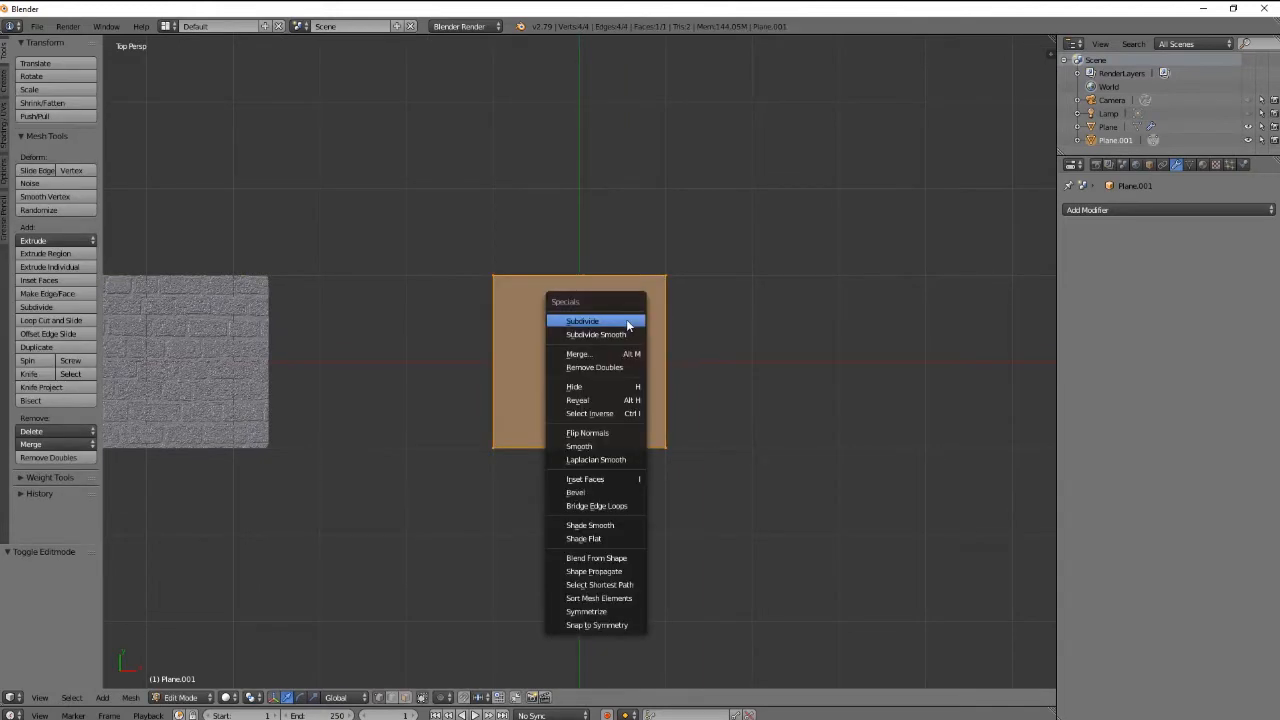
click(582, 320)
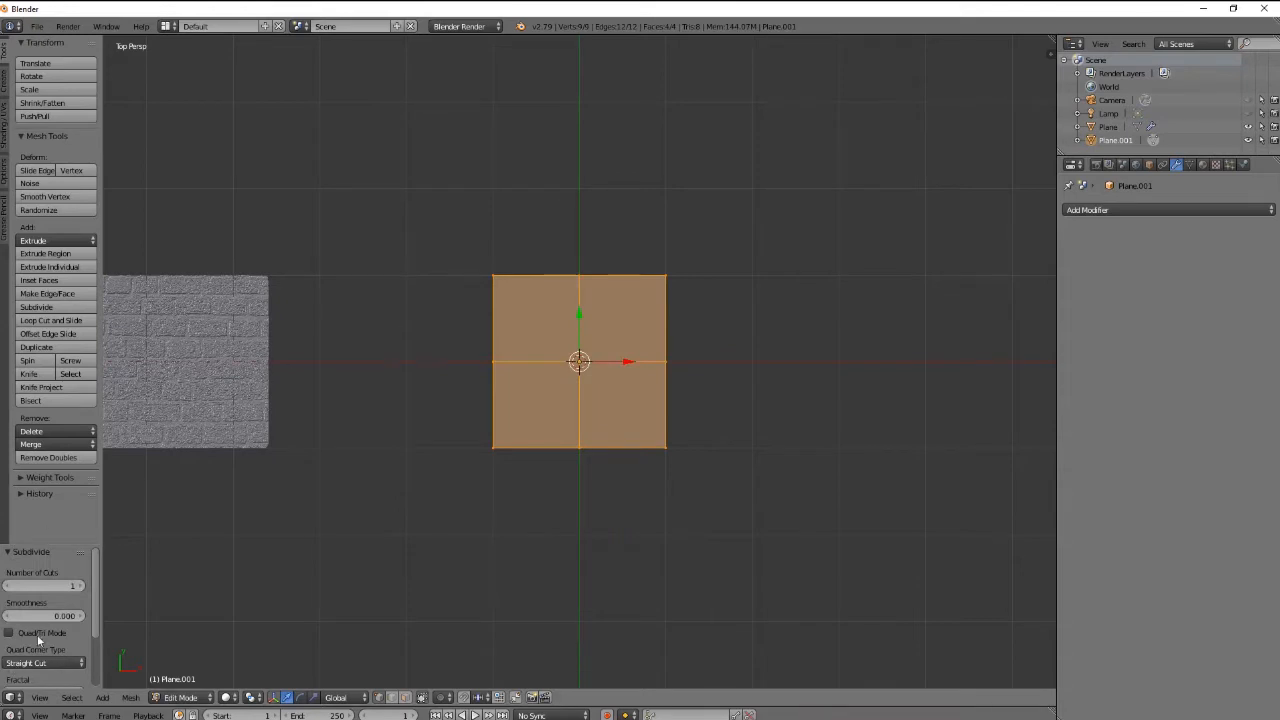
drag(20, 584, 76, 584)
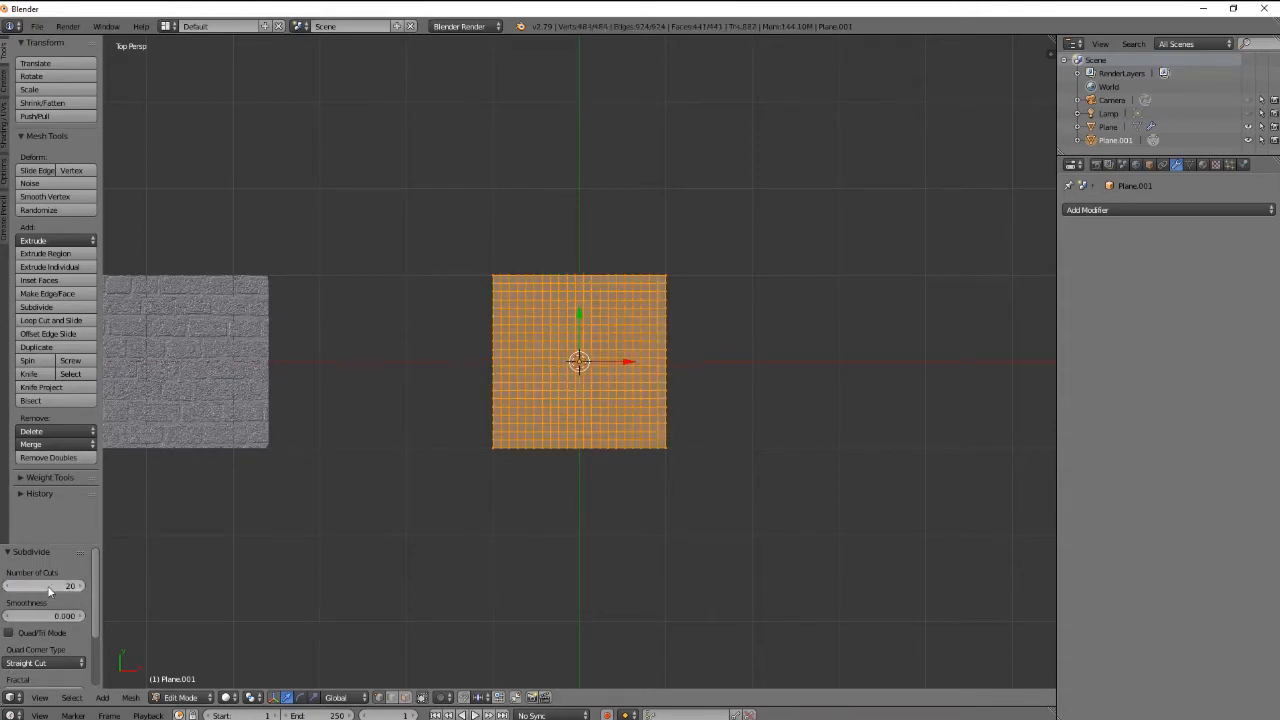
key(Tab)
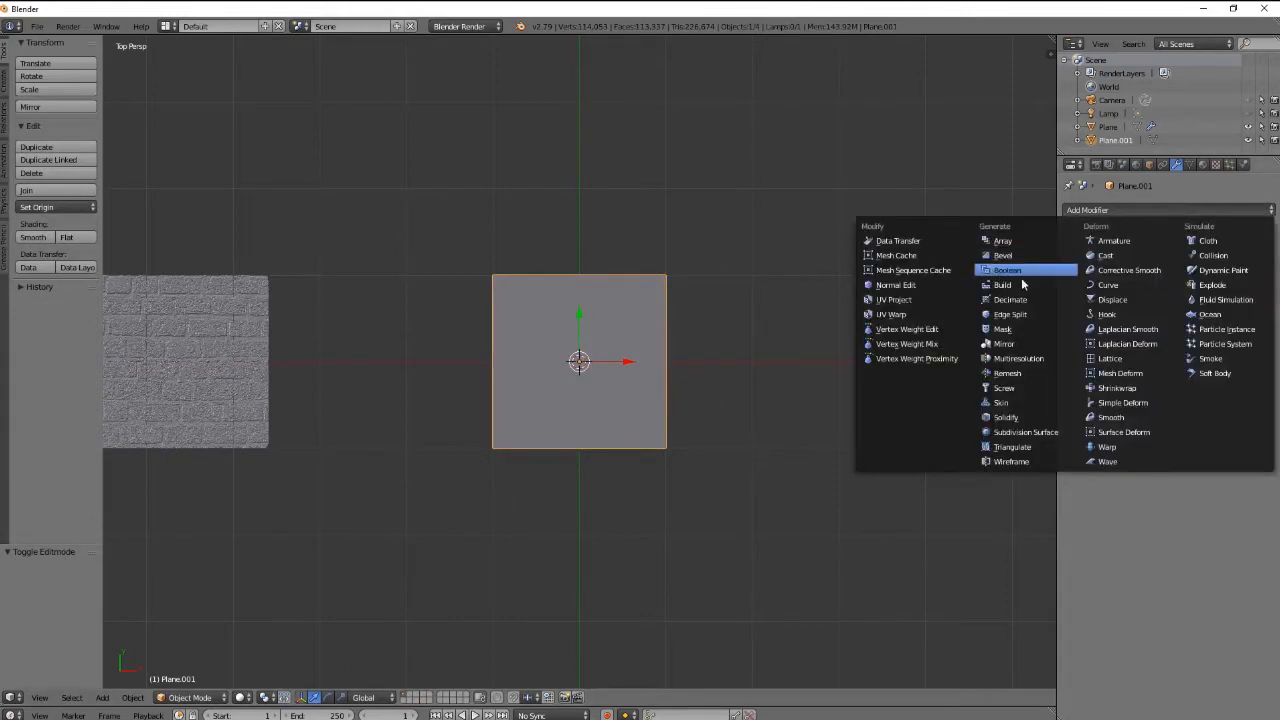
Step: Add a Subdivision Surface modifier, then a Displace modifier using the existing stone-brick texture
click(1026, 432)
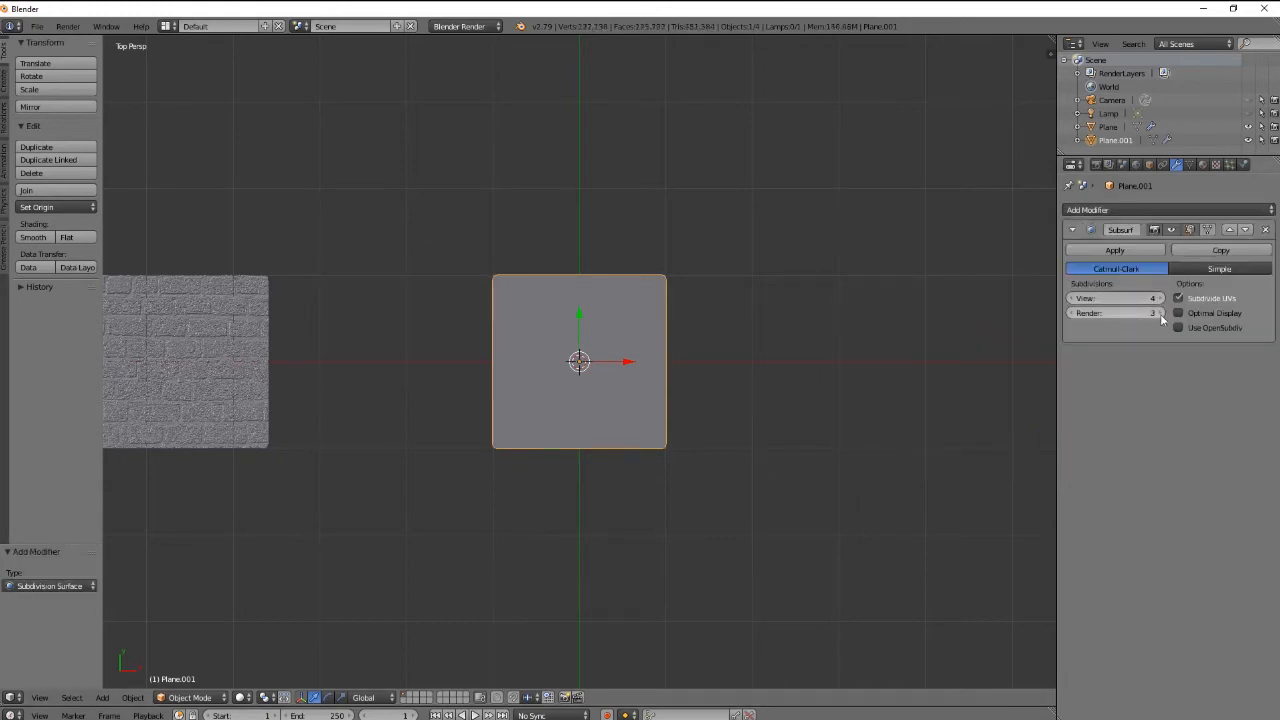
click(1152, 312)
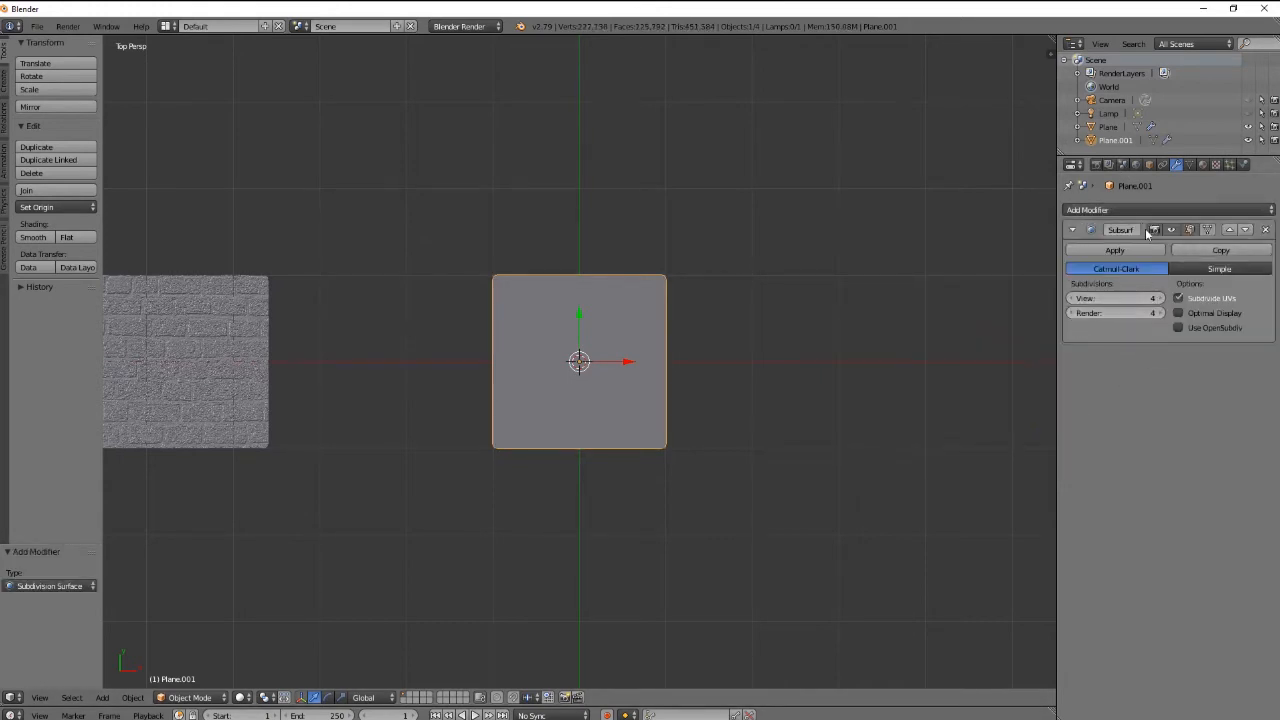
click(1088, 210)
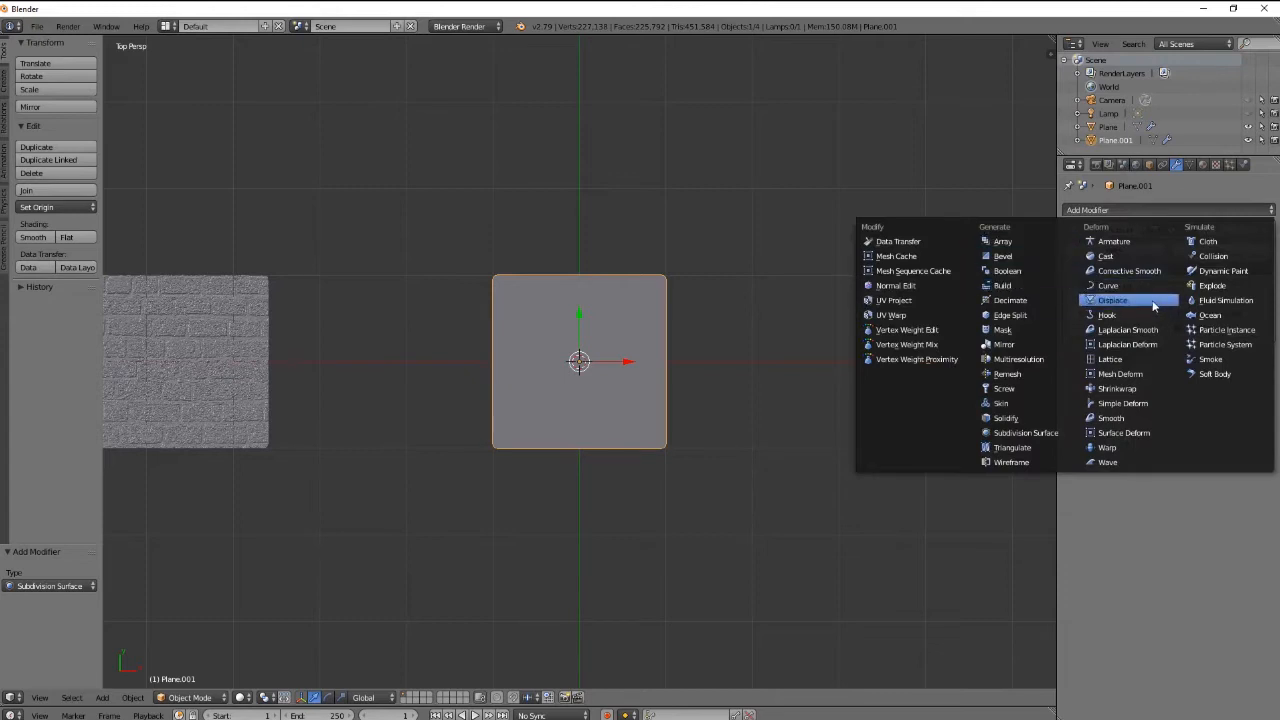
click(1112, 300)
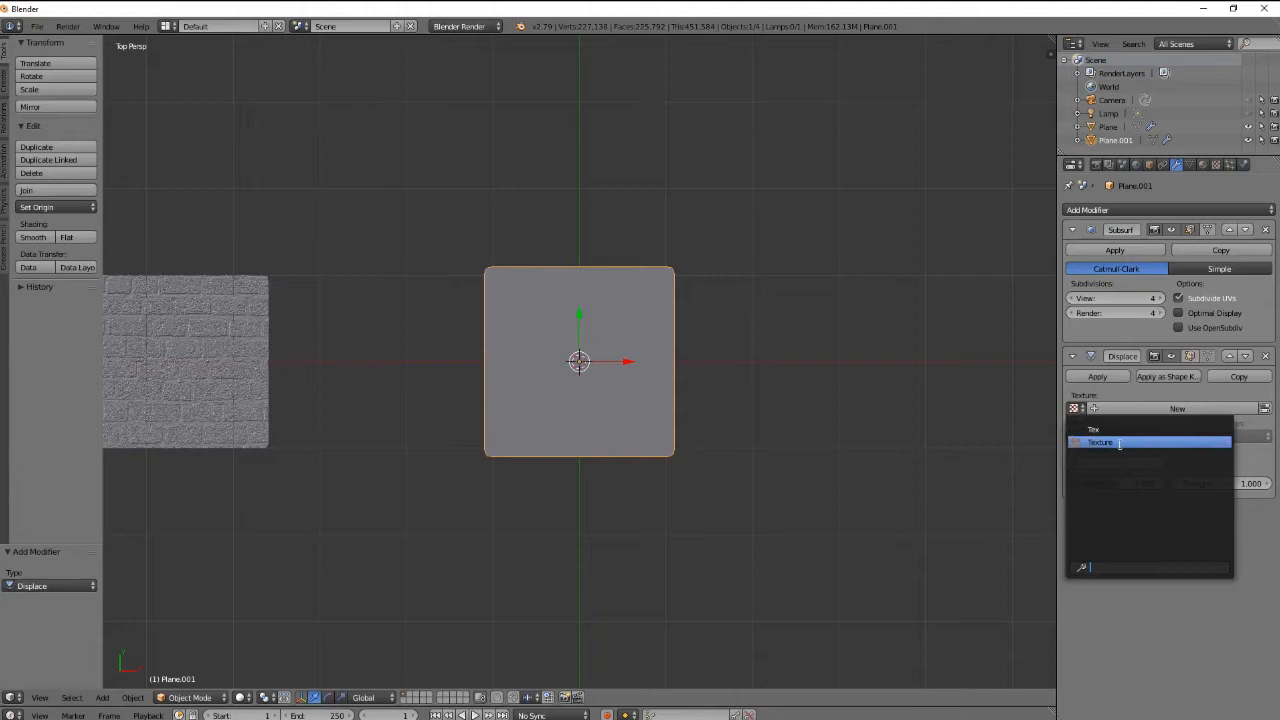
click(1100, 442)
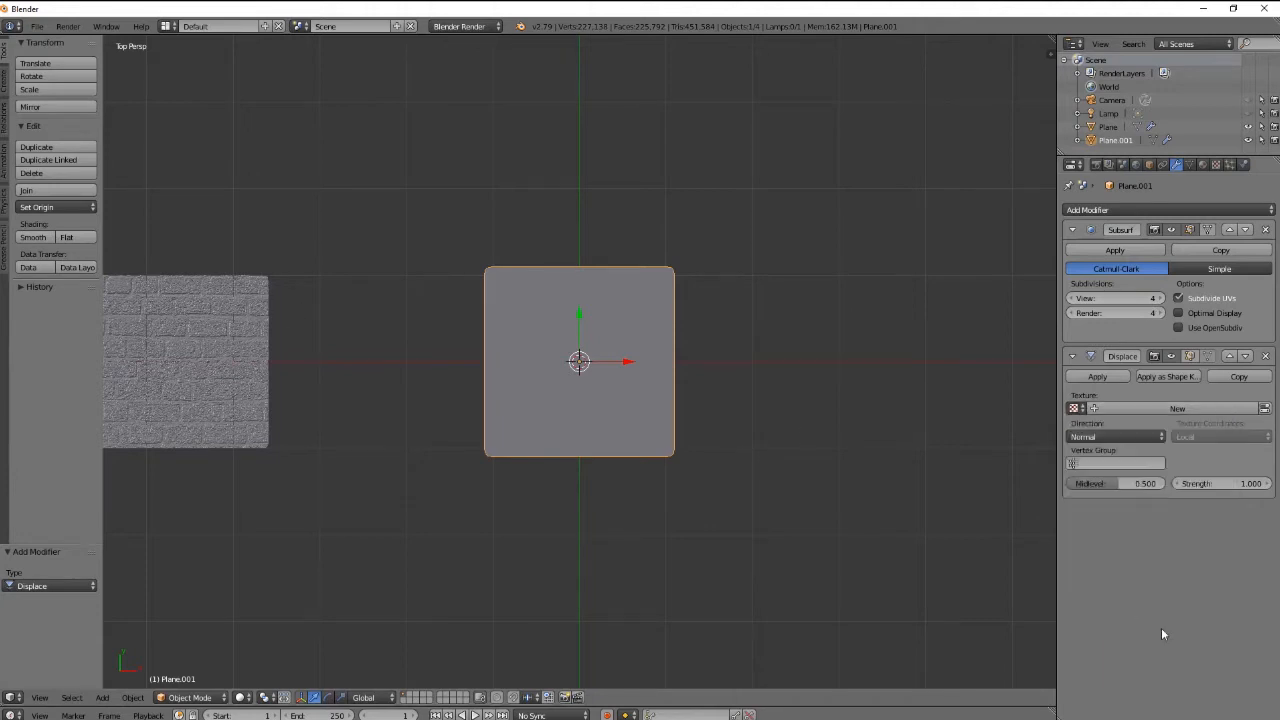
mouse_move(1136, 638)
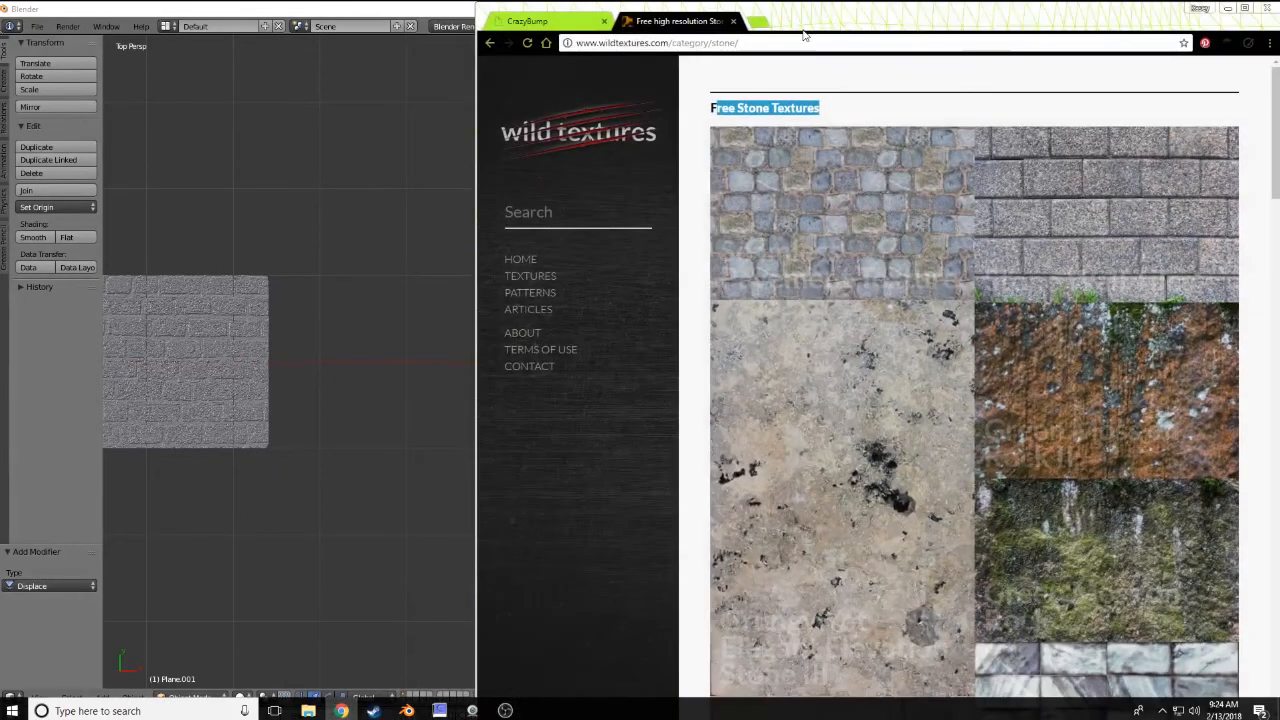
Step: Download CrazyBump for Windows from the CrazyBump website tab
click(544, 20)
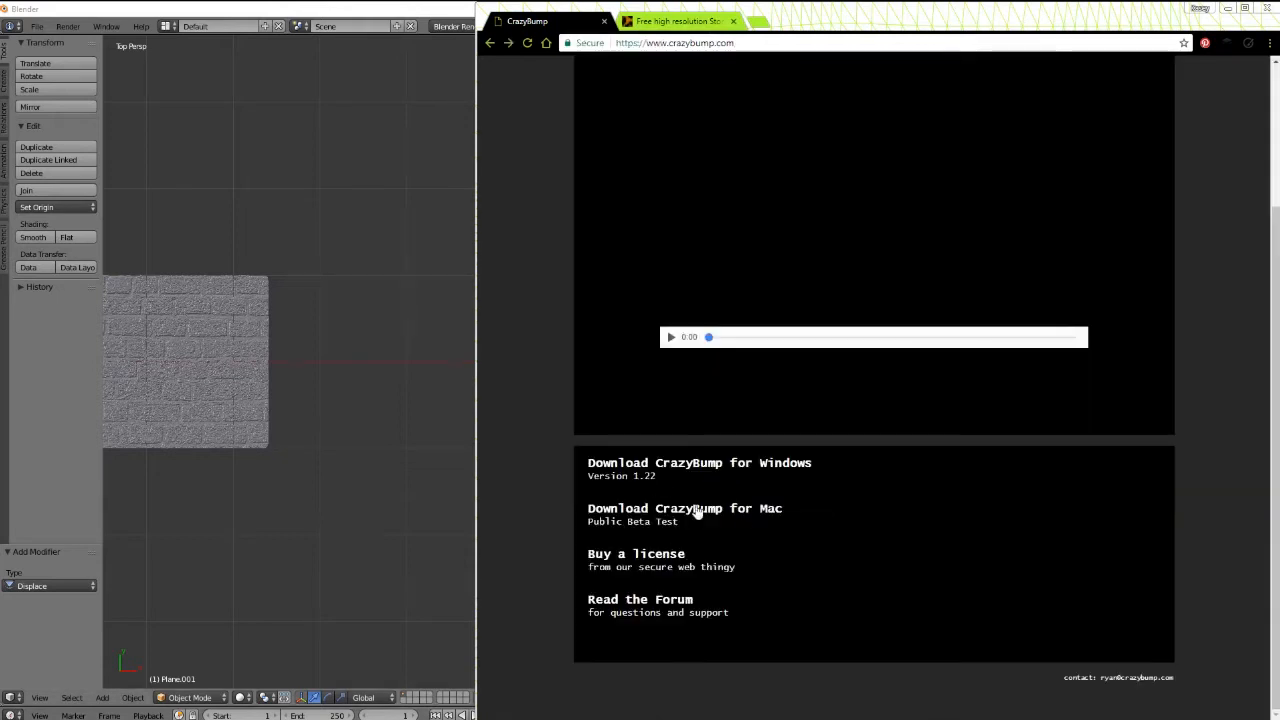
click(672, 336)
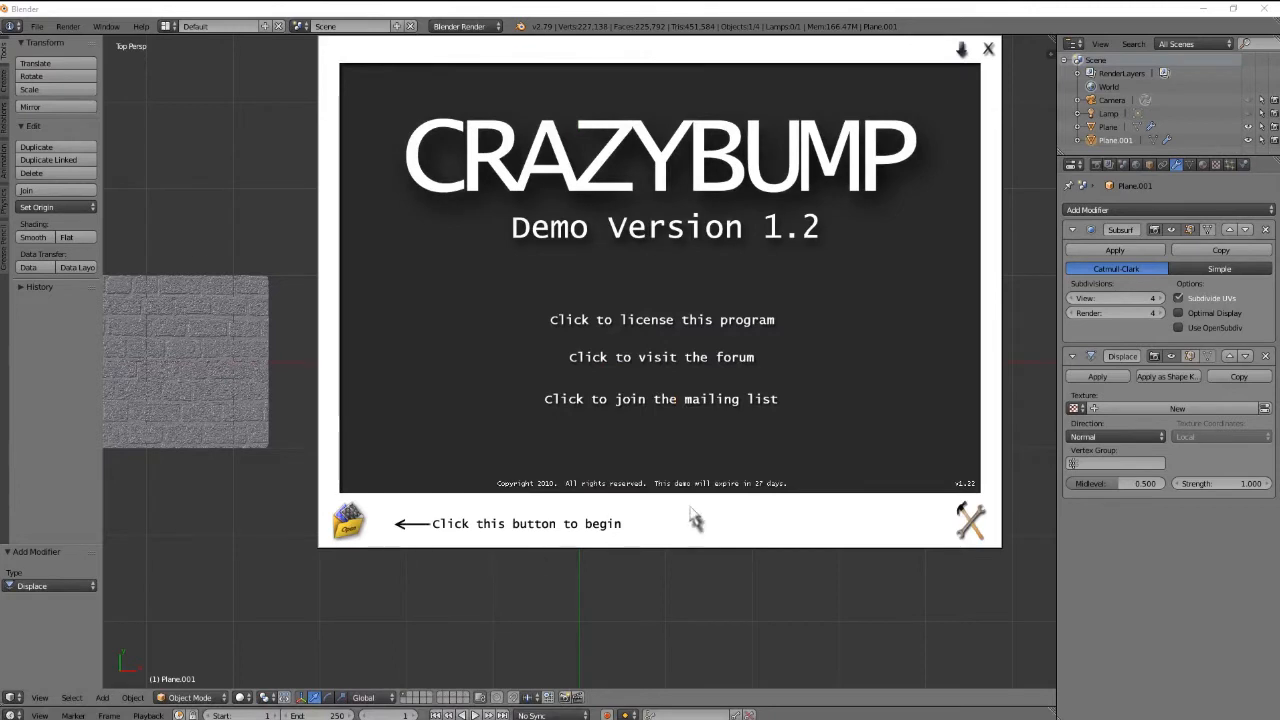
Step: Check the preferences, then load the stone-brick wall photograph from file into CrazyBump
click(968, 520)
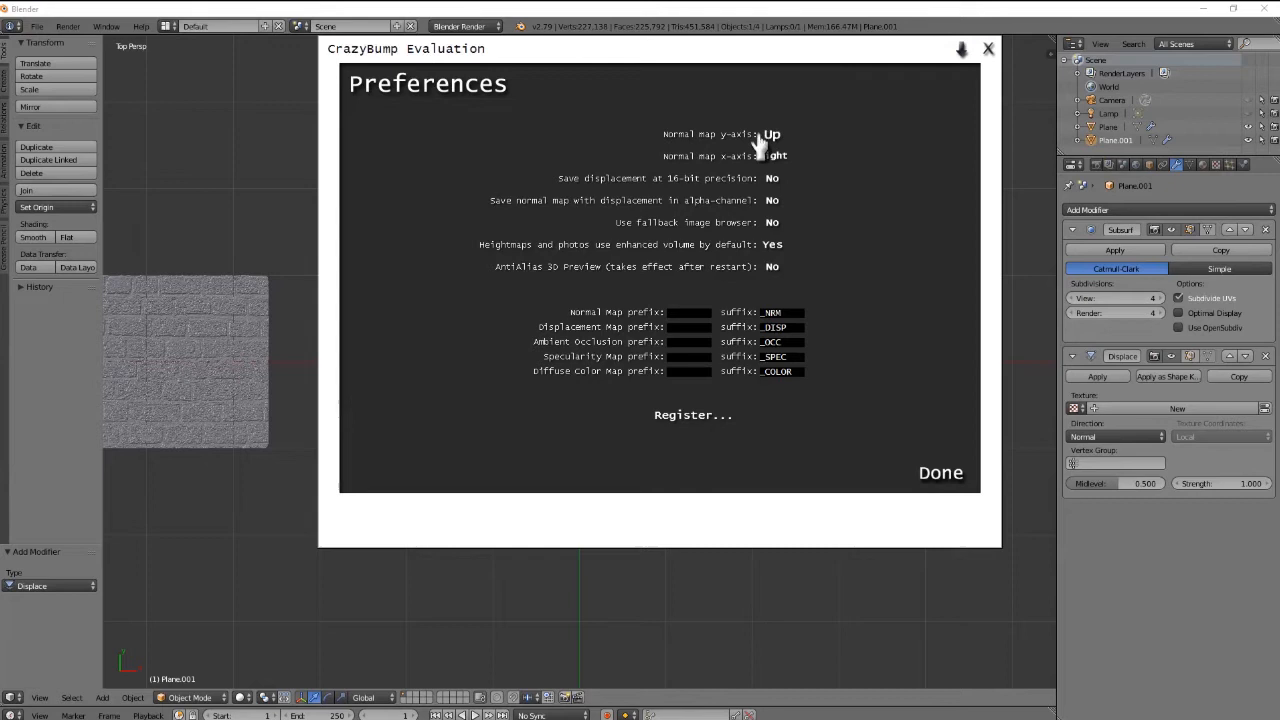
click(940, 472)
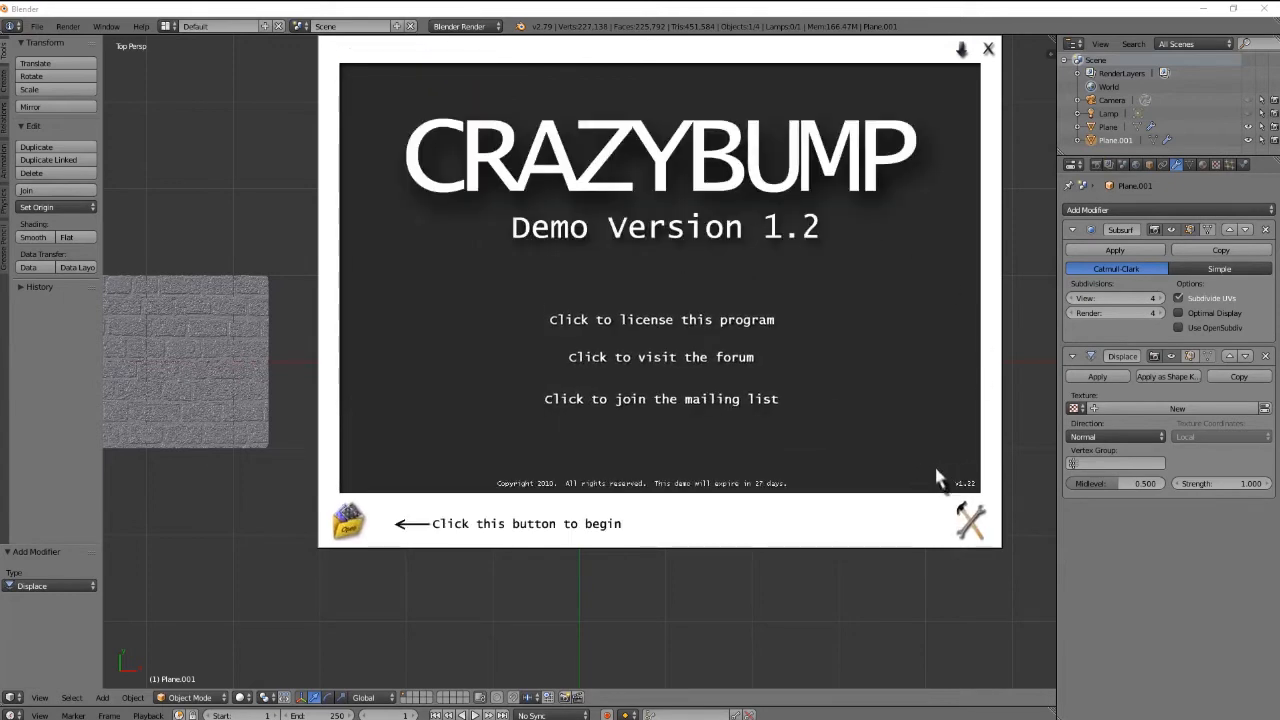
mouse_move(876, 490)
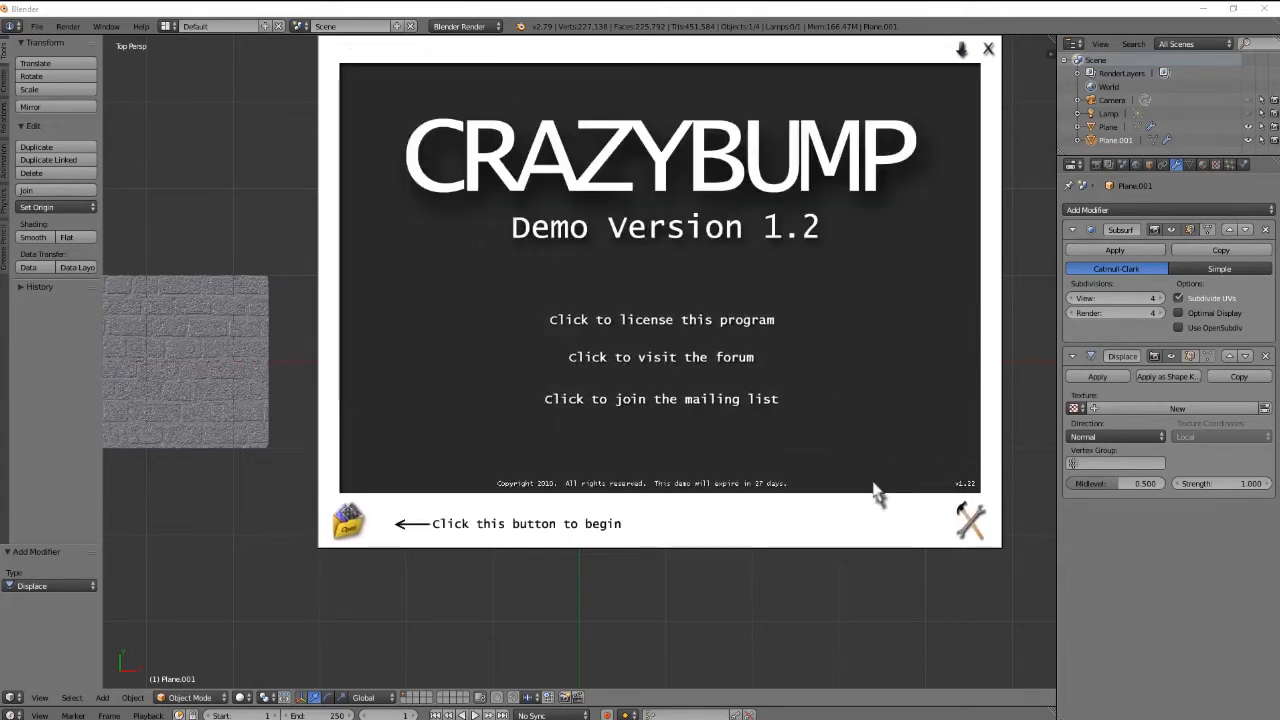
click(348, 522)
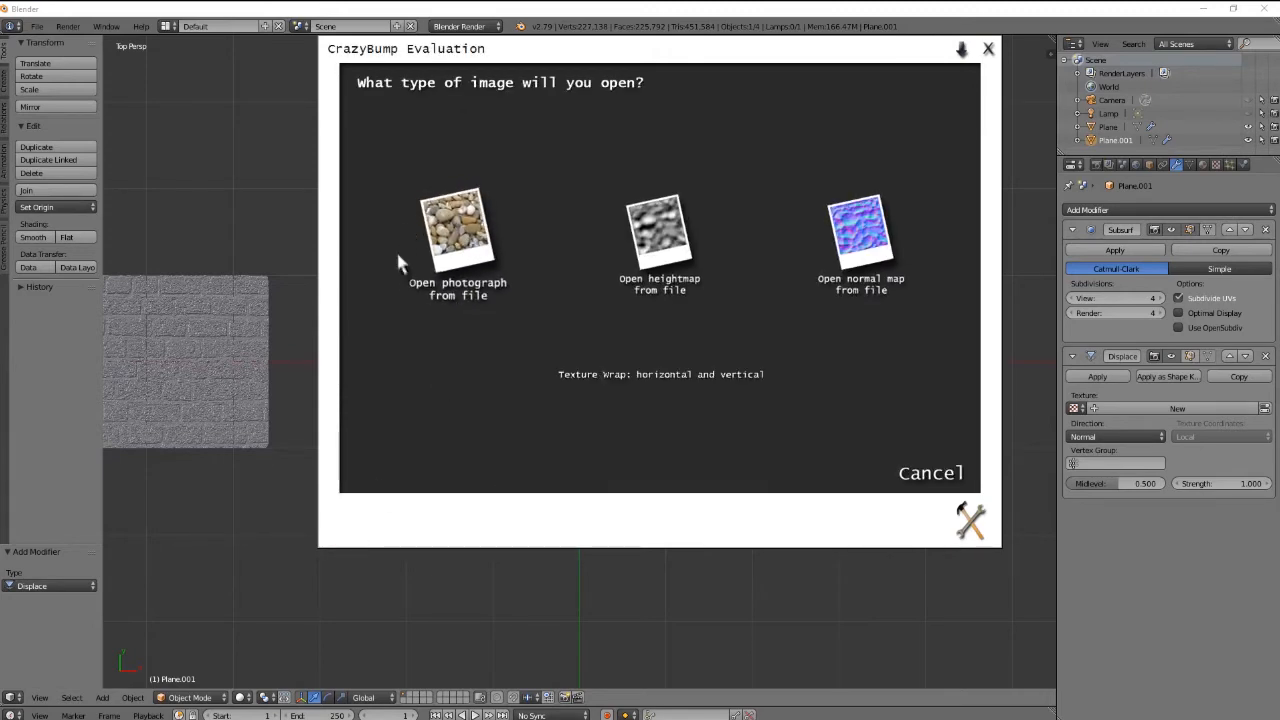
click(456, 236)
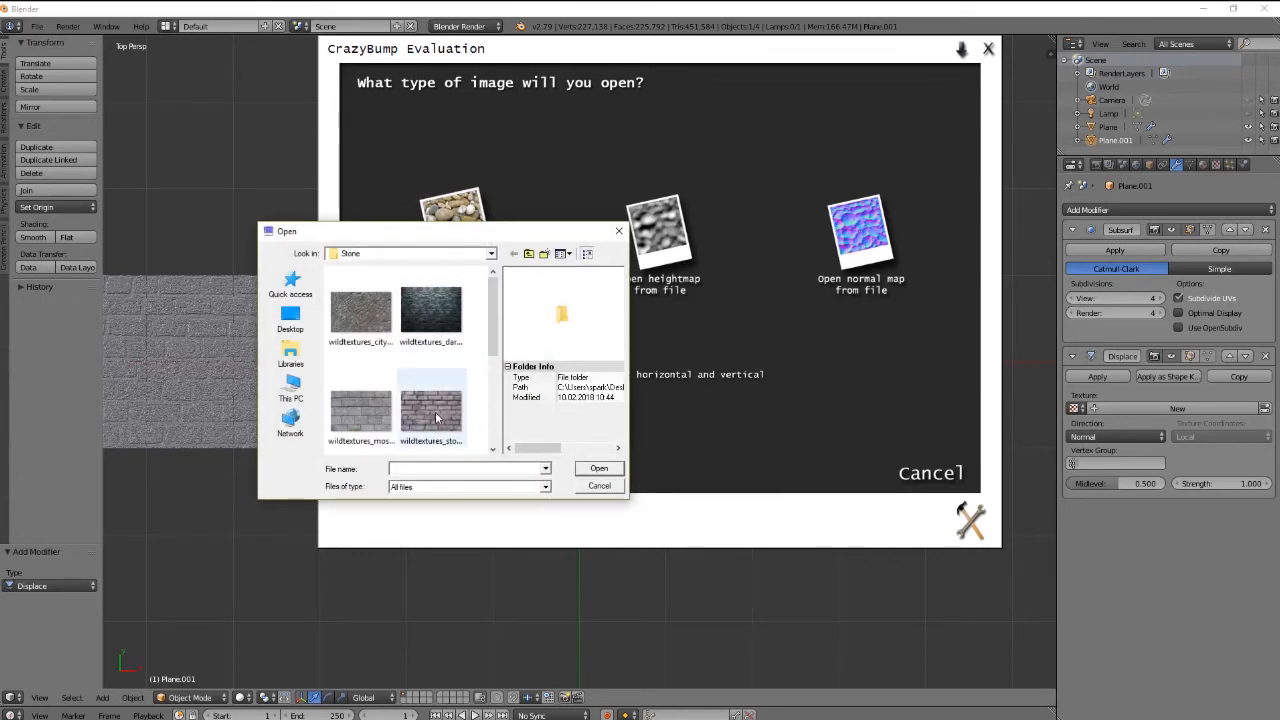
click(600, 486)
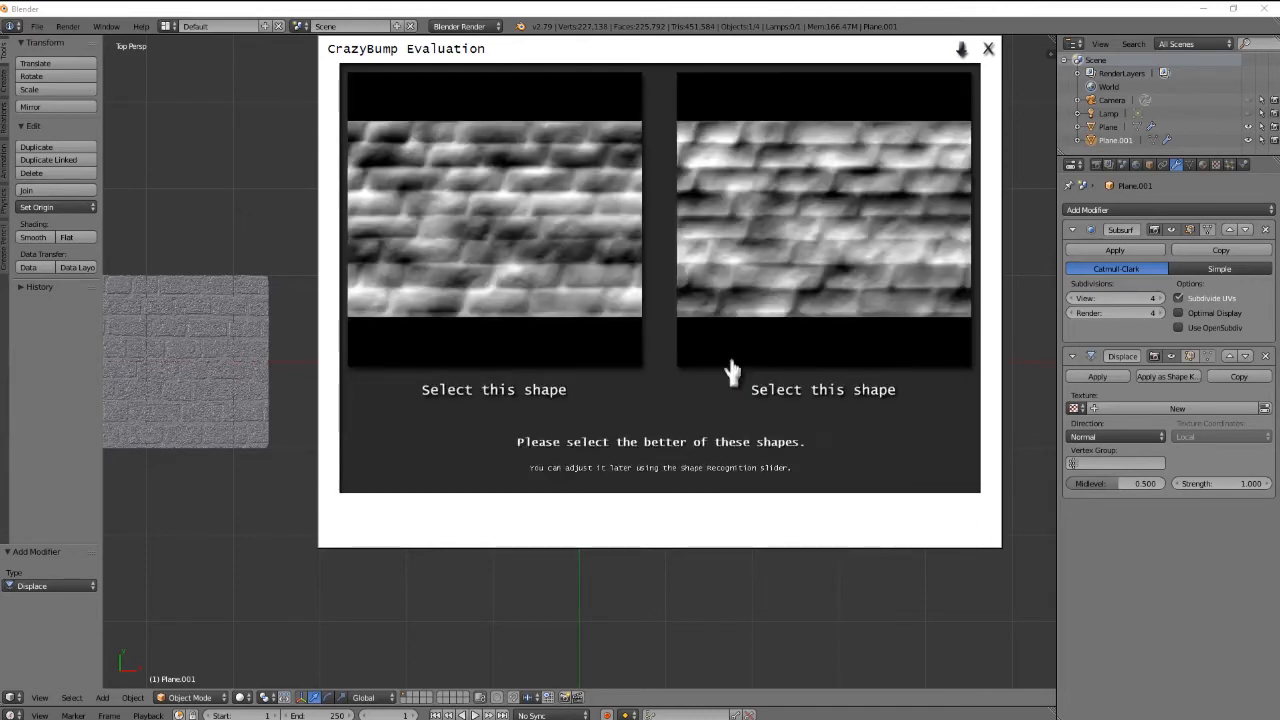
mouse_move(588, 238)
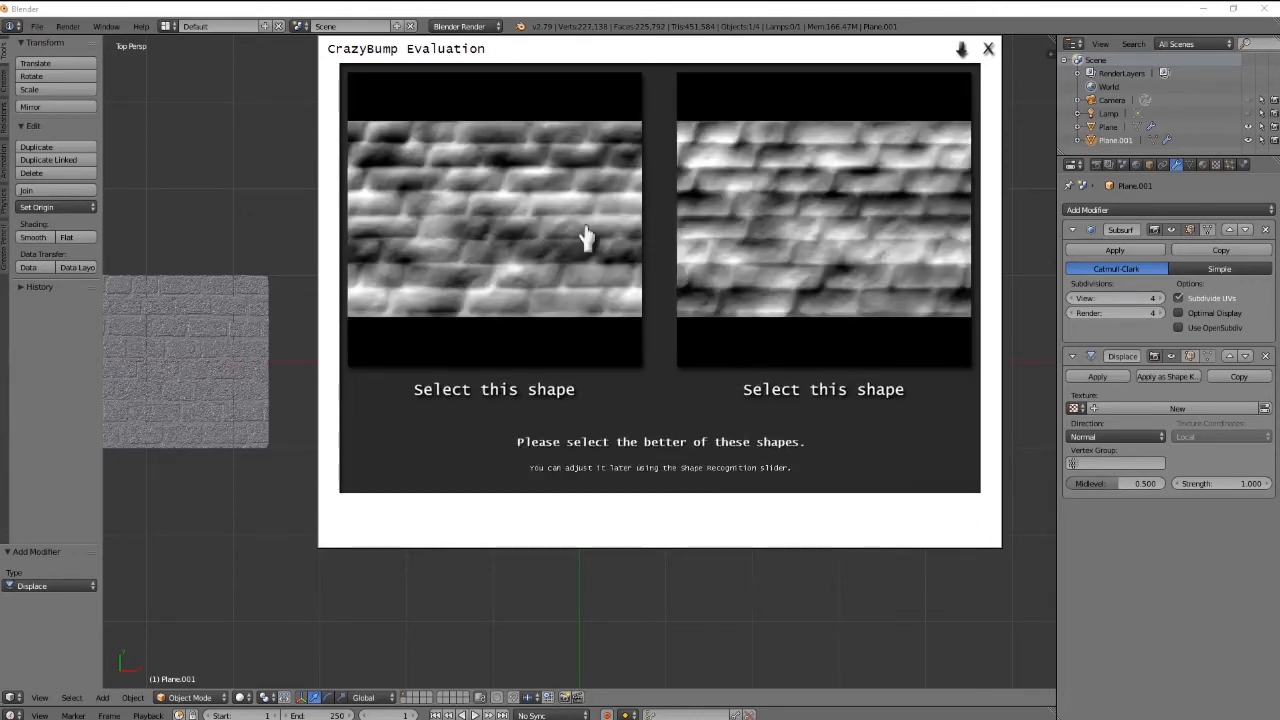
mouse_move(528, 252)
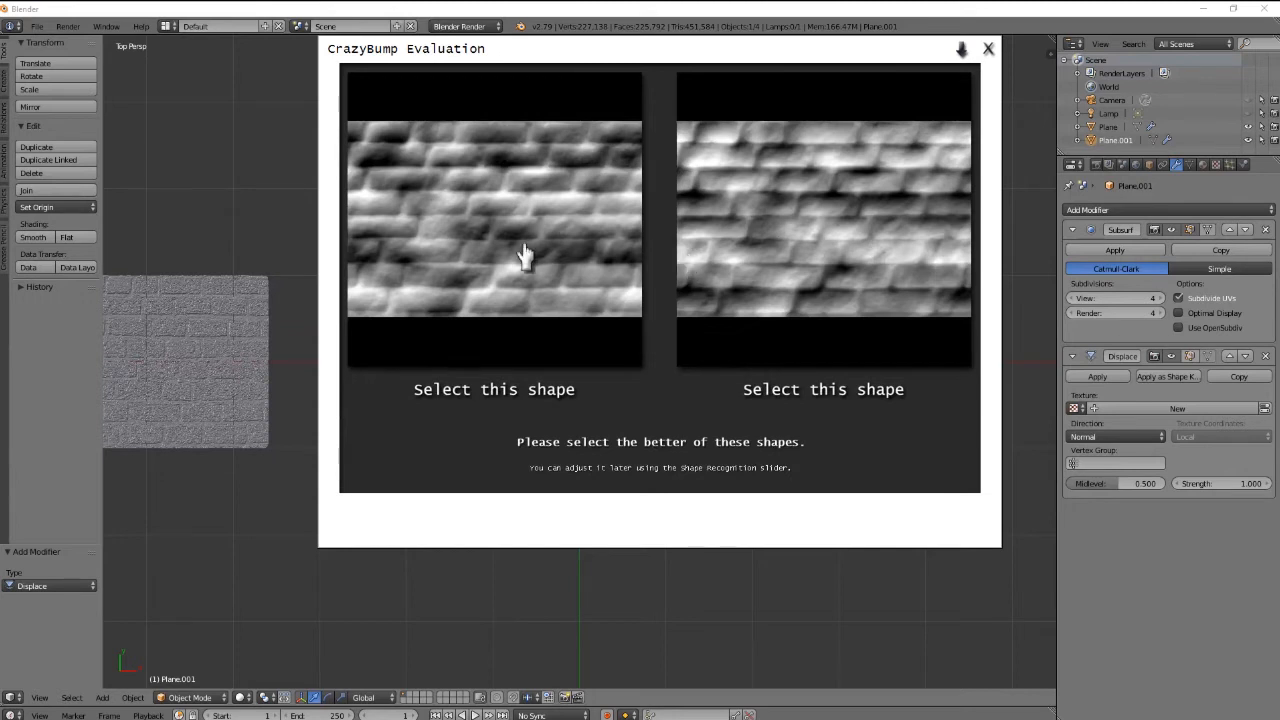
mouse_move(540, 276)
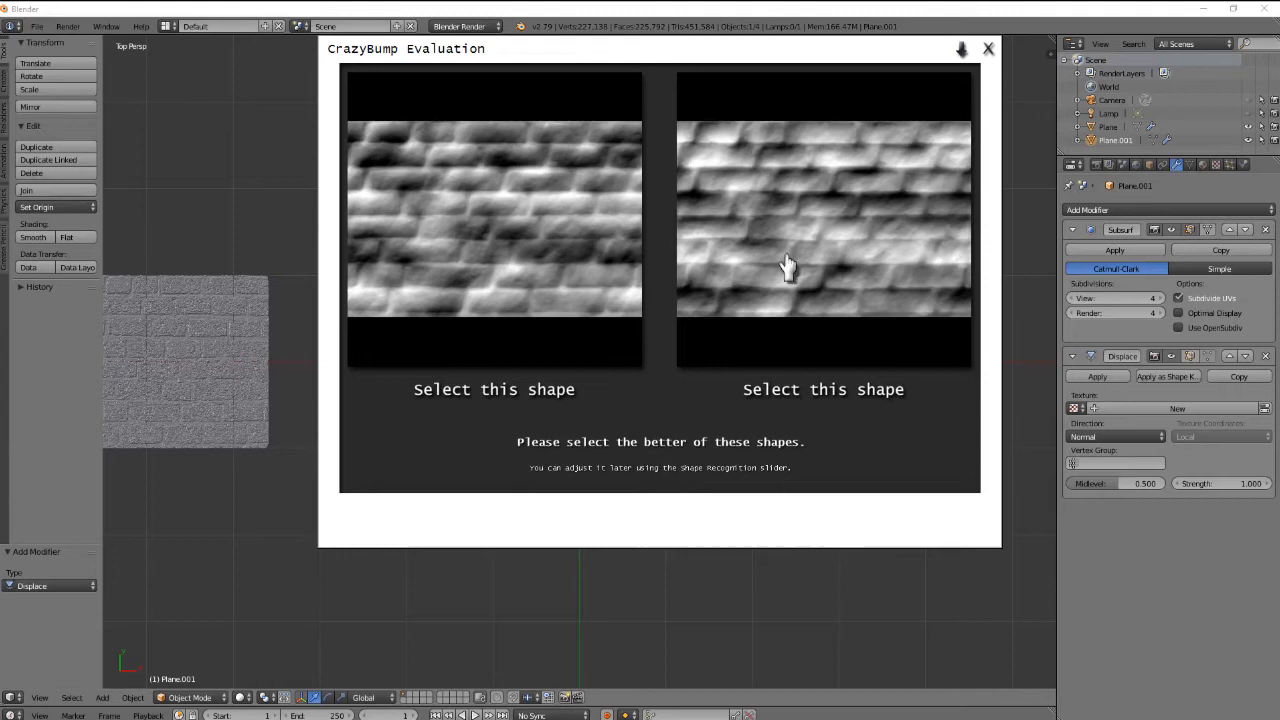
mouse_move(770, 236)
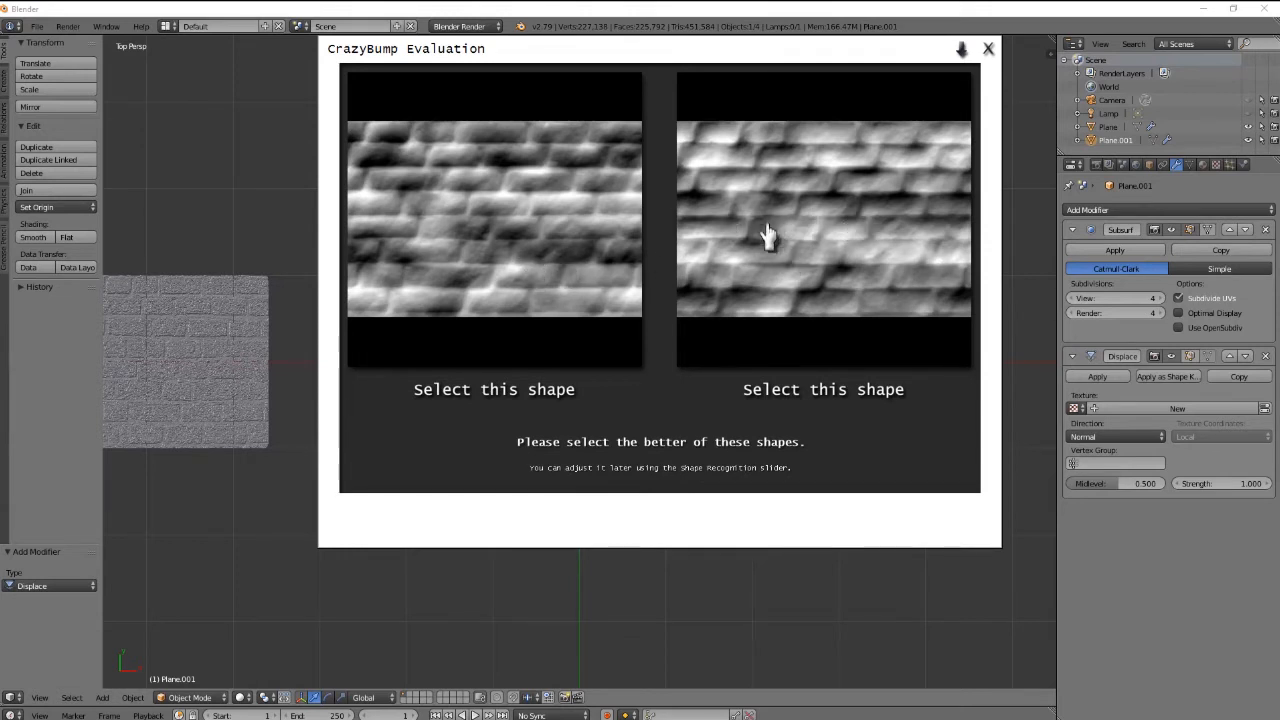
mouse_move(796, 160)
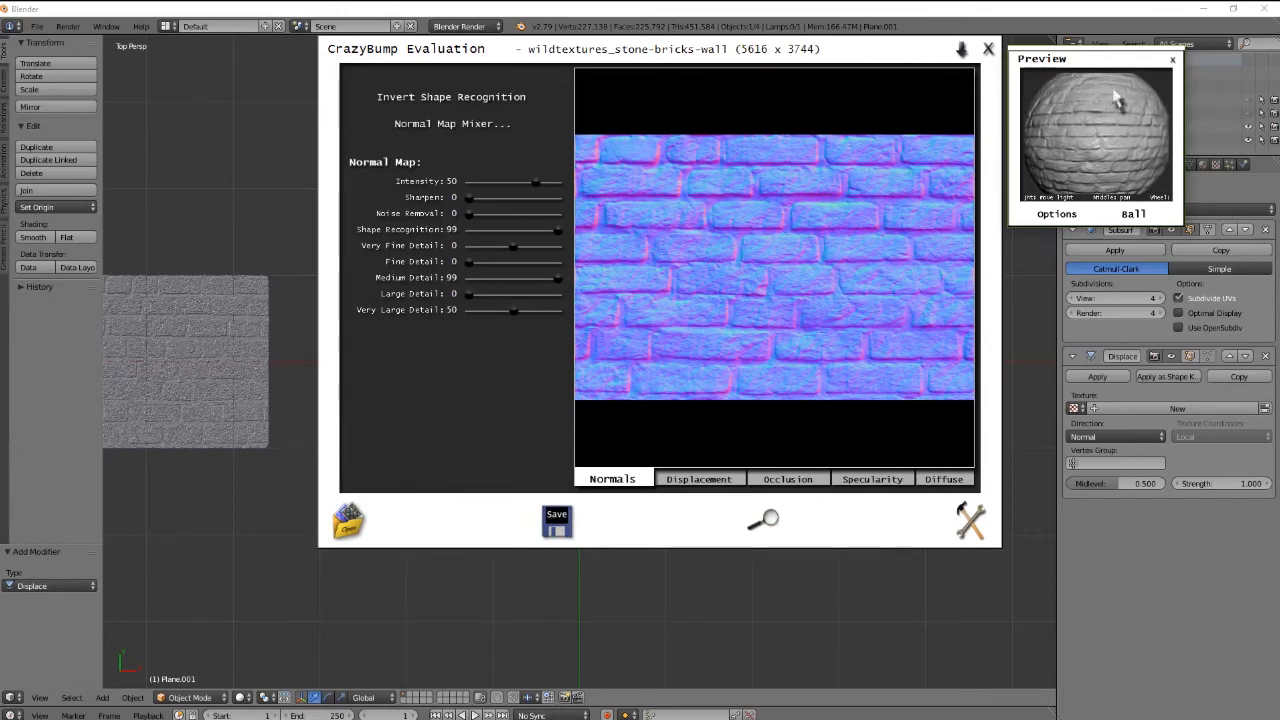
Step: Preview the bricks on a box and raise the displacement depth to 99, inspecting the relief
click(1134, 212)
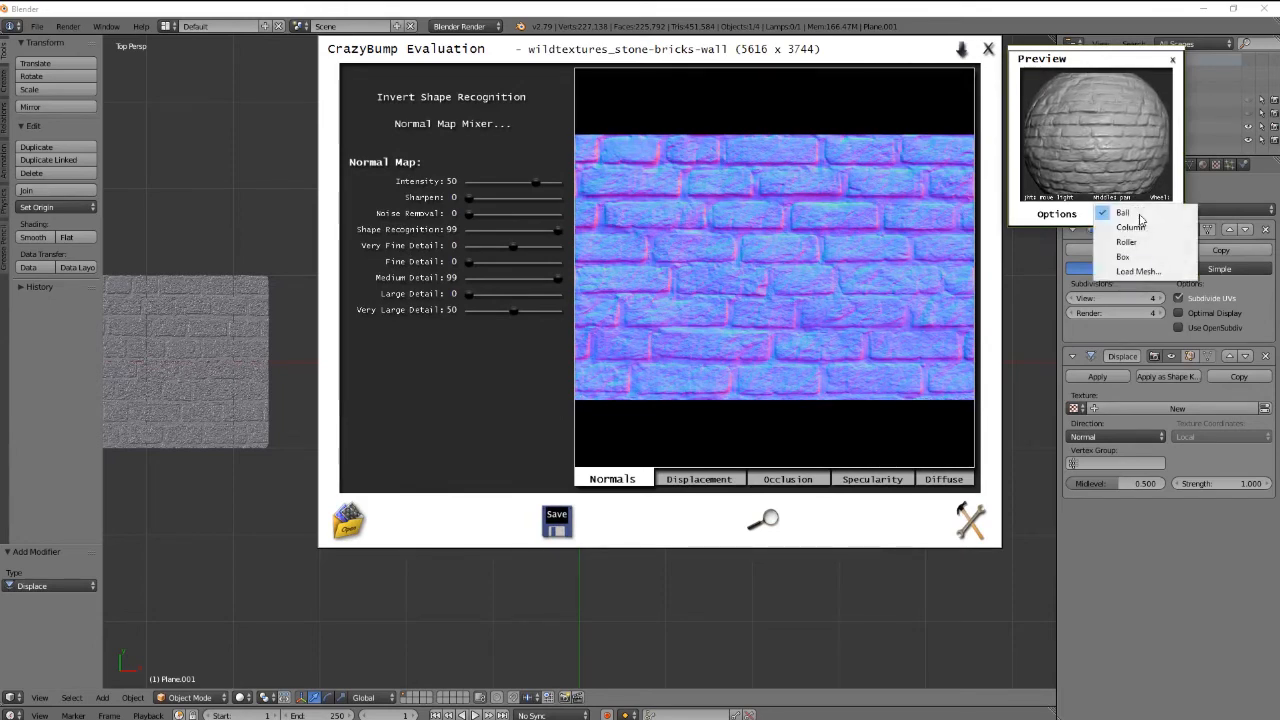
click(1122, 256)
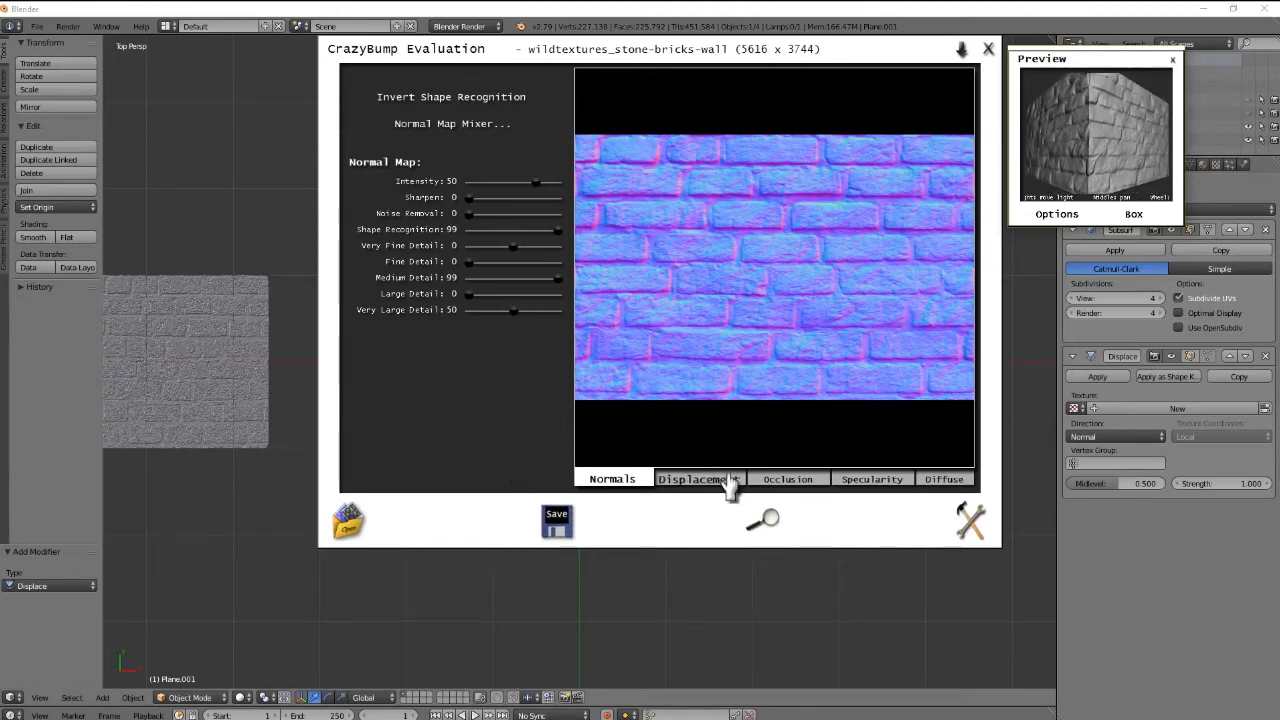
click(700, 480)
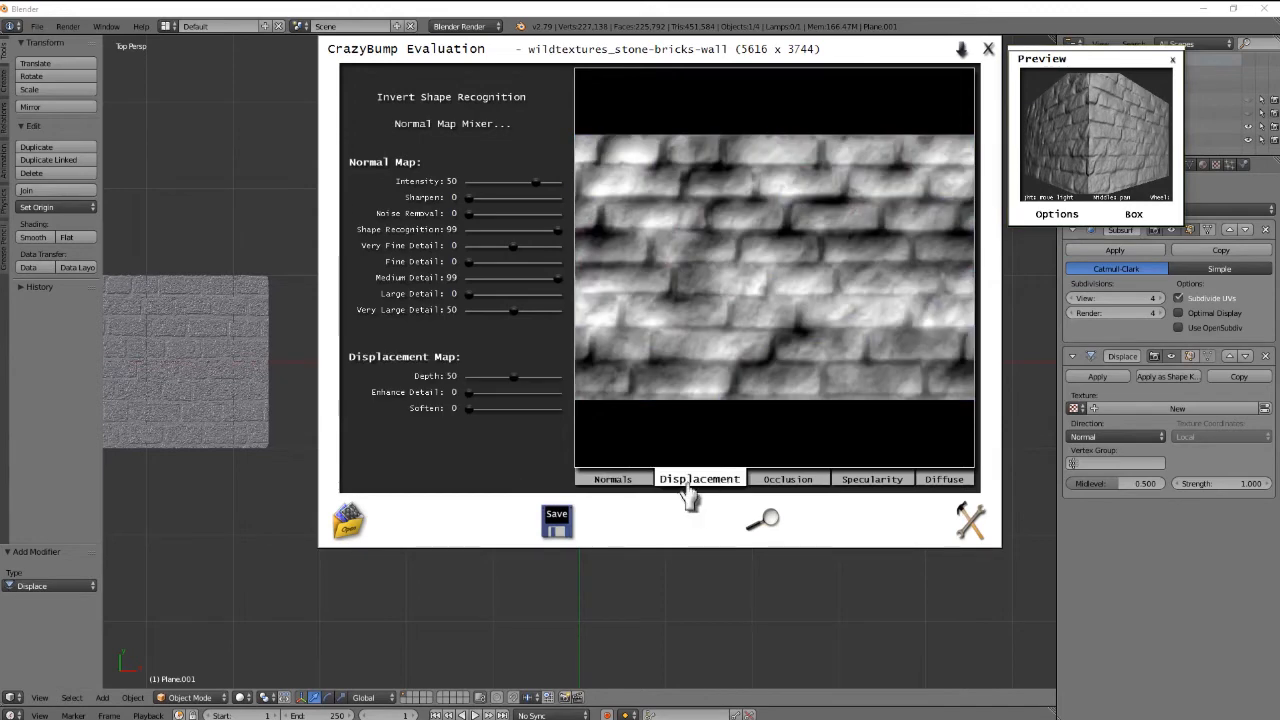
mouse_move(512, 388)
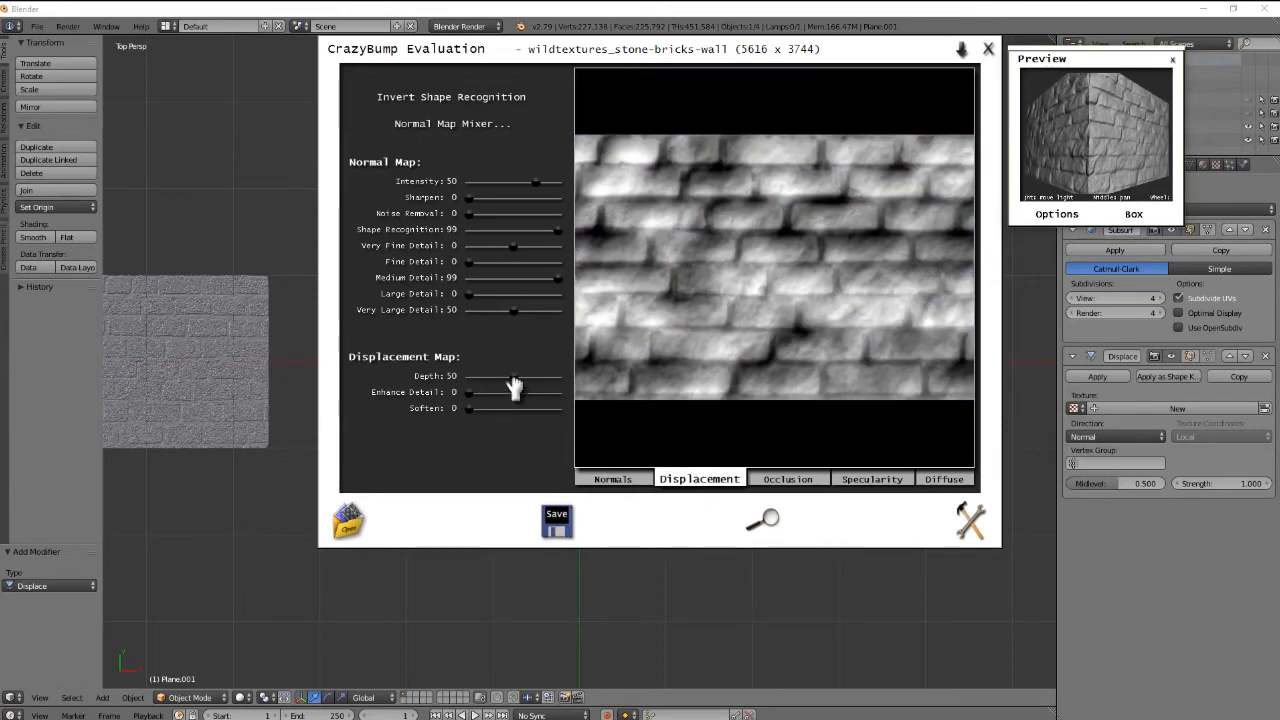
drag(468, 378, 558, 378)
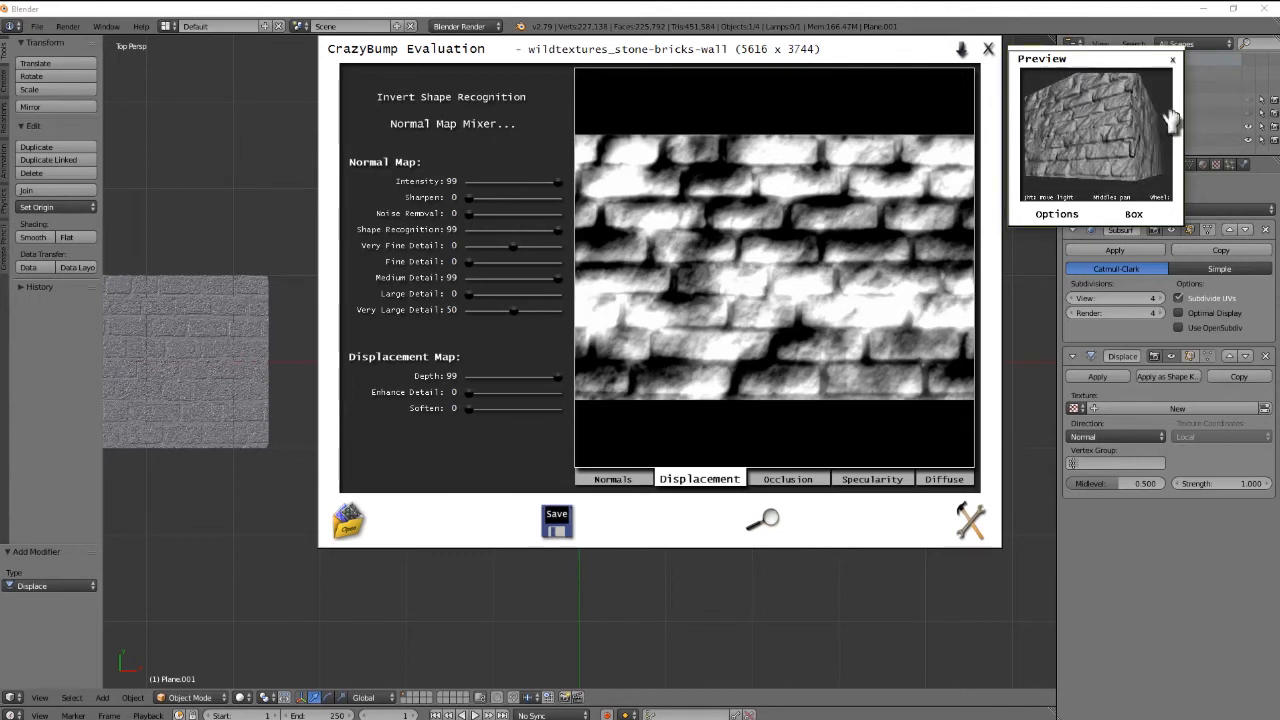
drag(1170, 120, 1070, 164)
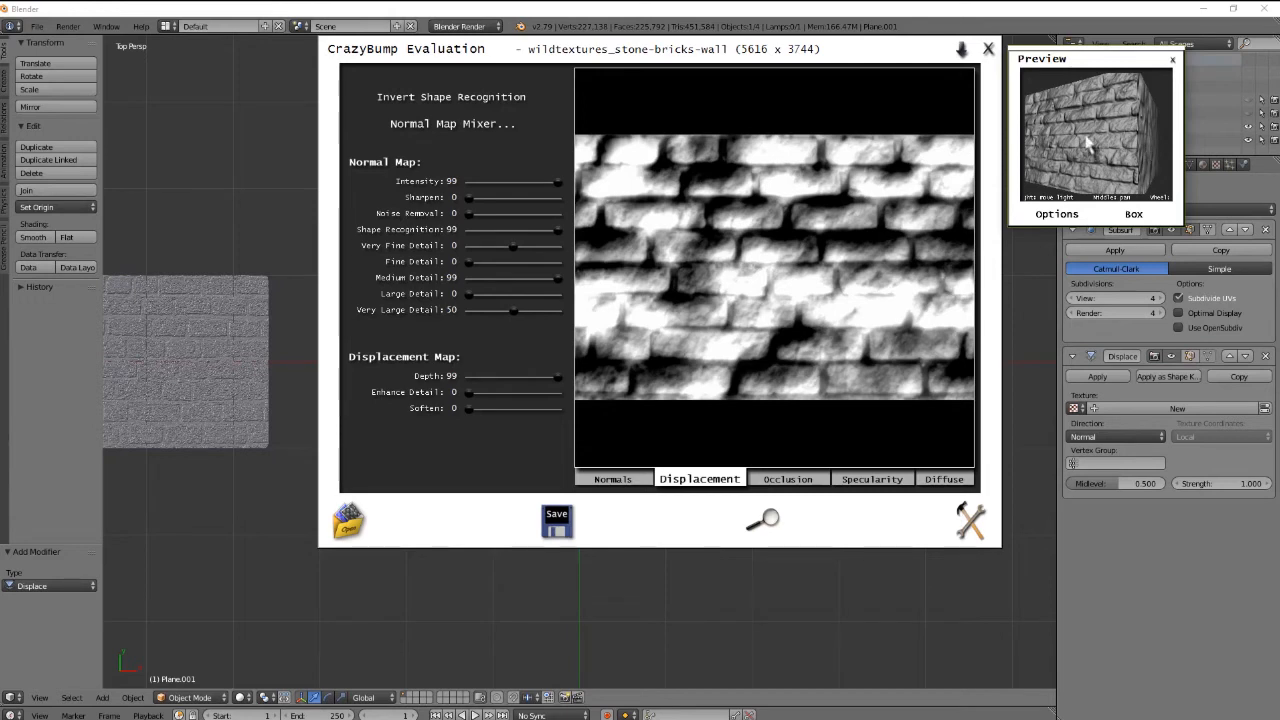
drag(1100, 140, 1076, 150)
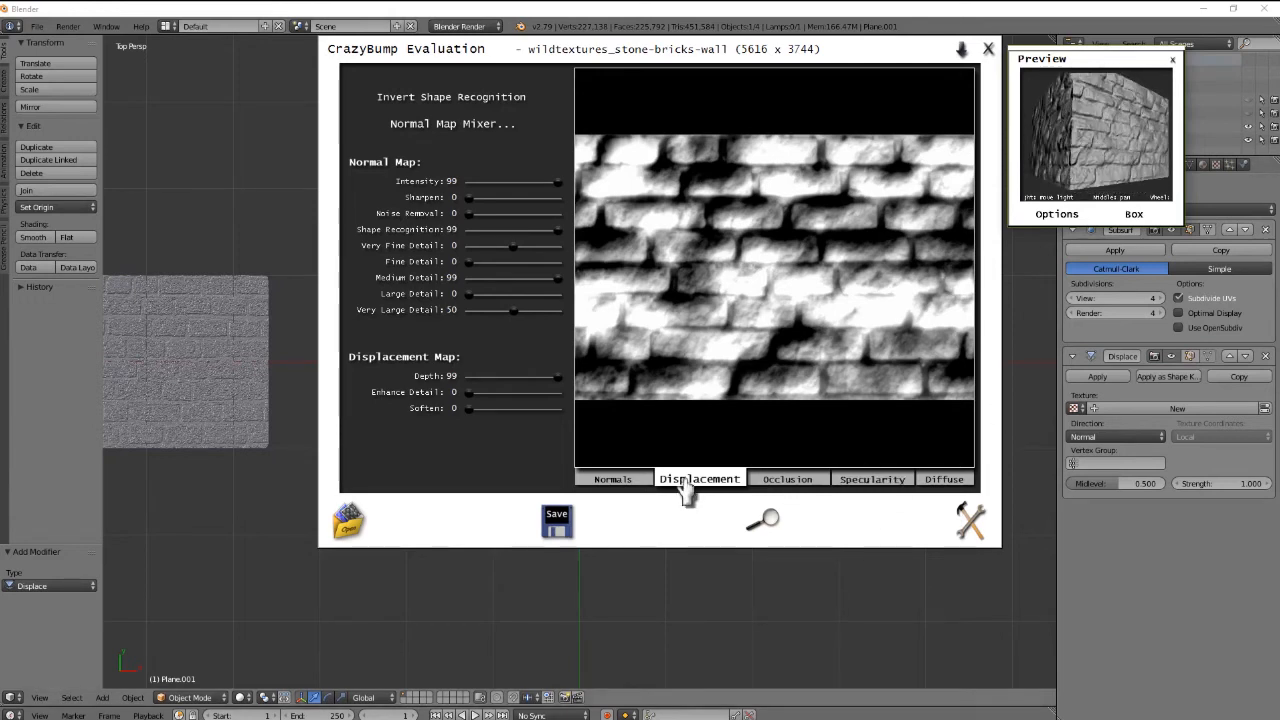
Step: Save the displacement map as a JPG into the Stone folder
click(556, 520)
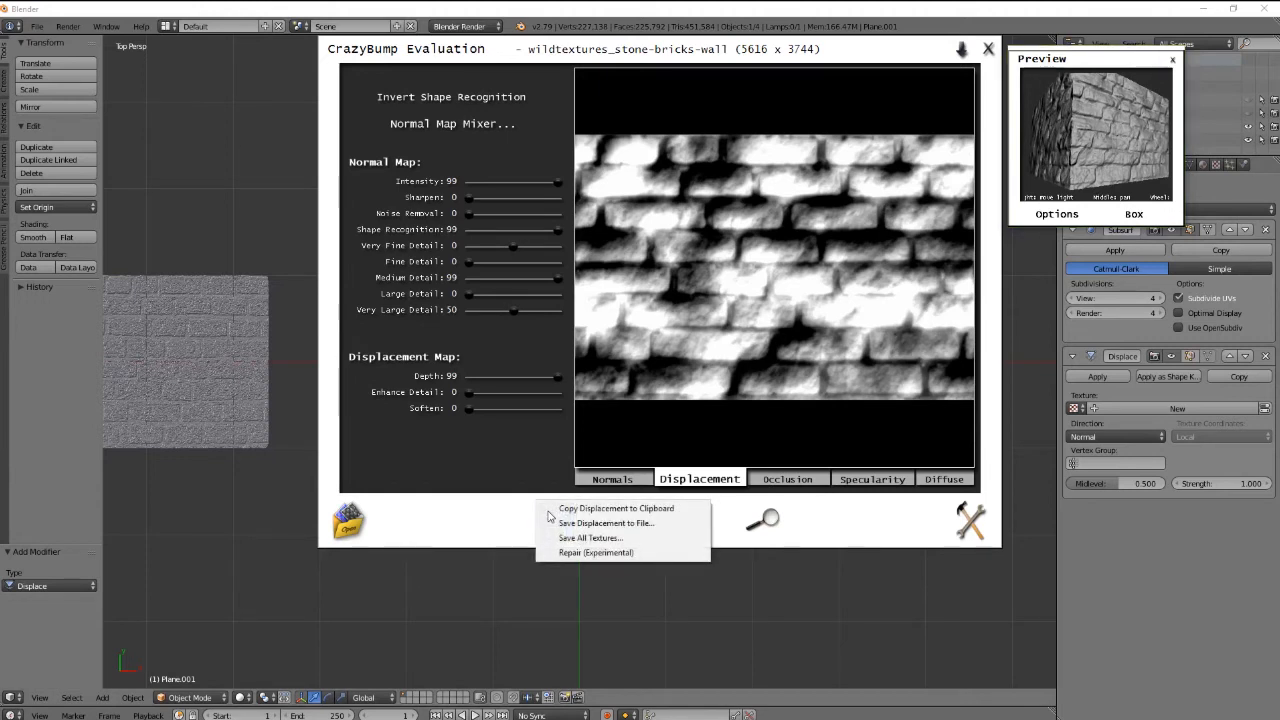
mouse_move(600, 524)
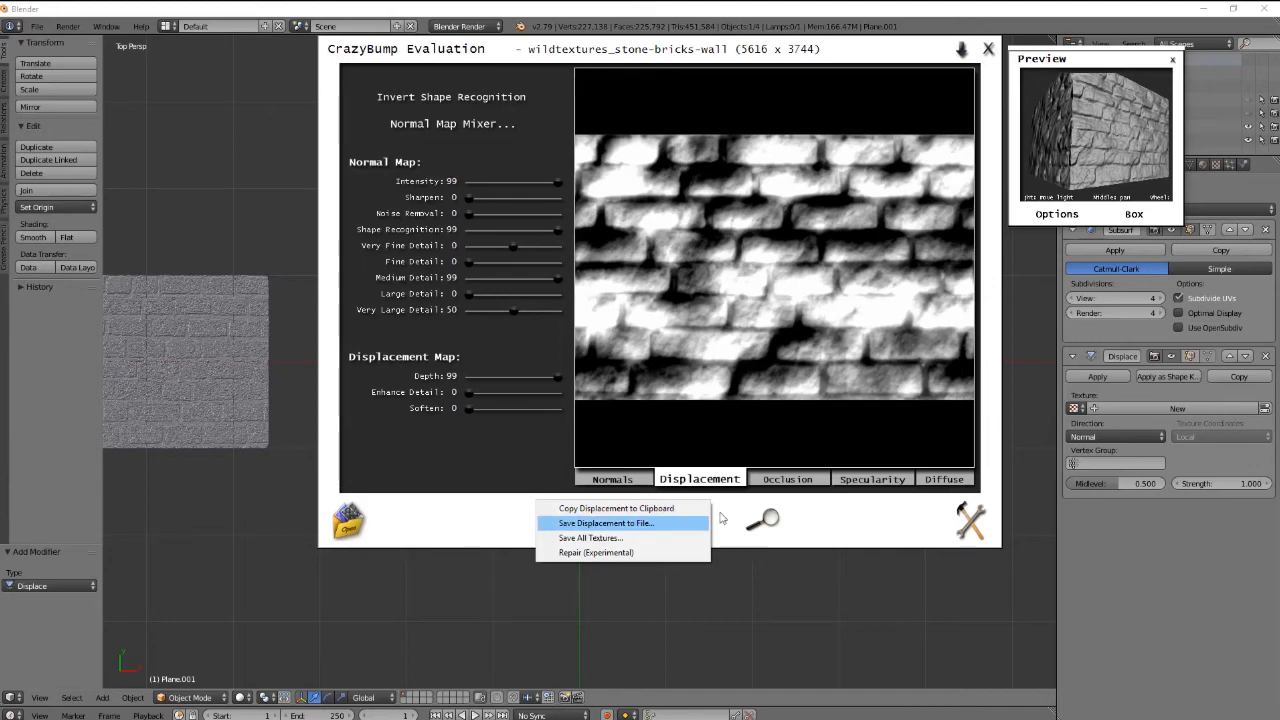
mouse_move(614, 538)
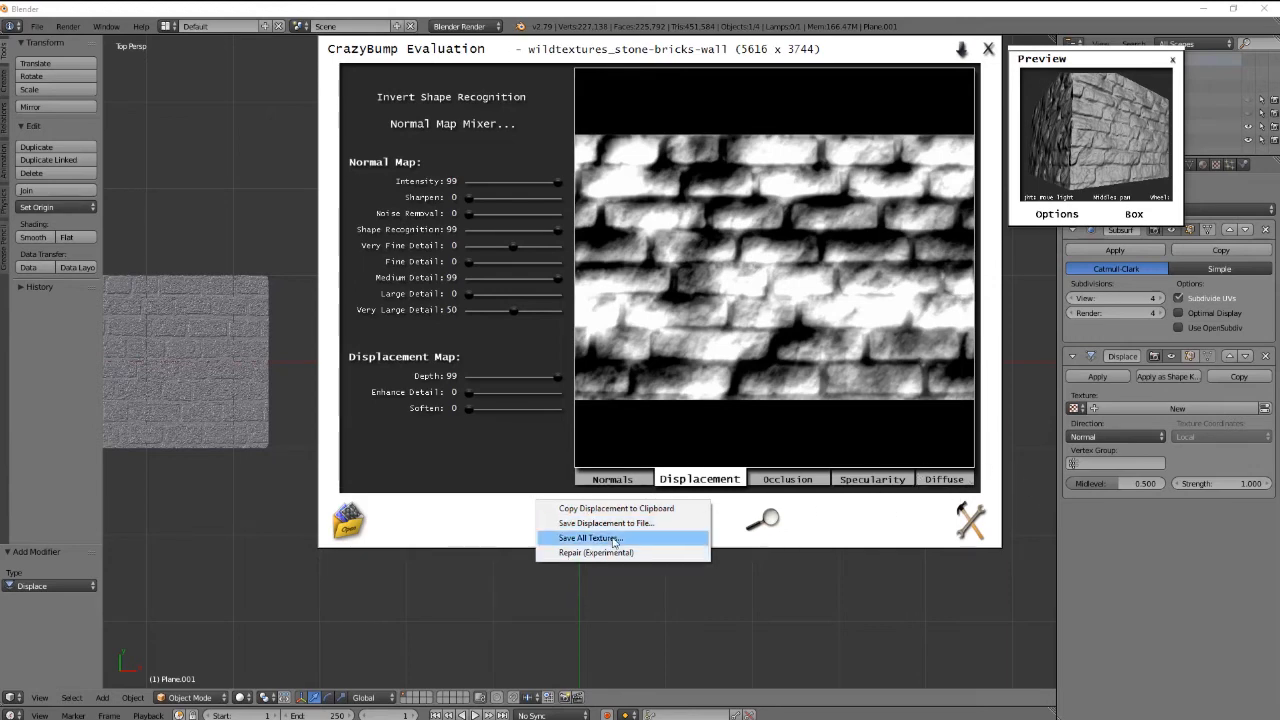
click(588, 538)
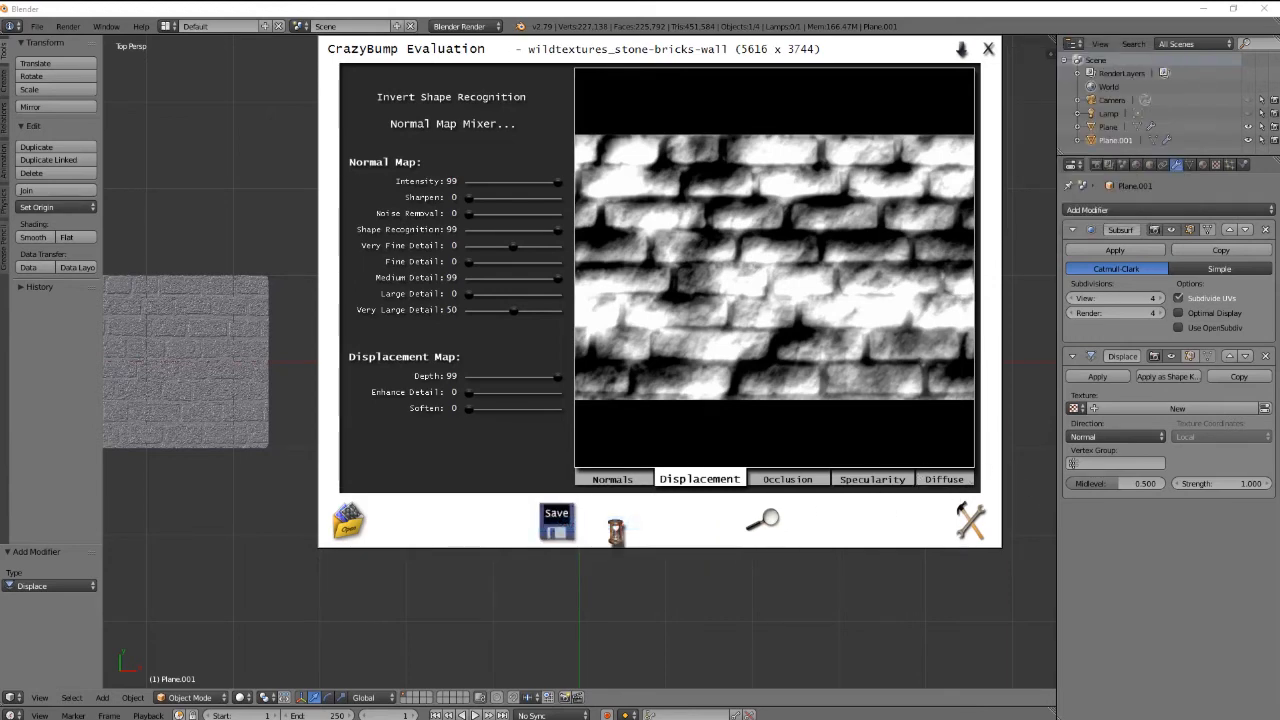
click(556, 520)
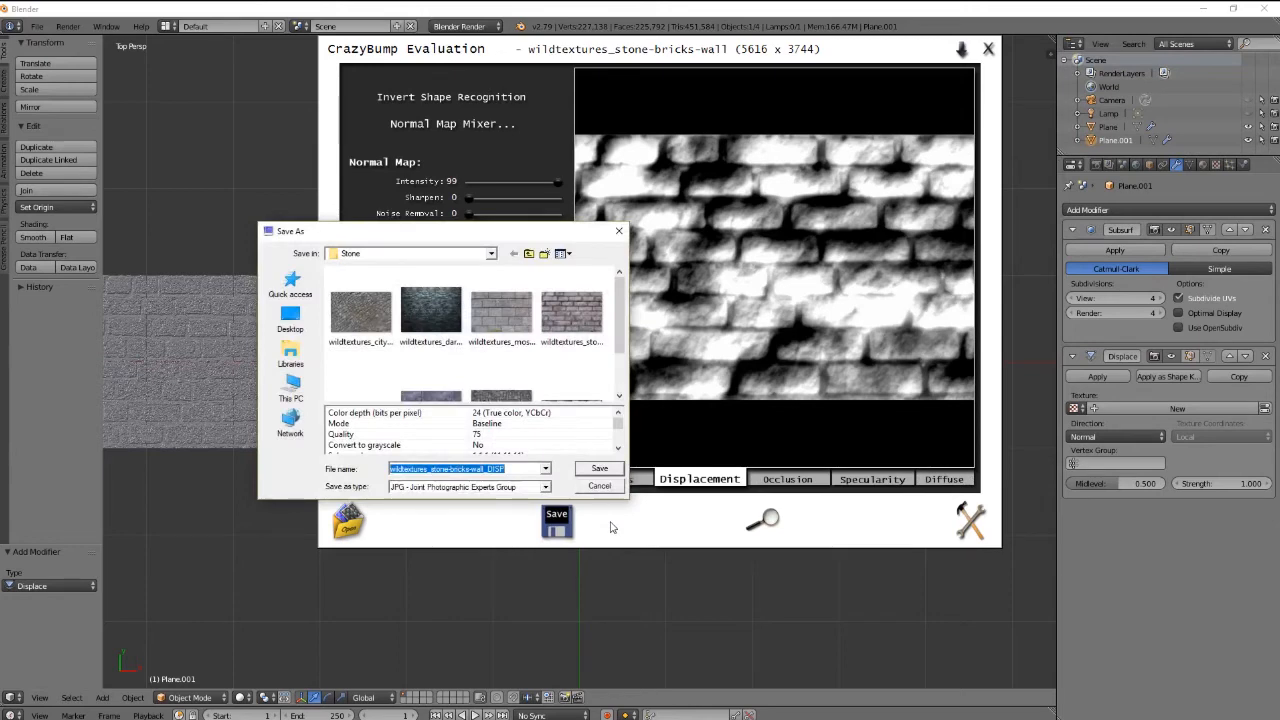
click(600, 468)
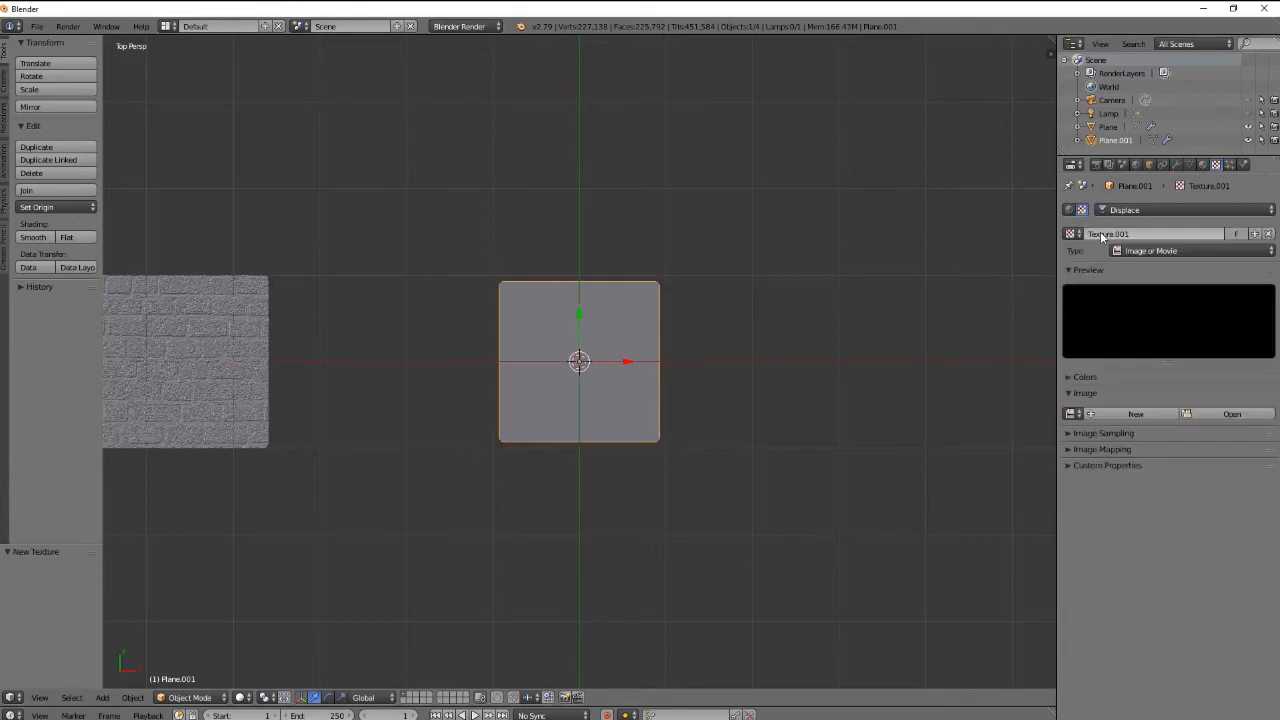
Step: Load the CrazyBump displacement JPG from the Desktop into the texture and lower Strength to 0.050
click(1232, 414)
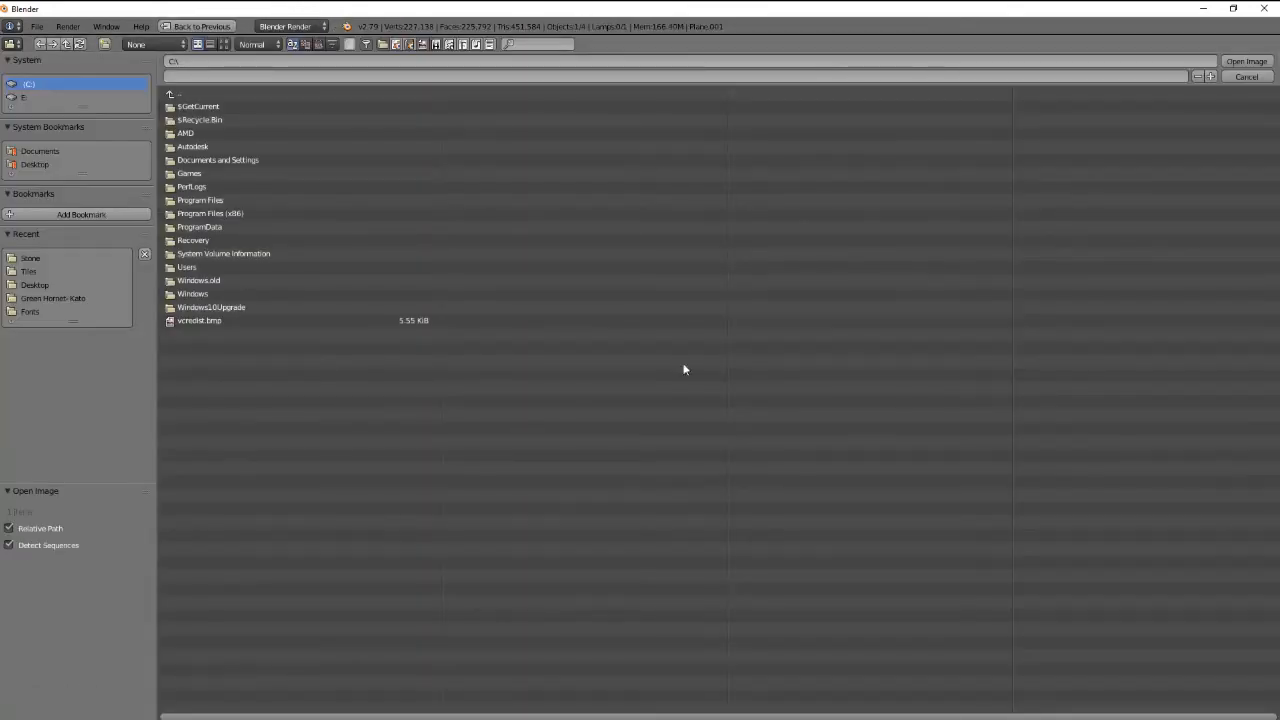
click(34, 284)
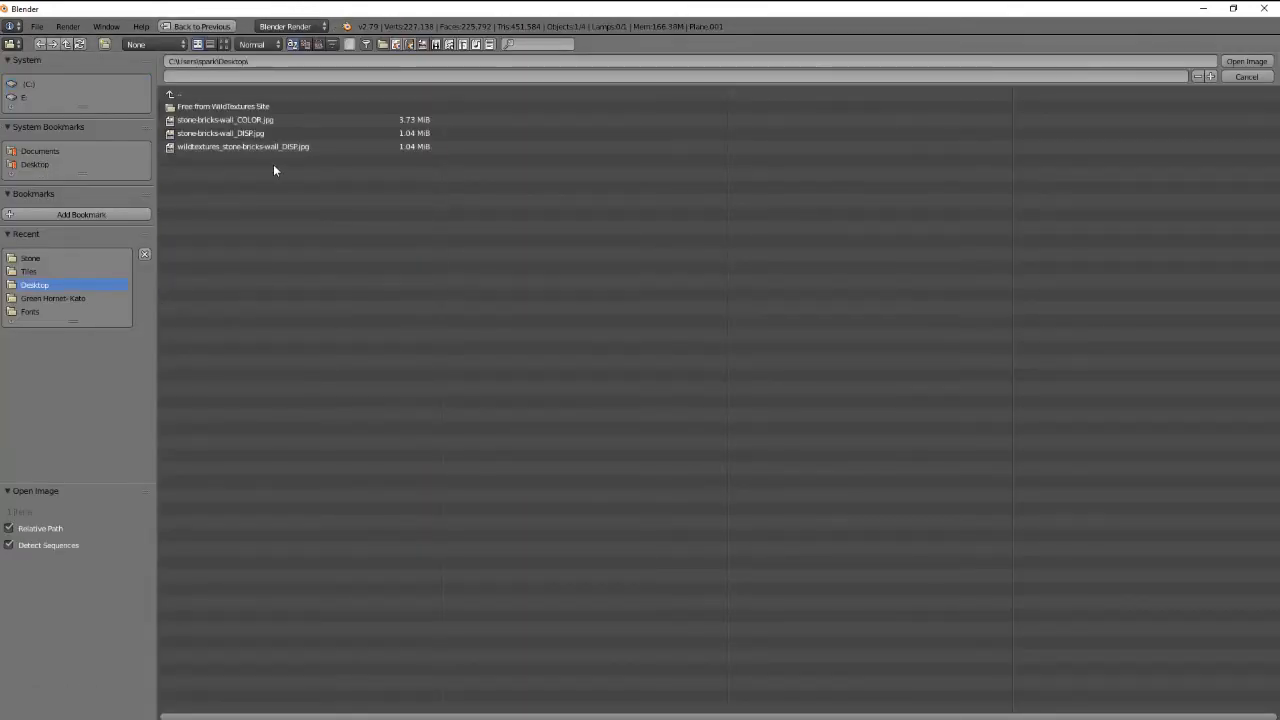
click(244, 146)
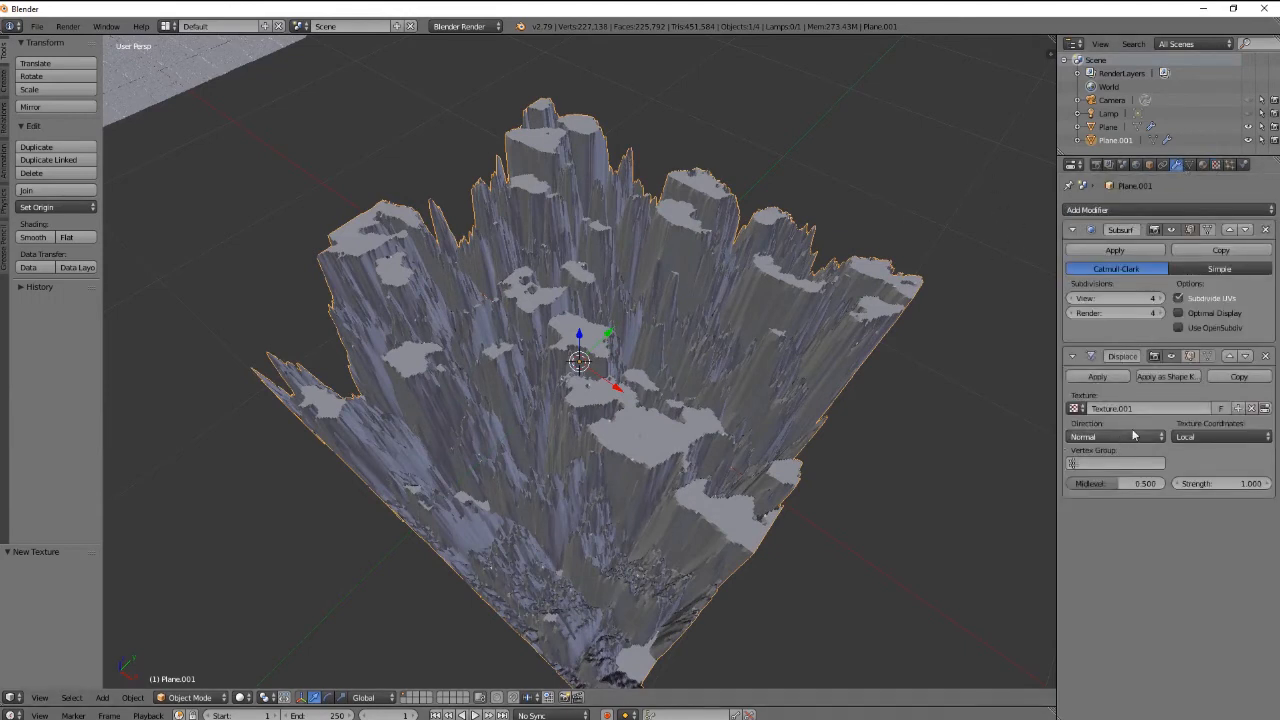
click(1240, 482)
text(0.050)
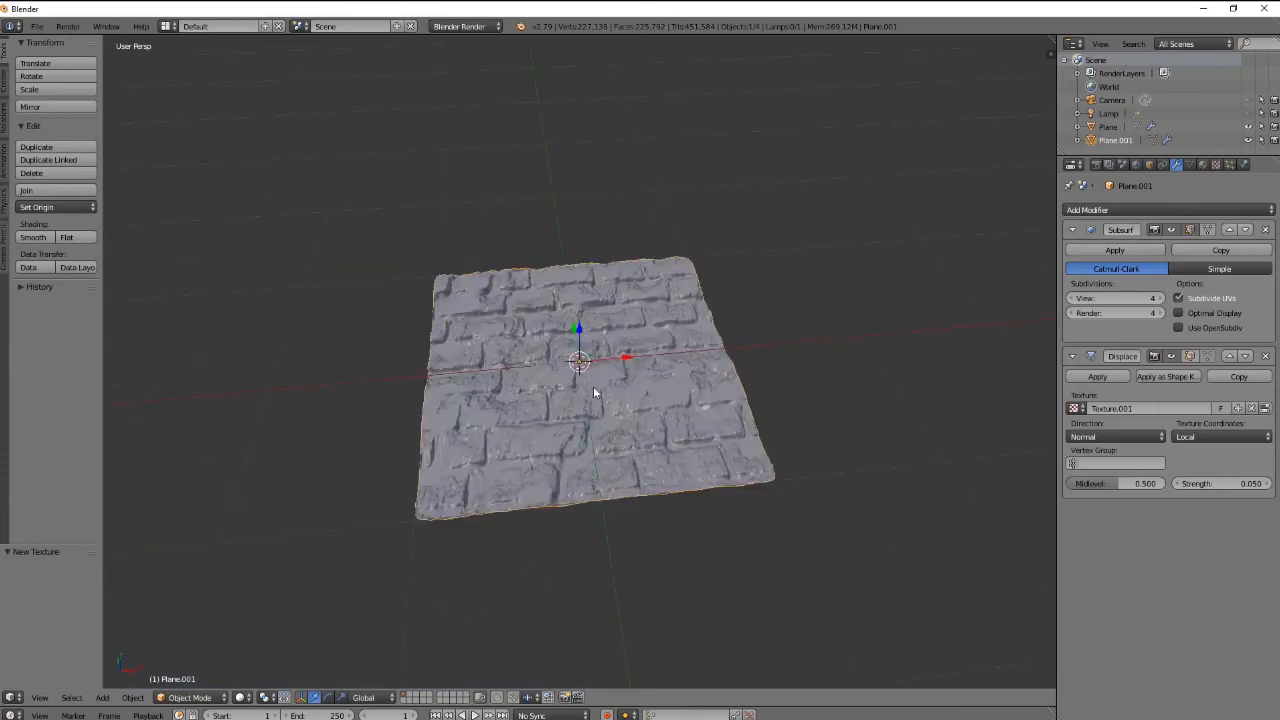
Step: Toggle into Edit Mode to refine the second plane's mesh for finer brick detail
key(Tab)
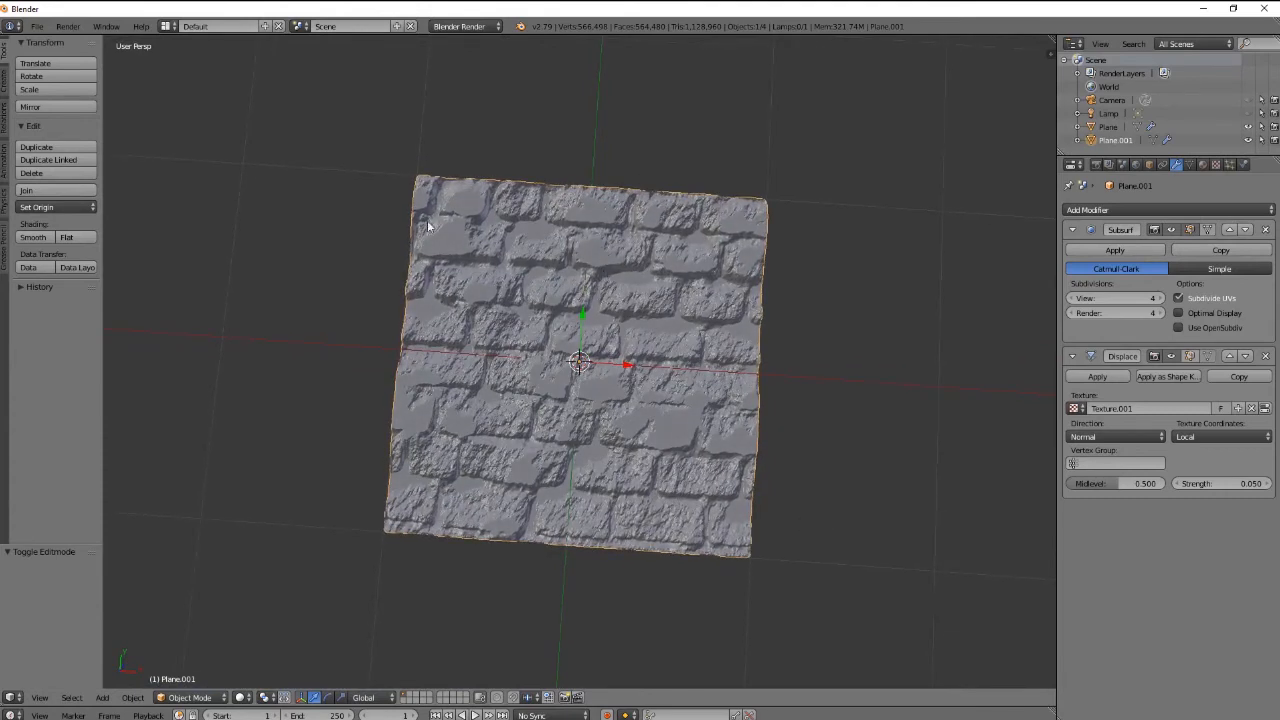
mouse_move(794, 410)
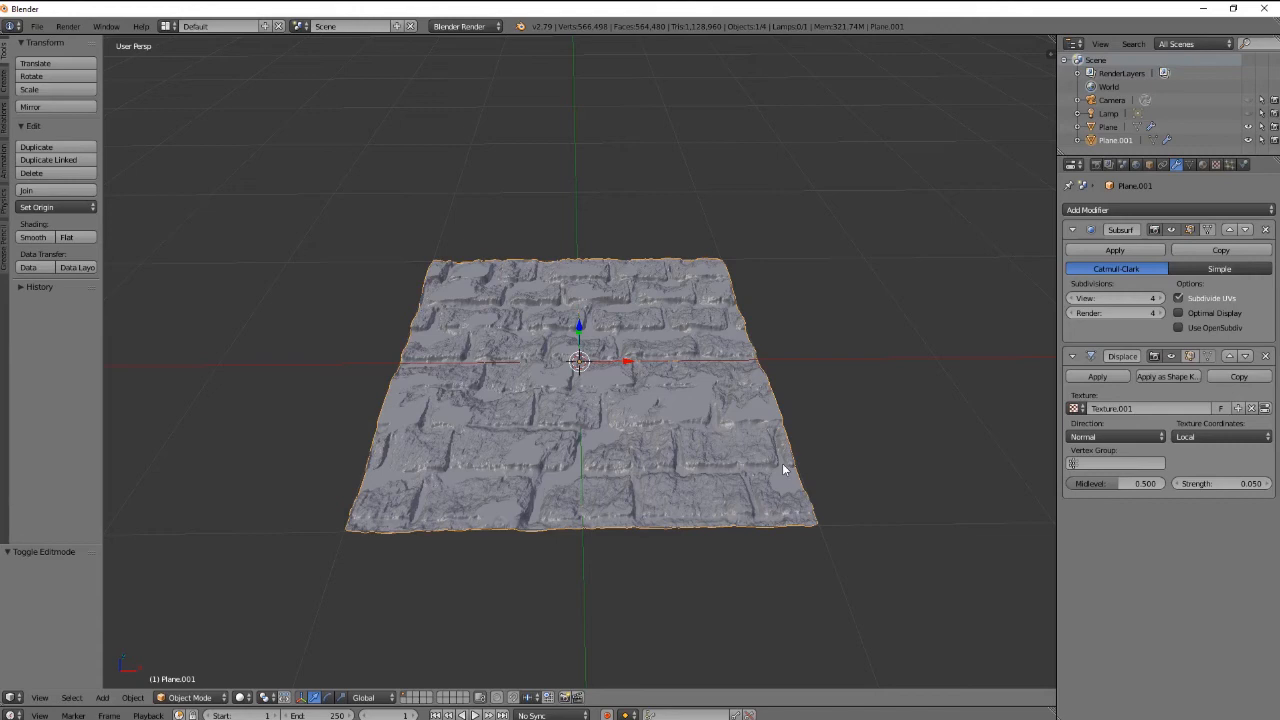
mouse_move(828, 468)
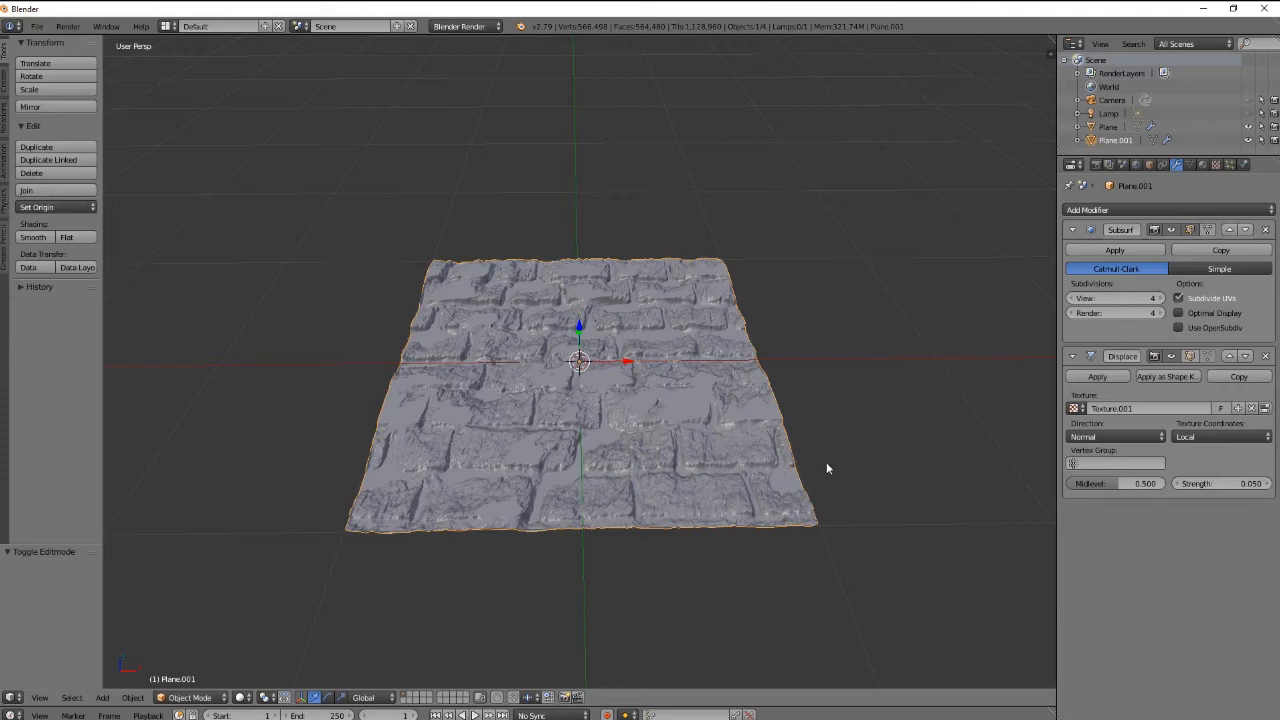
mouse_move(576, 414)
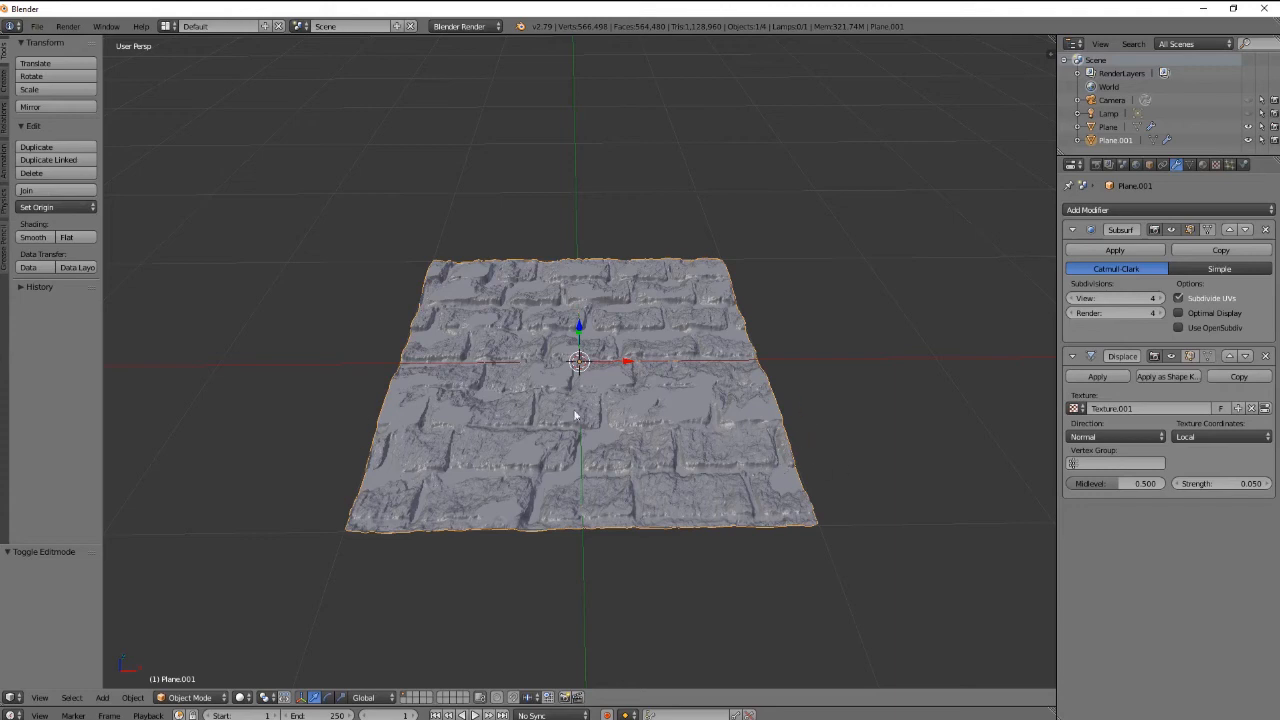
mouse_move(744, 558)
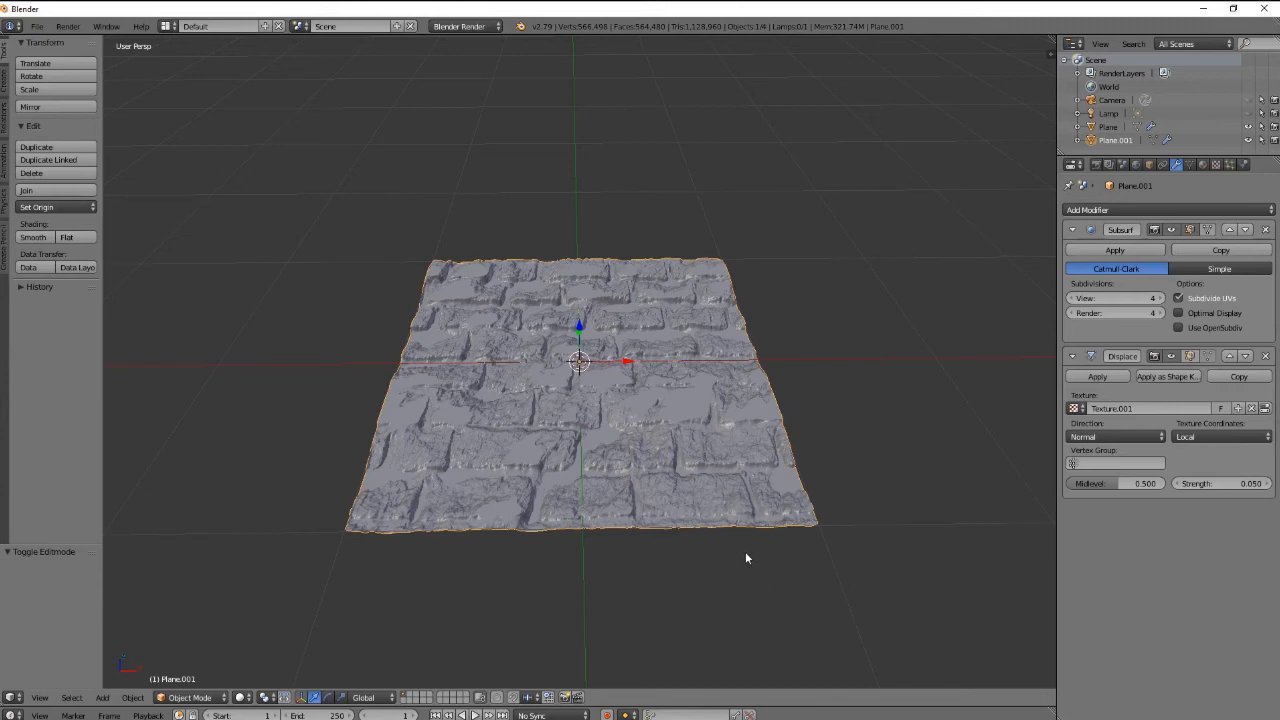
mouse_move(722, 568)
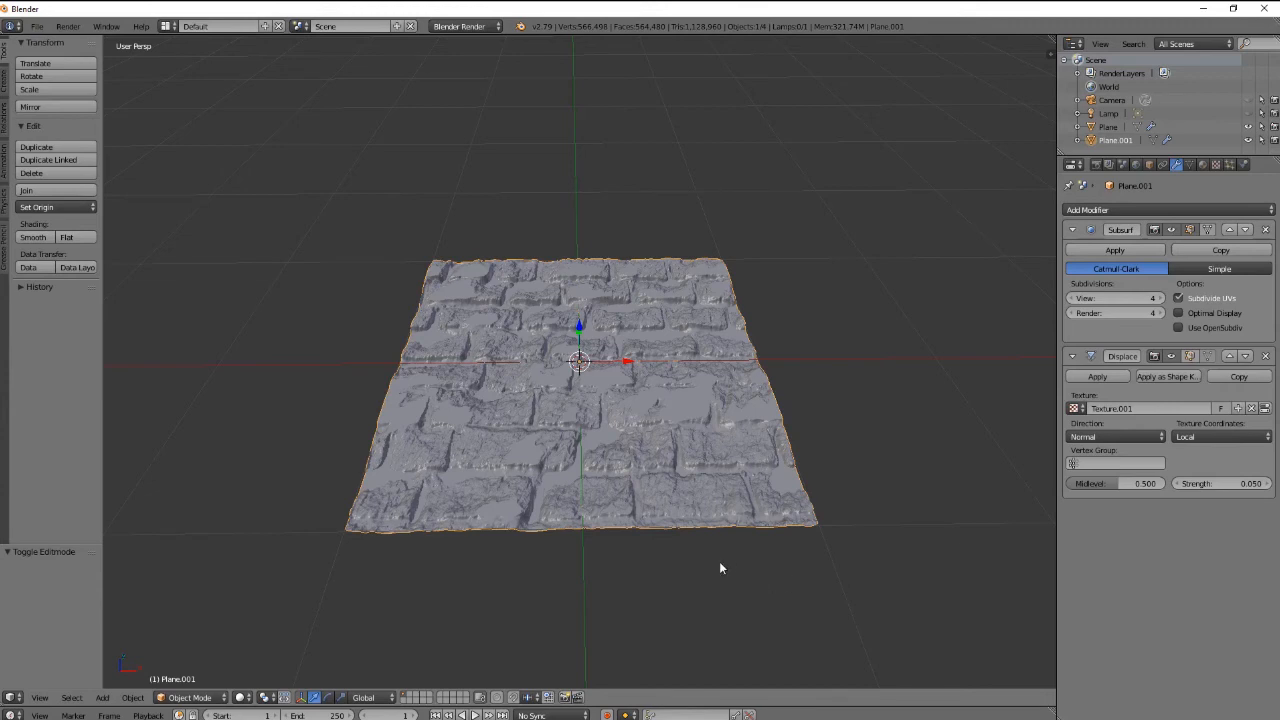
mouse_move(704, 572)
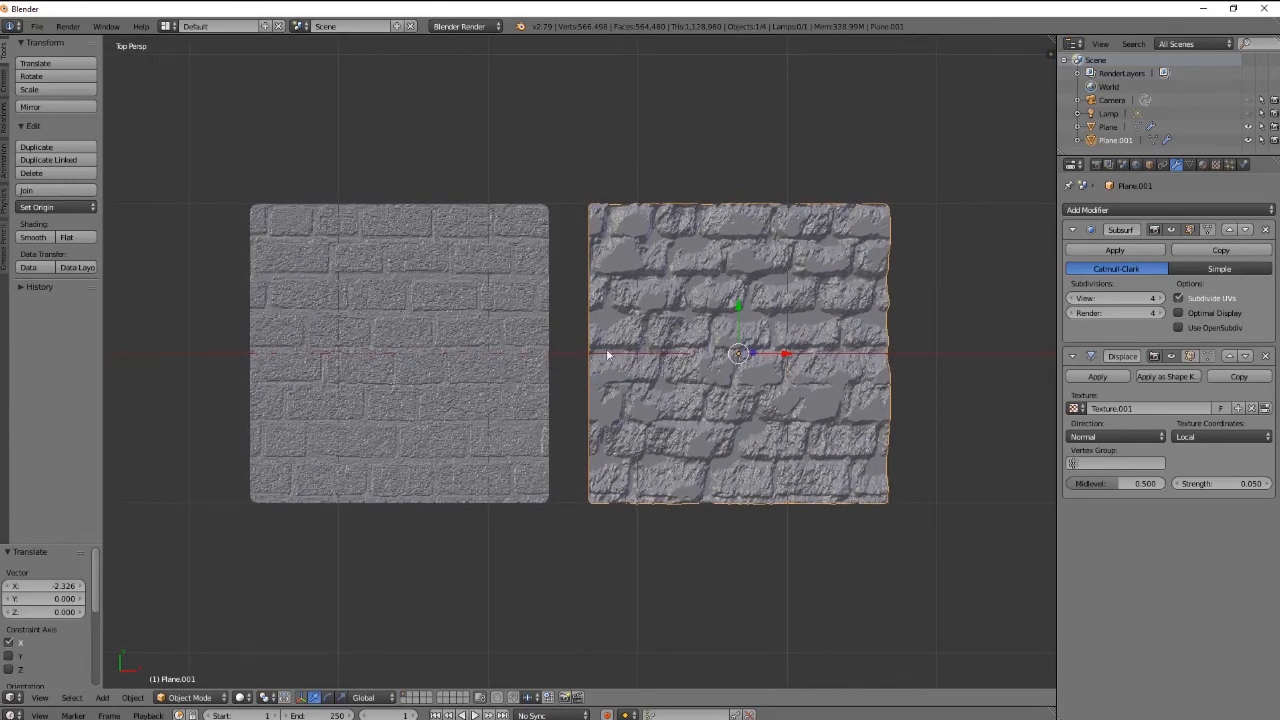
mouse_move(756, 304)
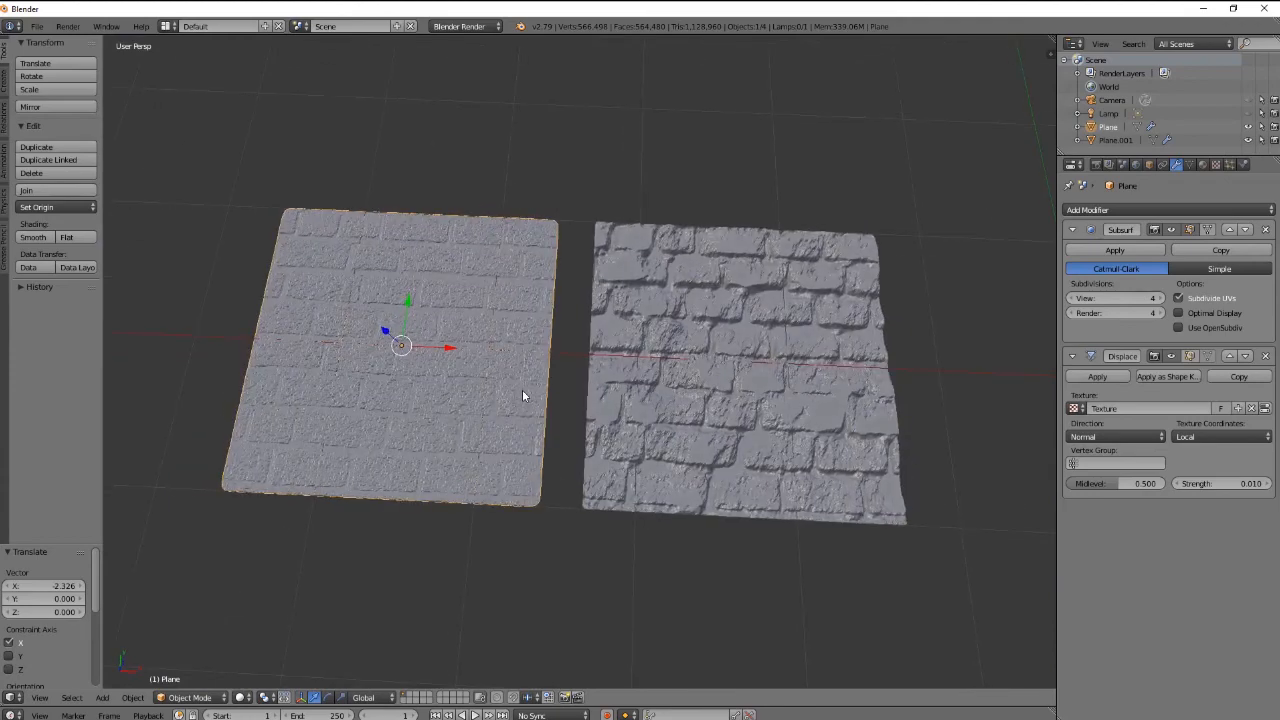
Step: View both planes from the top and select the CrazyBump-displaced plane on the right
key(KP_7)
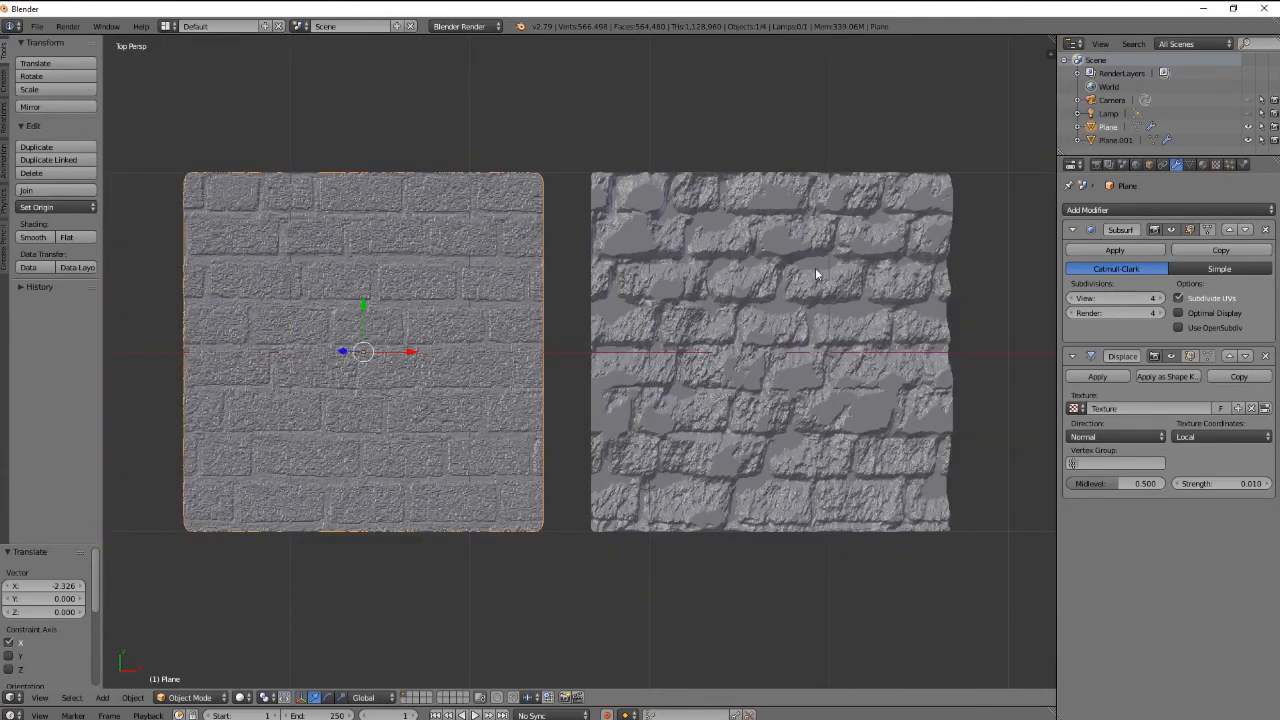
click(770, 350)
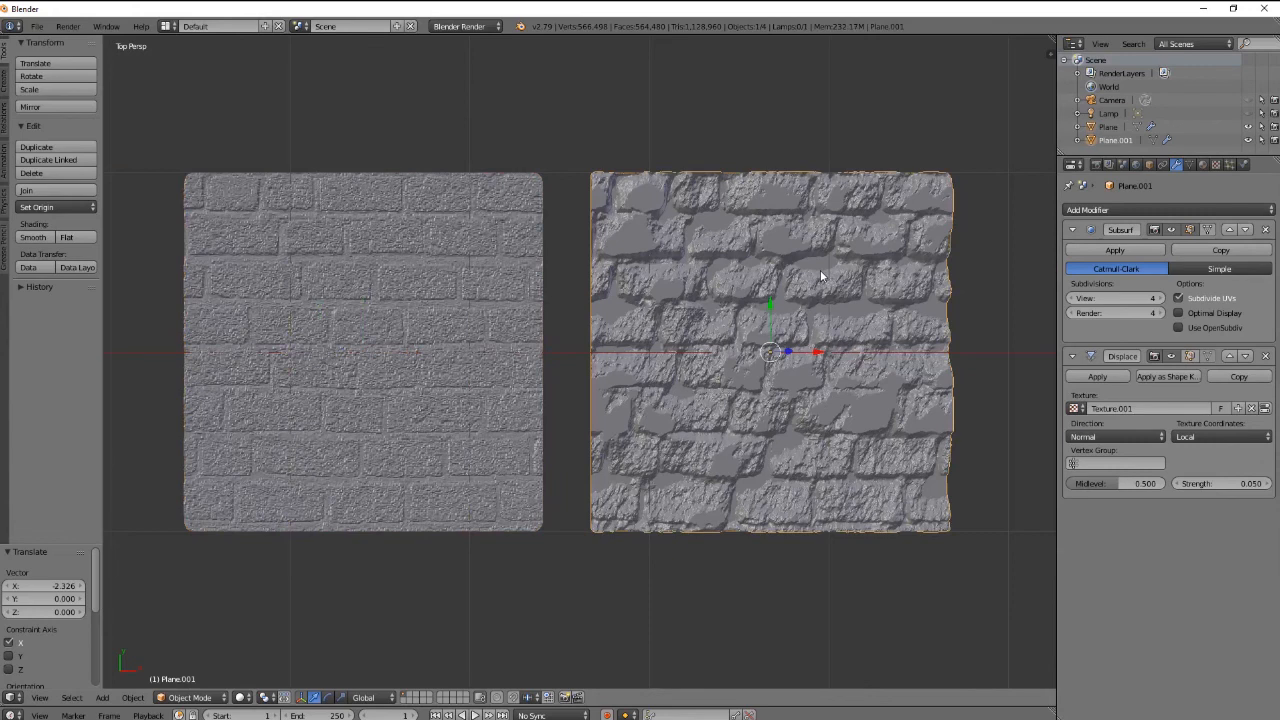